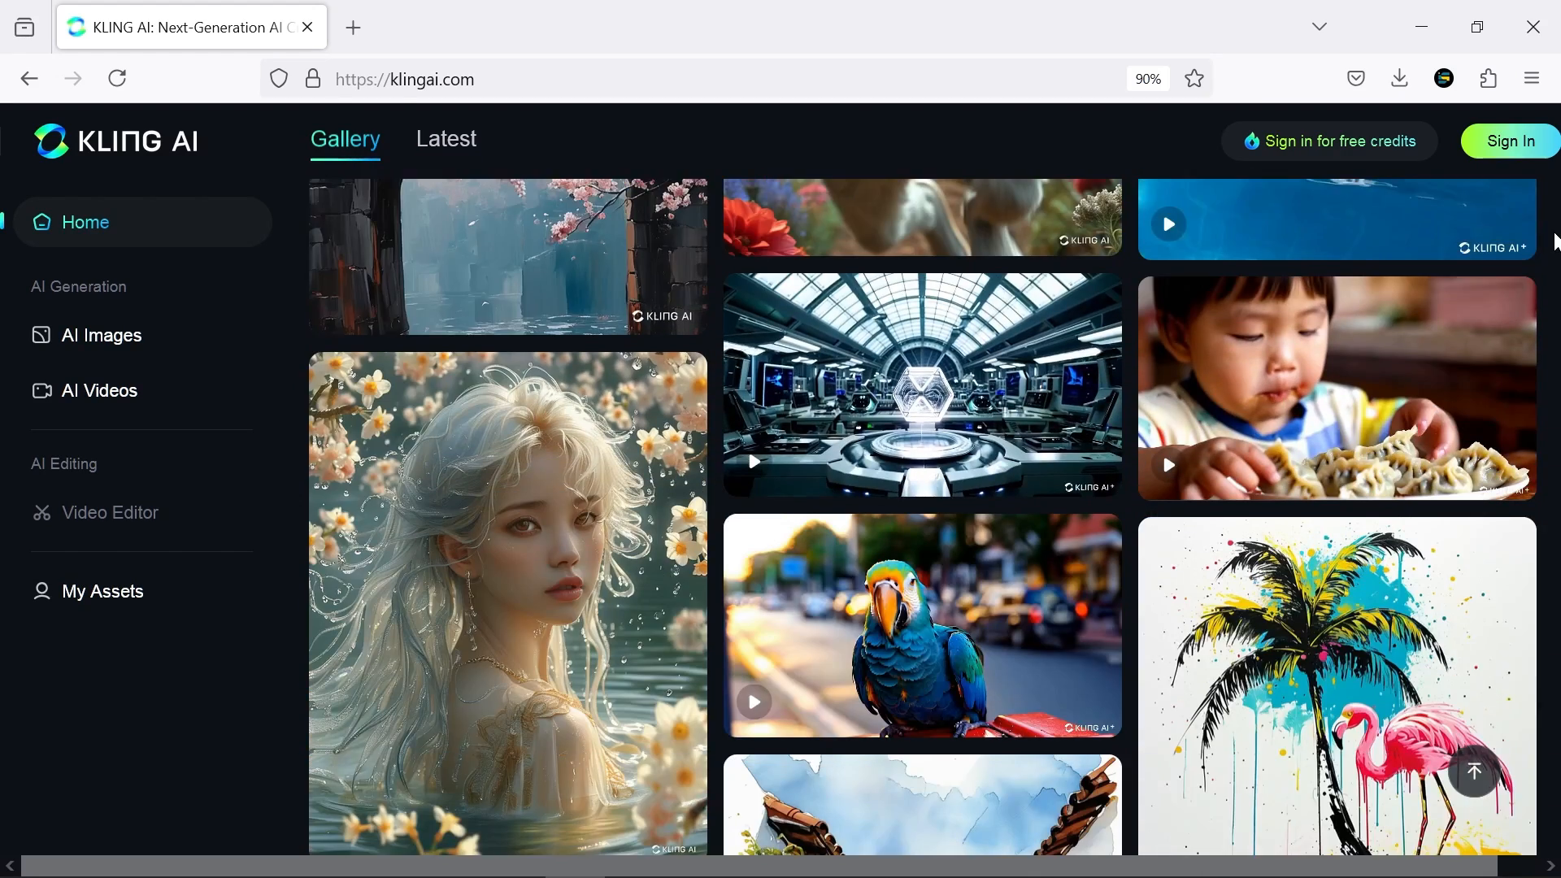
Browse the corgi, swimming dog and futuristic lab gallery videos in the Details viewer
{"action": "scroll", "scroll_direction": "down", "scroll_amount": 3}
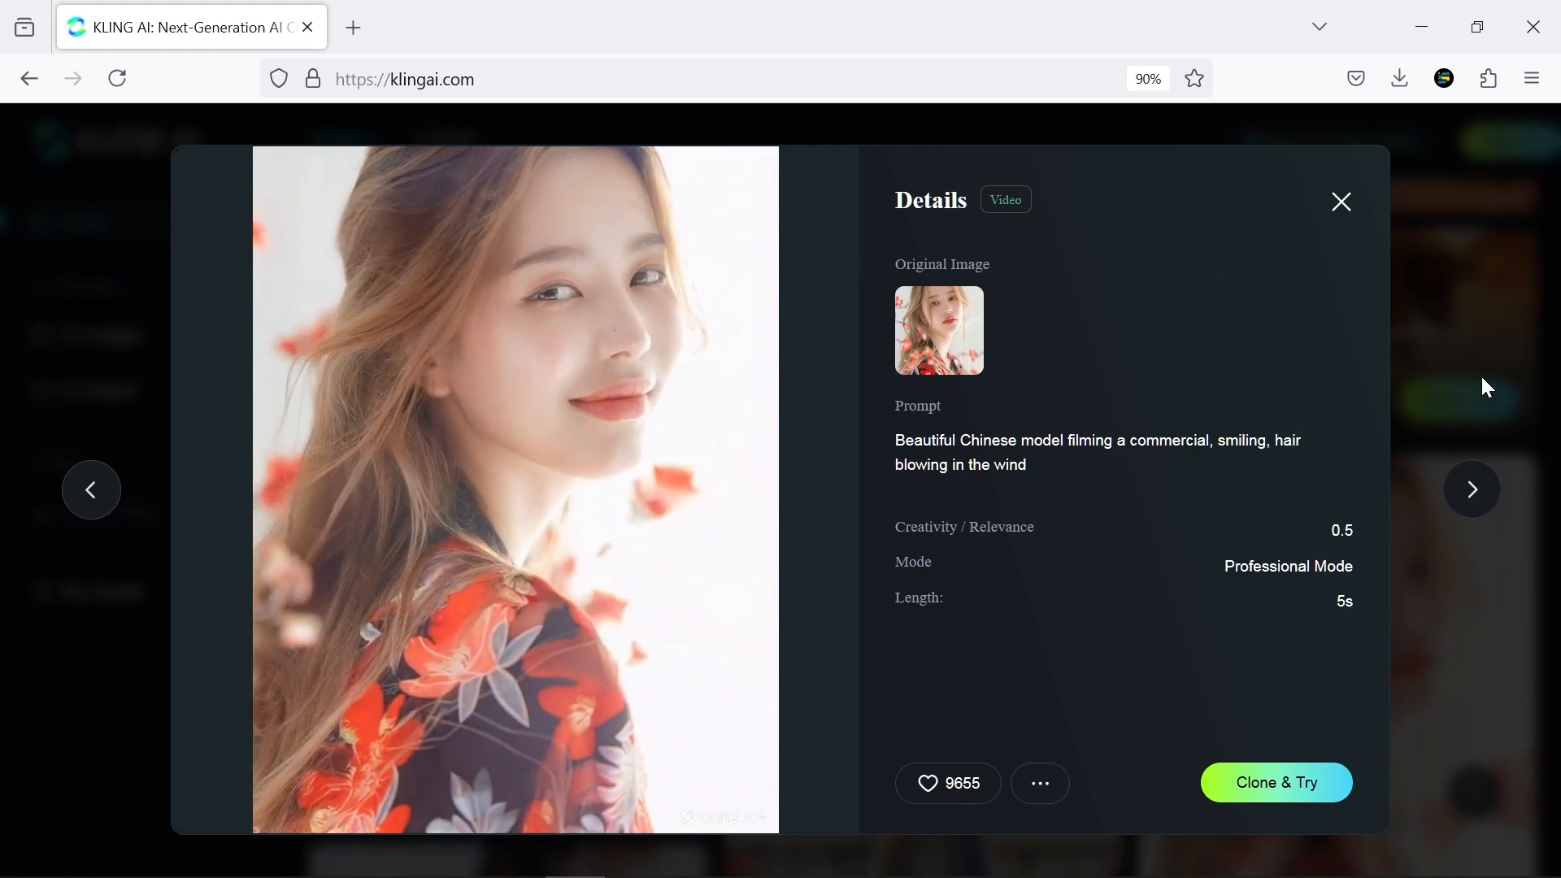
{"action": "left_click", "coordinate": [1472, 488]}
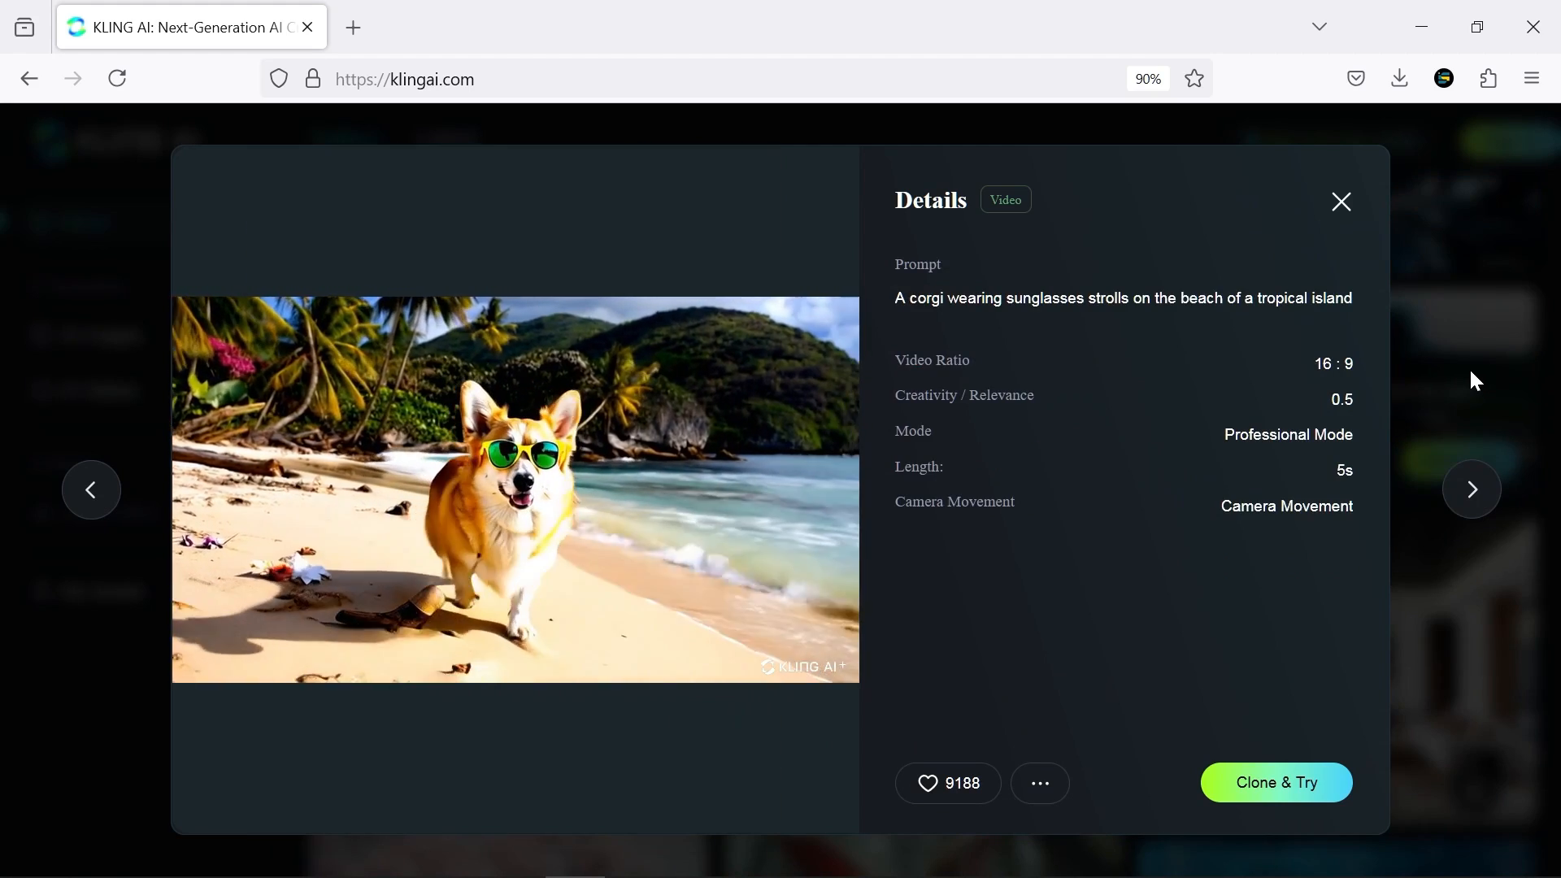
{"action": "left_click", "coordinate": [1472, 490]}
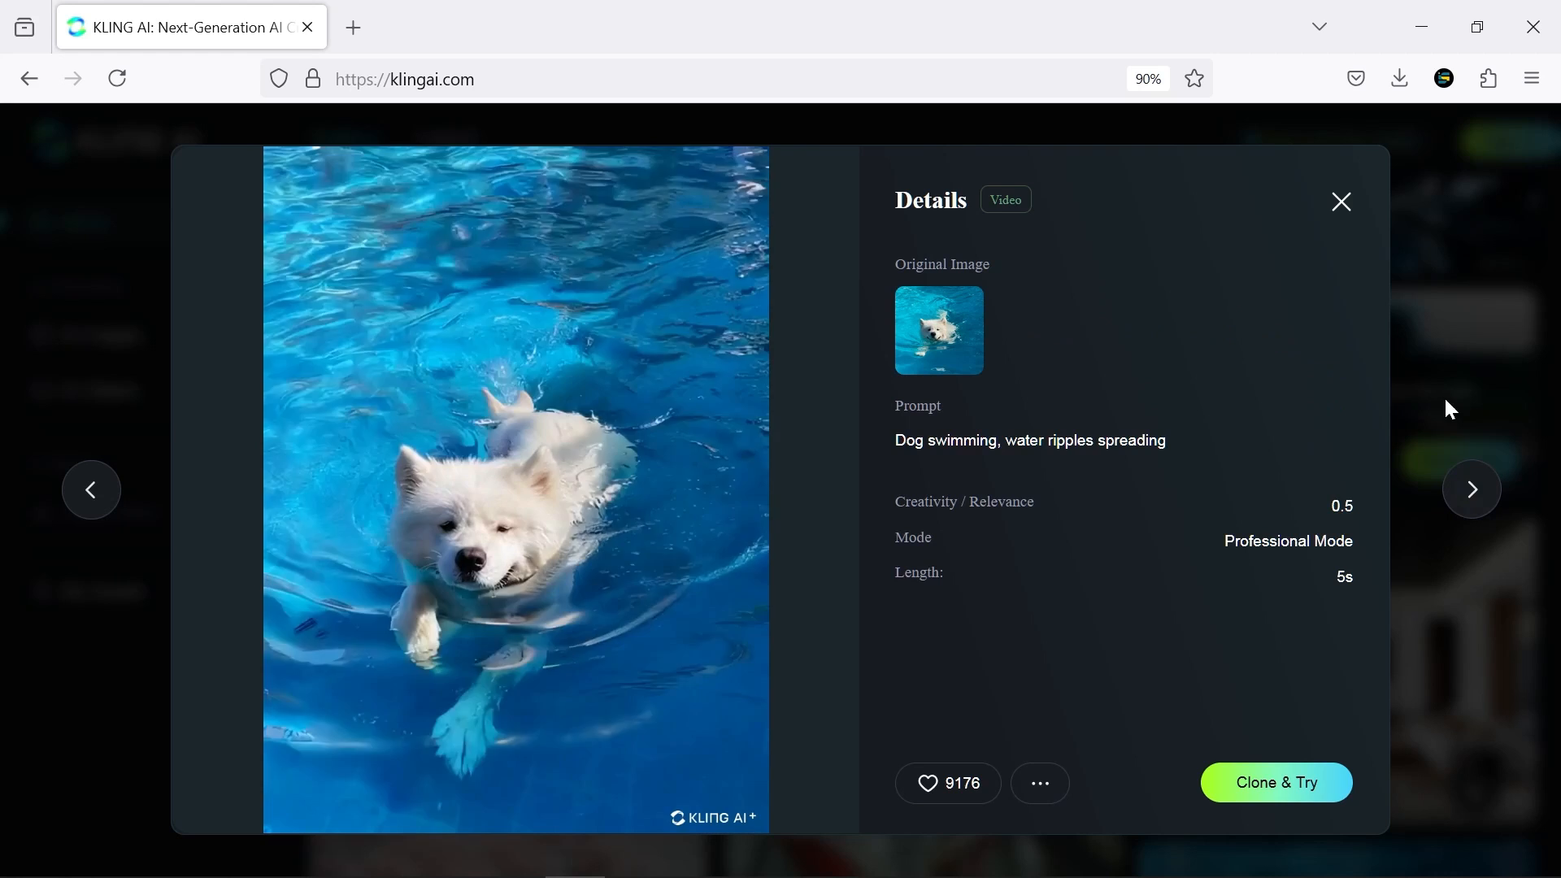
{"action": "left_click", "coordinate": [1472, 489]}
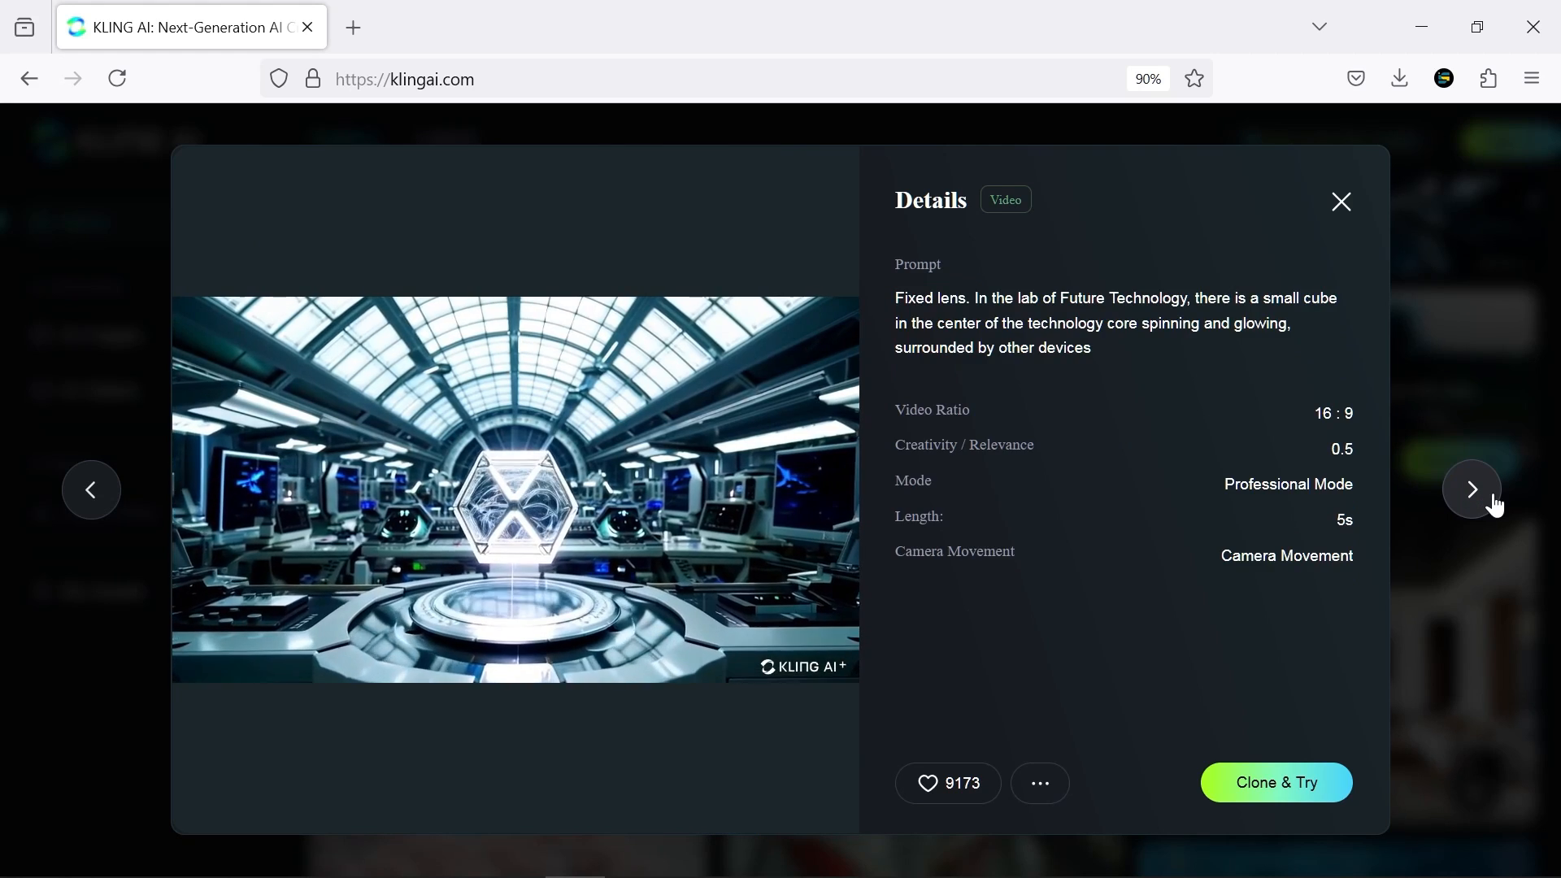
{"action": "left_click", "coordinate": [1340, 201]}
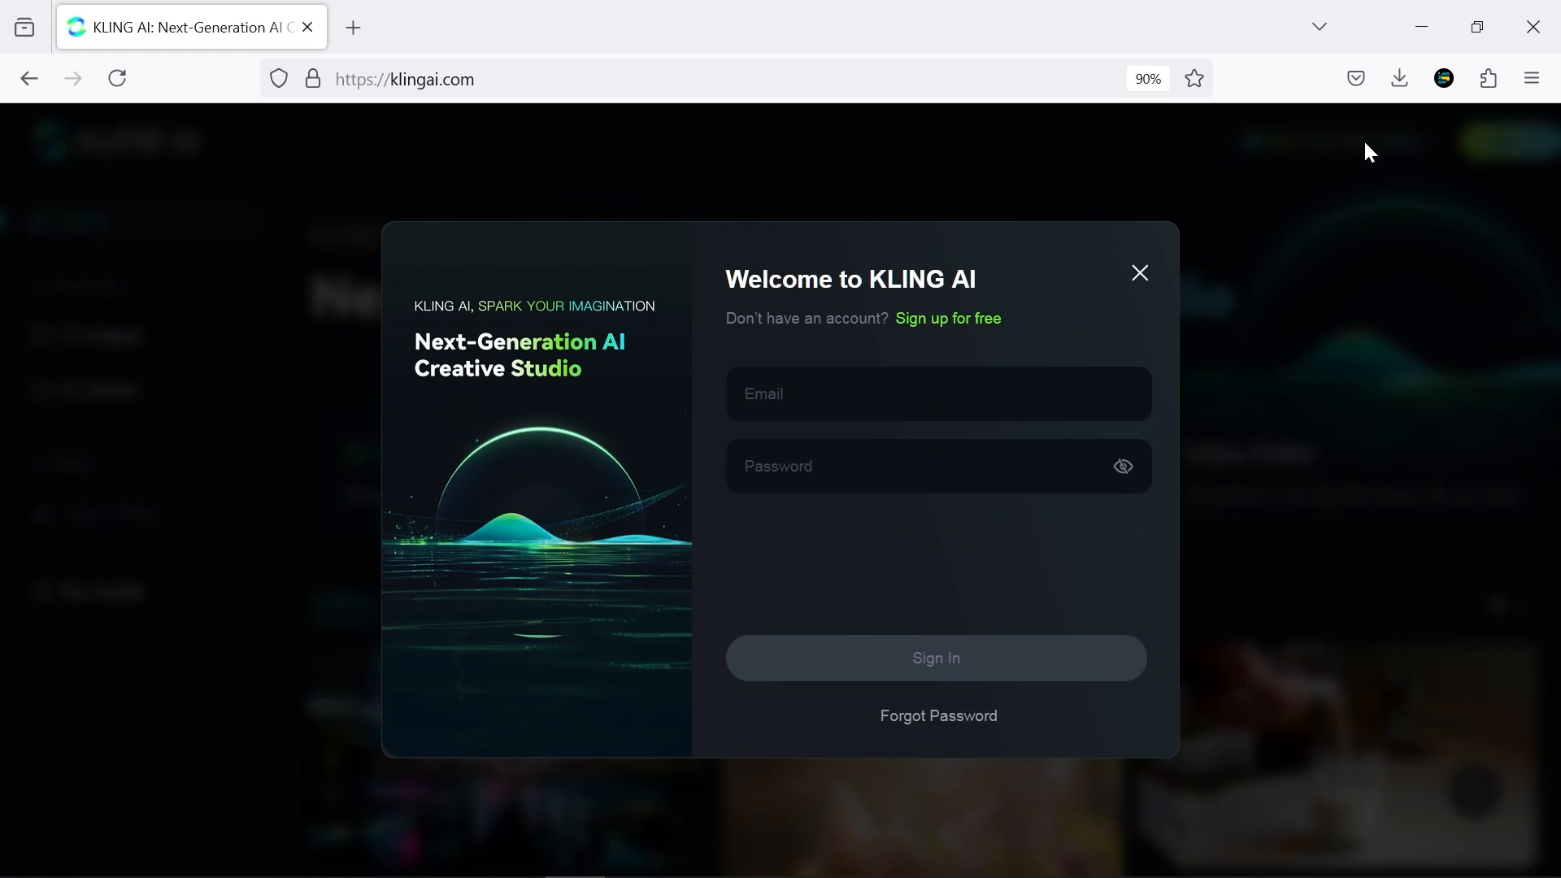
{"action": "left_click", "coordinate": [948, 317]}
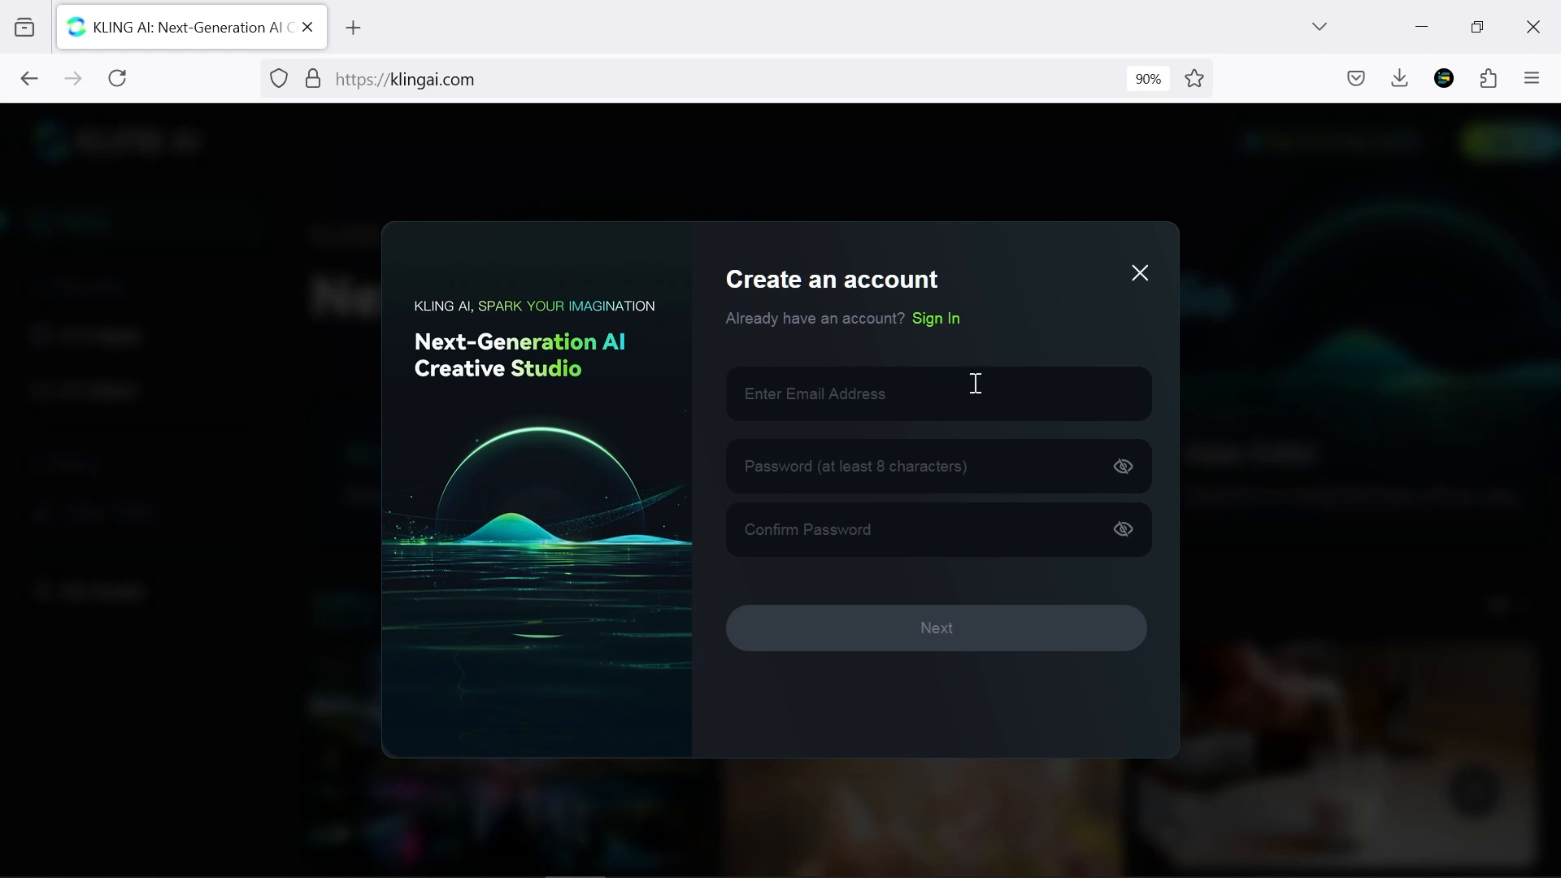
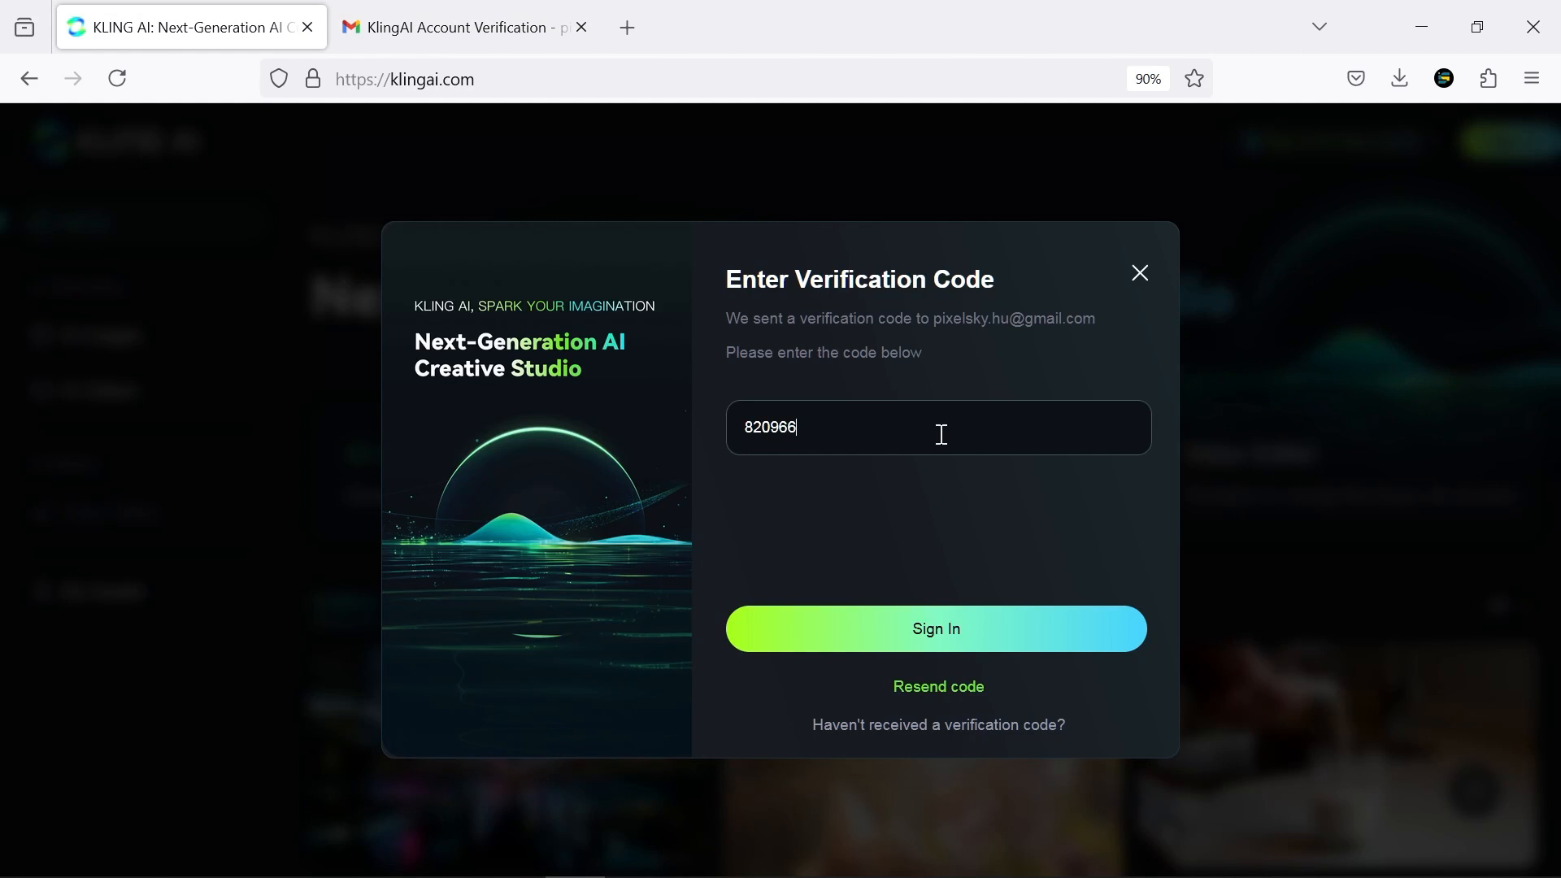
{"action": "left_click", "coordinate": [938, 628]}
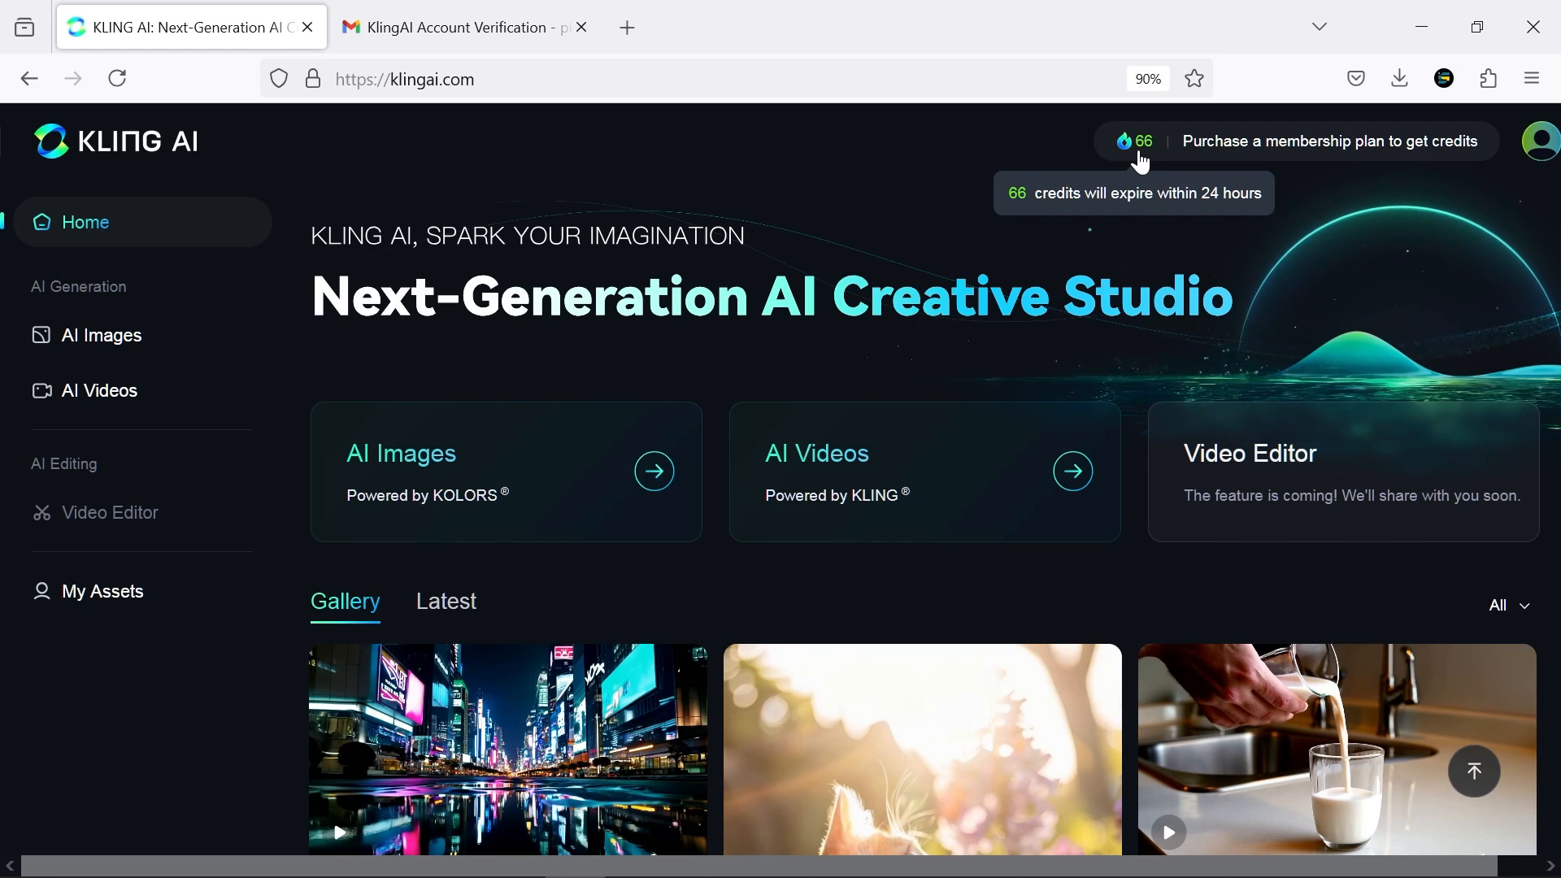
{"action": "mouse_move", "coordinate": [606, 510]}
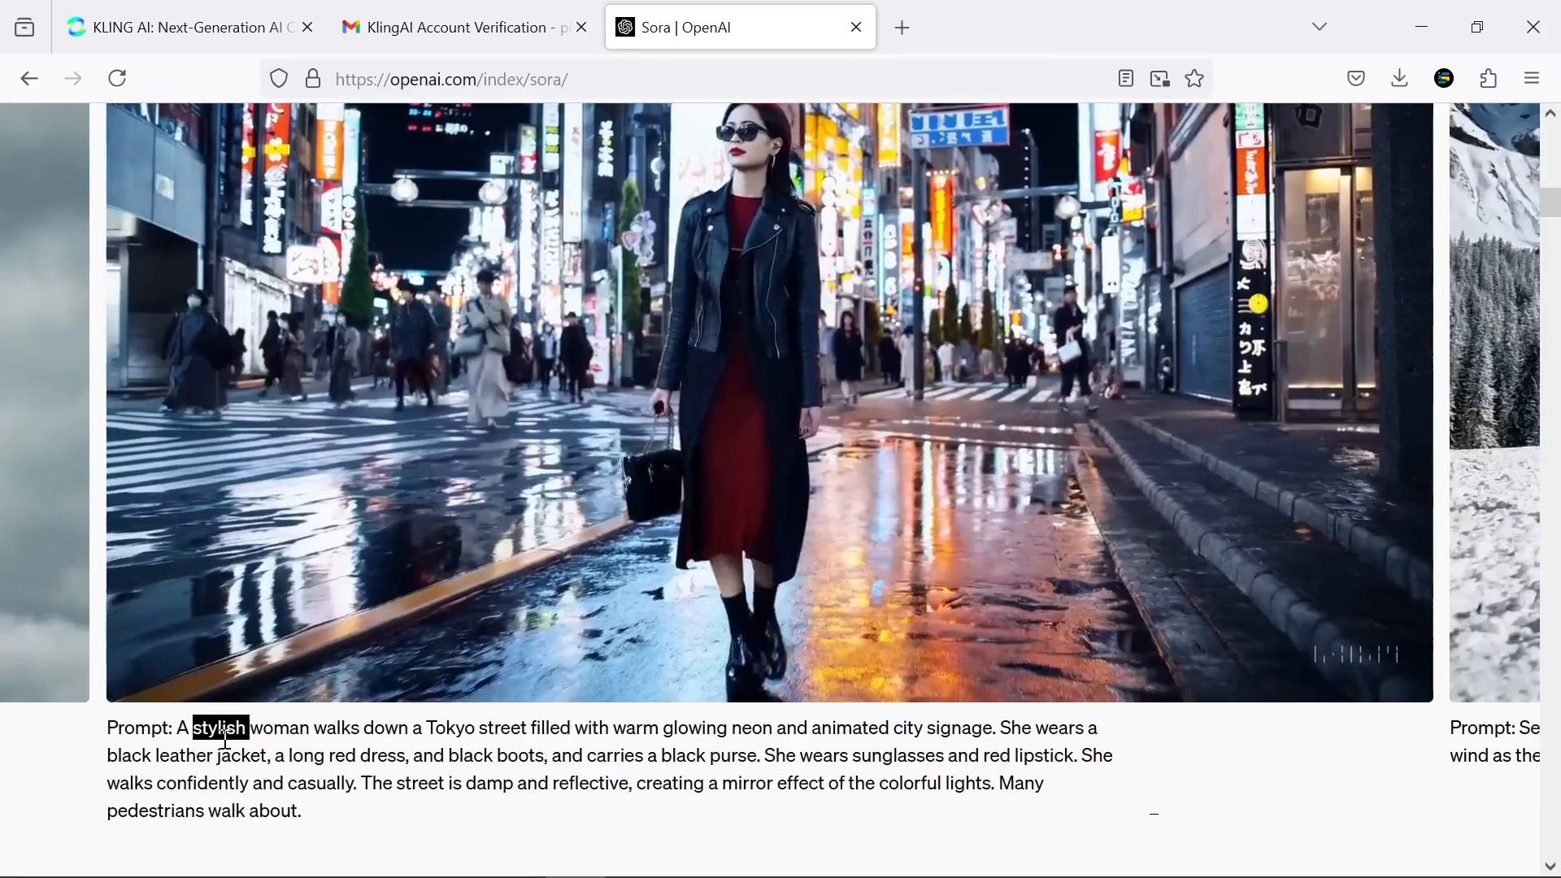
Return to the video generator and scroll through the text-to-video settings panel
{"action": "left_click", "coordinate": [187, 27]}
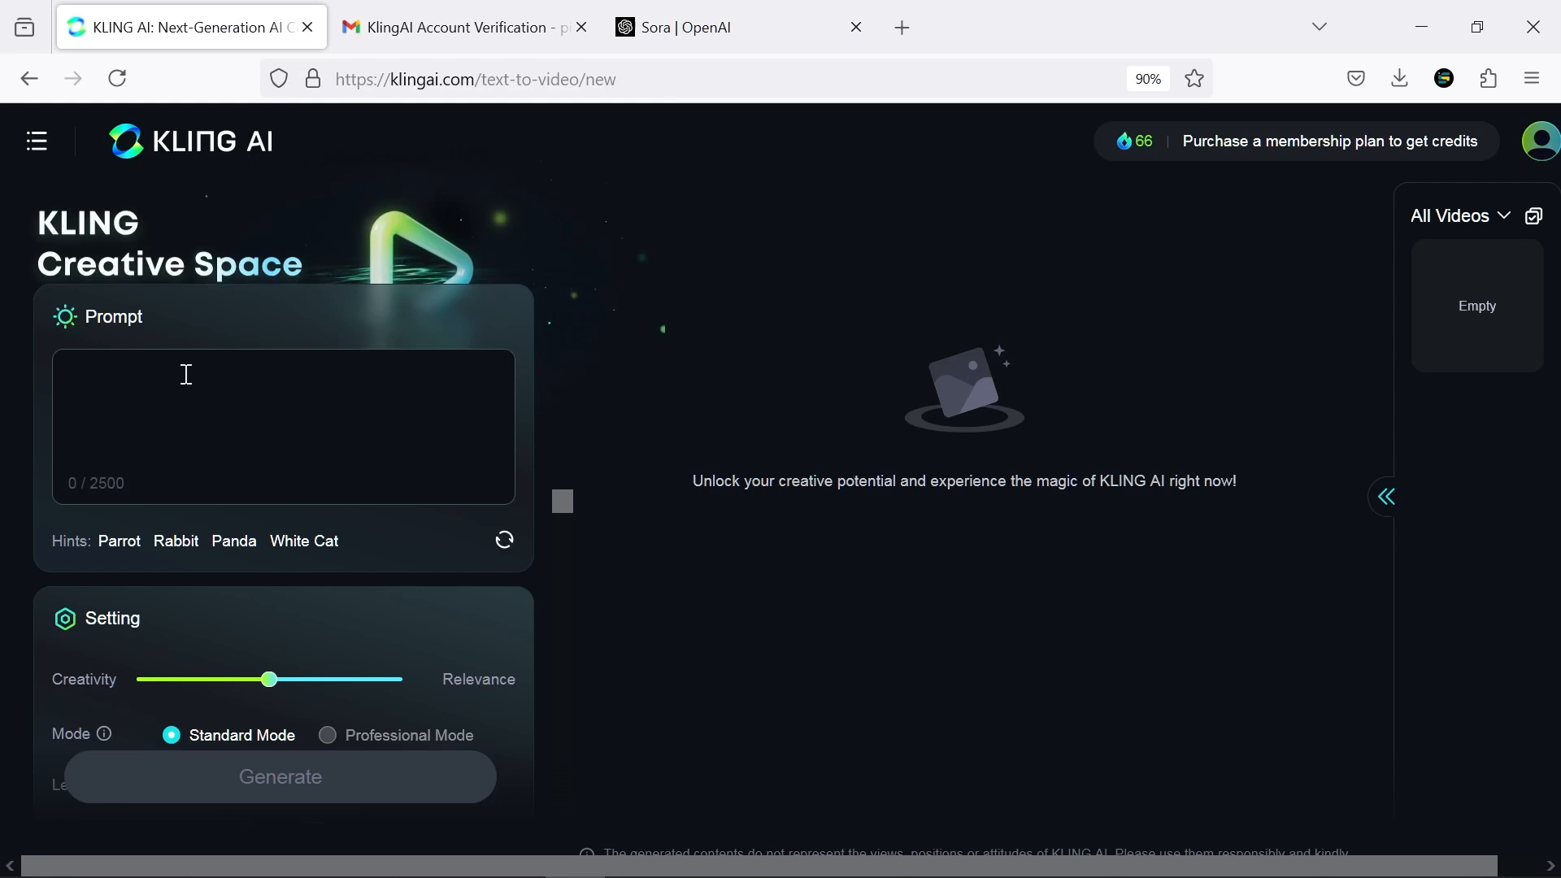
{"action": "scroll", "scroll_direction": "down", "scroll_amount": 3}
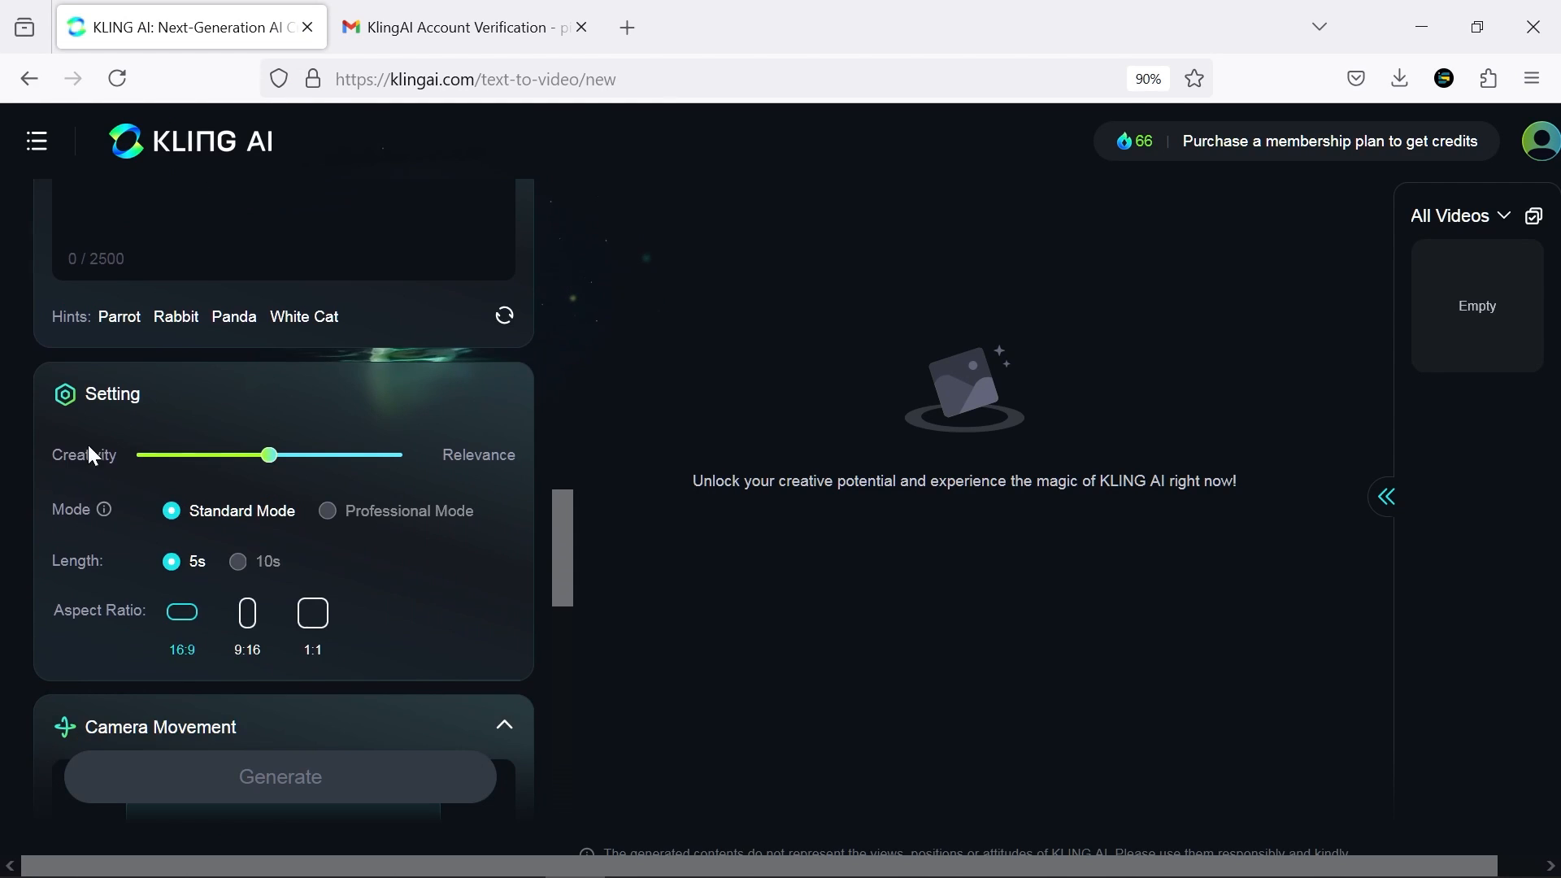
{"action": "mouse_move", "coordinate": [470, 467]}
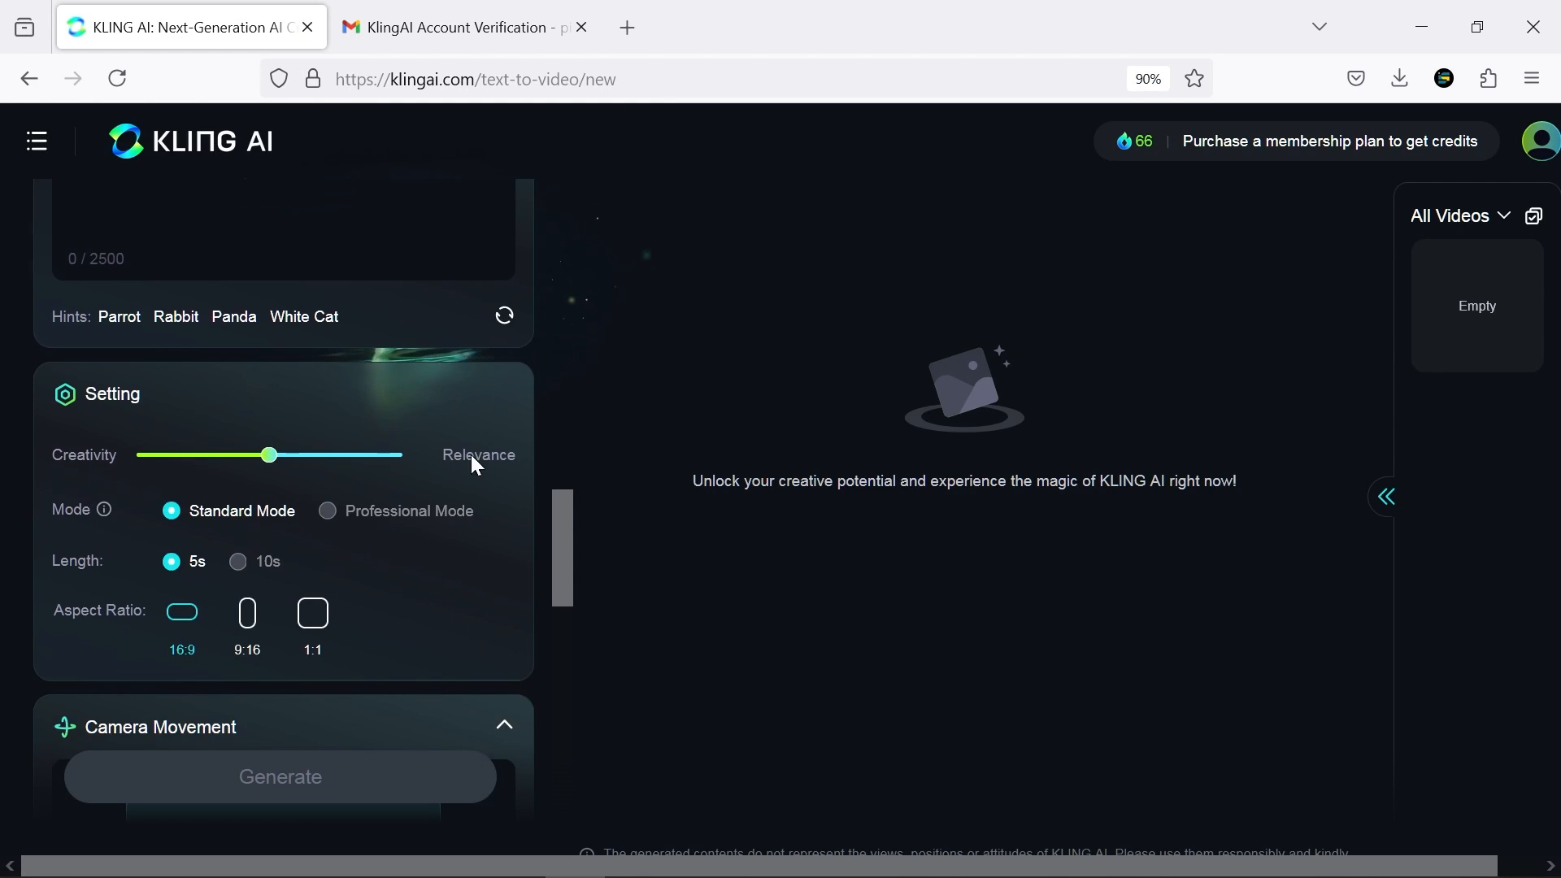
{"action": "mouse_move", "coordinate": [103, 509]}
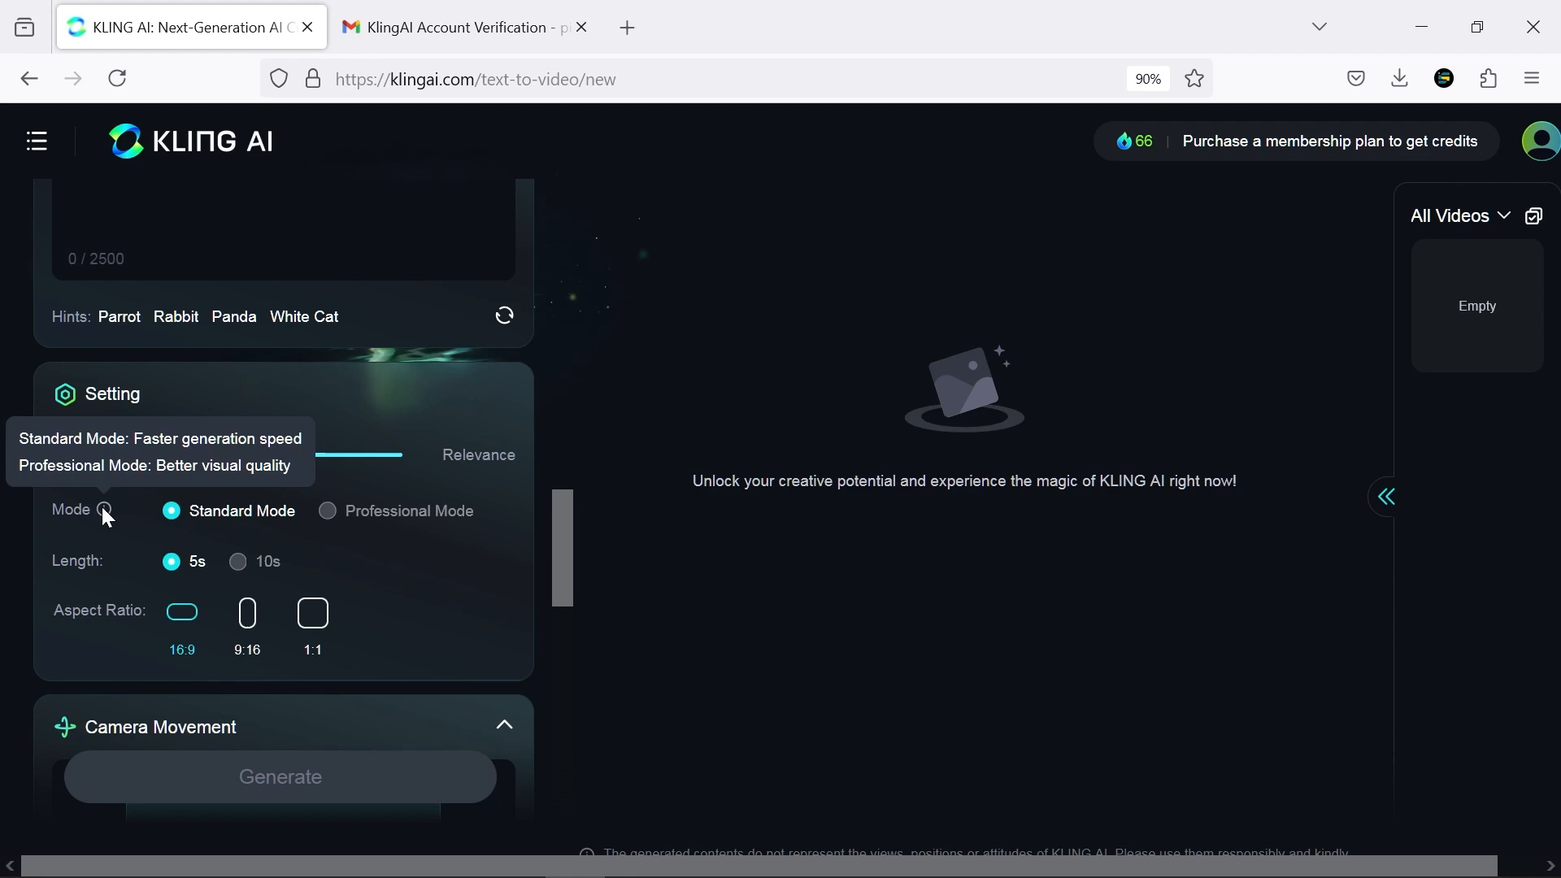
{"action": "mouse_move", "coordinate": [270, 524]}
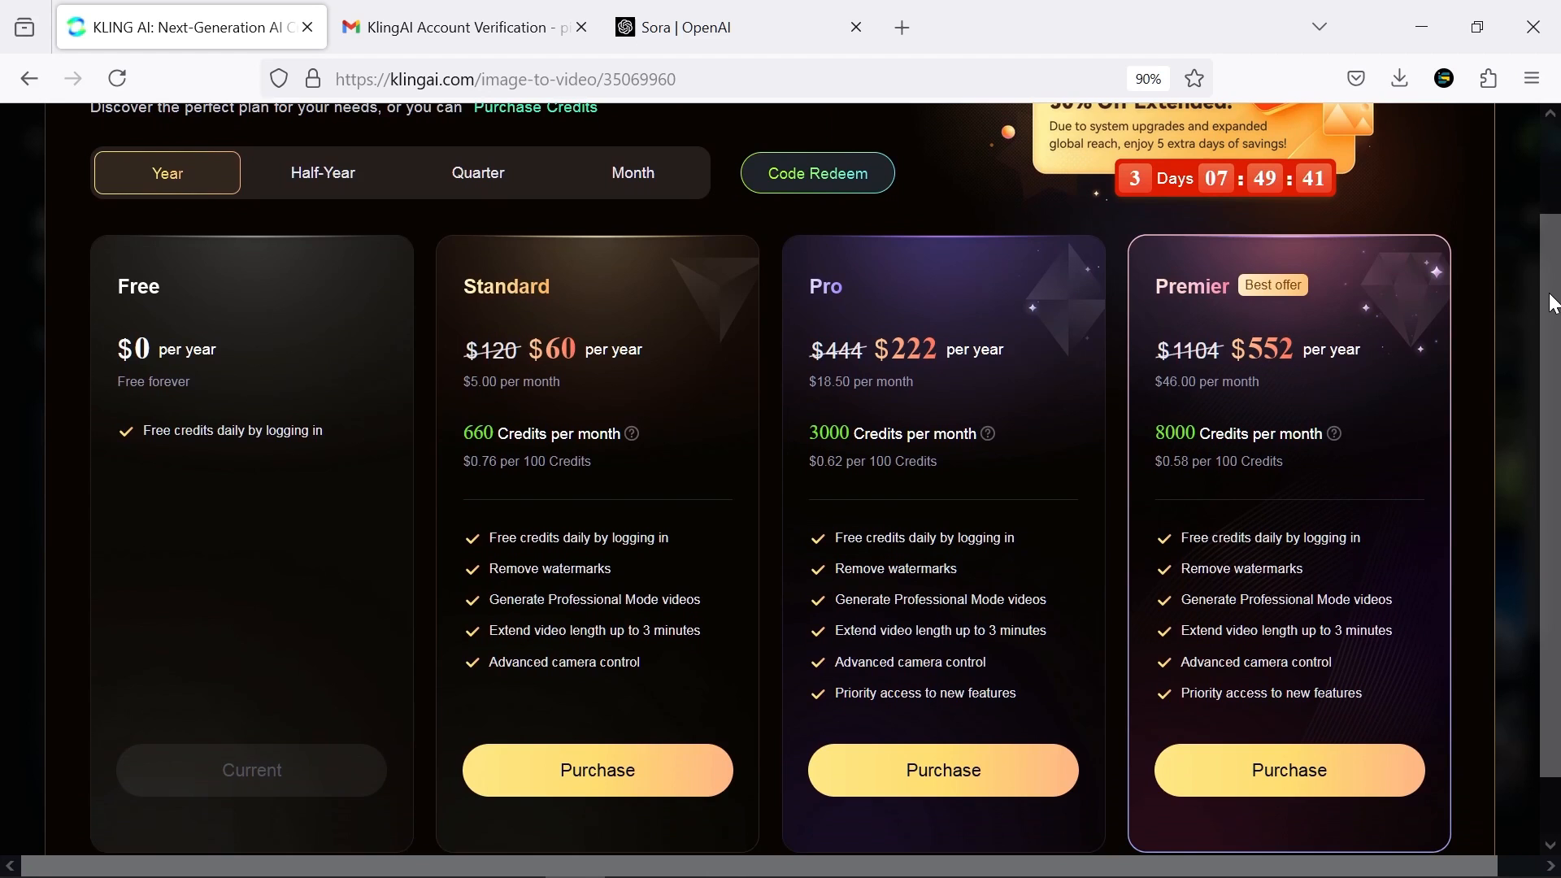
{"action": "scroll", "scroll_direction": "down", "scroll_amount": 3}
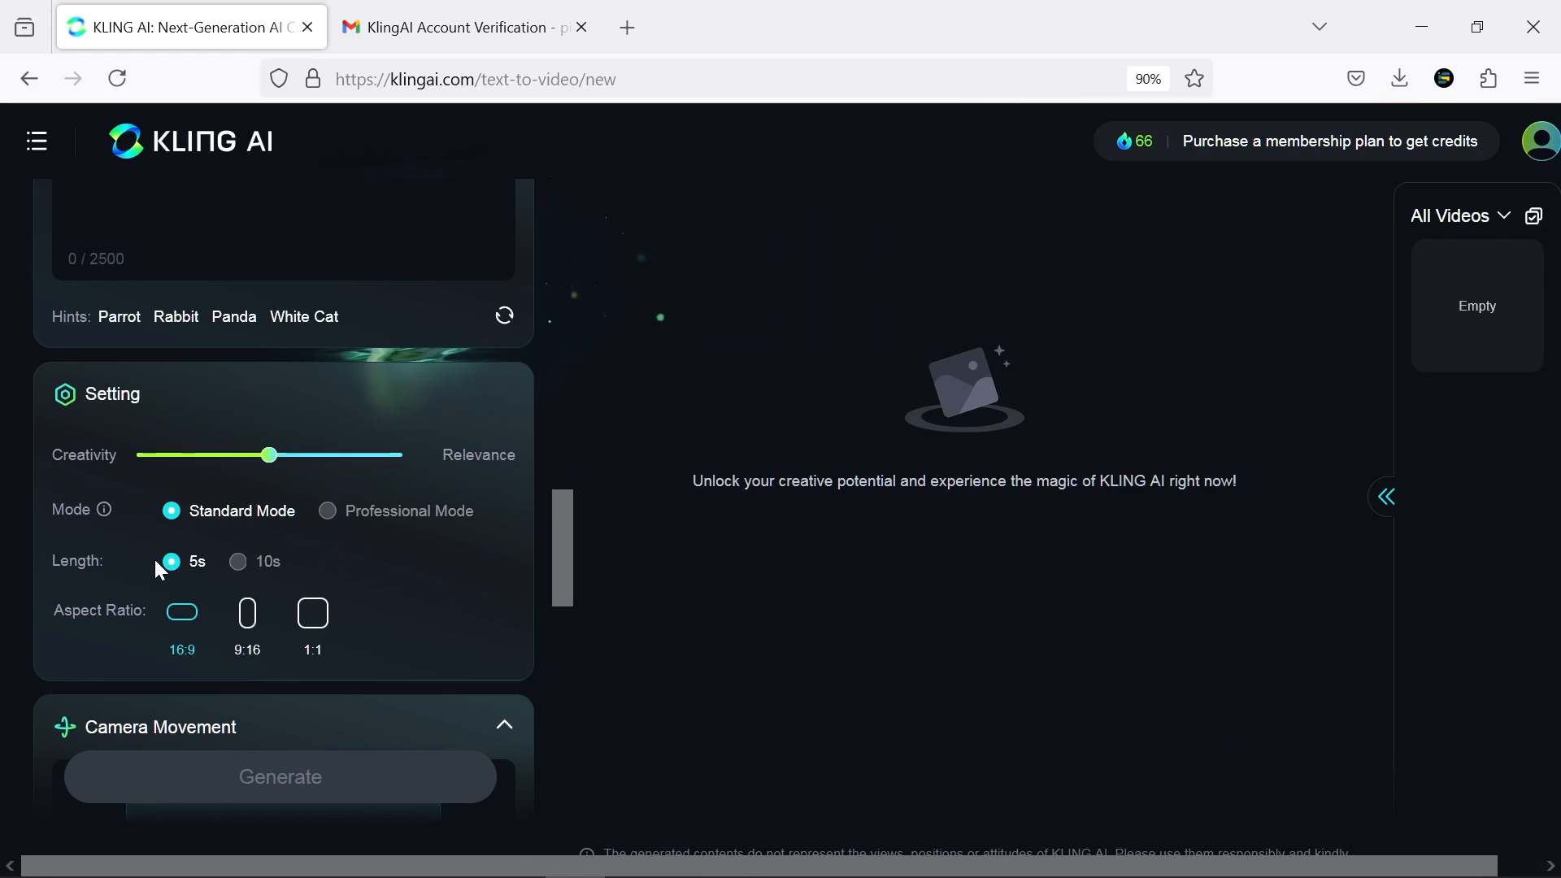
{"action": "mouse_move", "coordinate": [238, 562]}
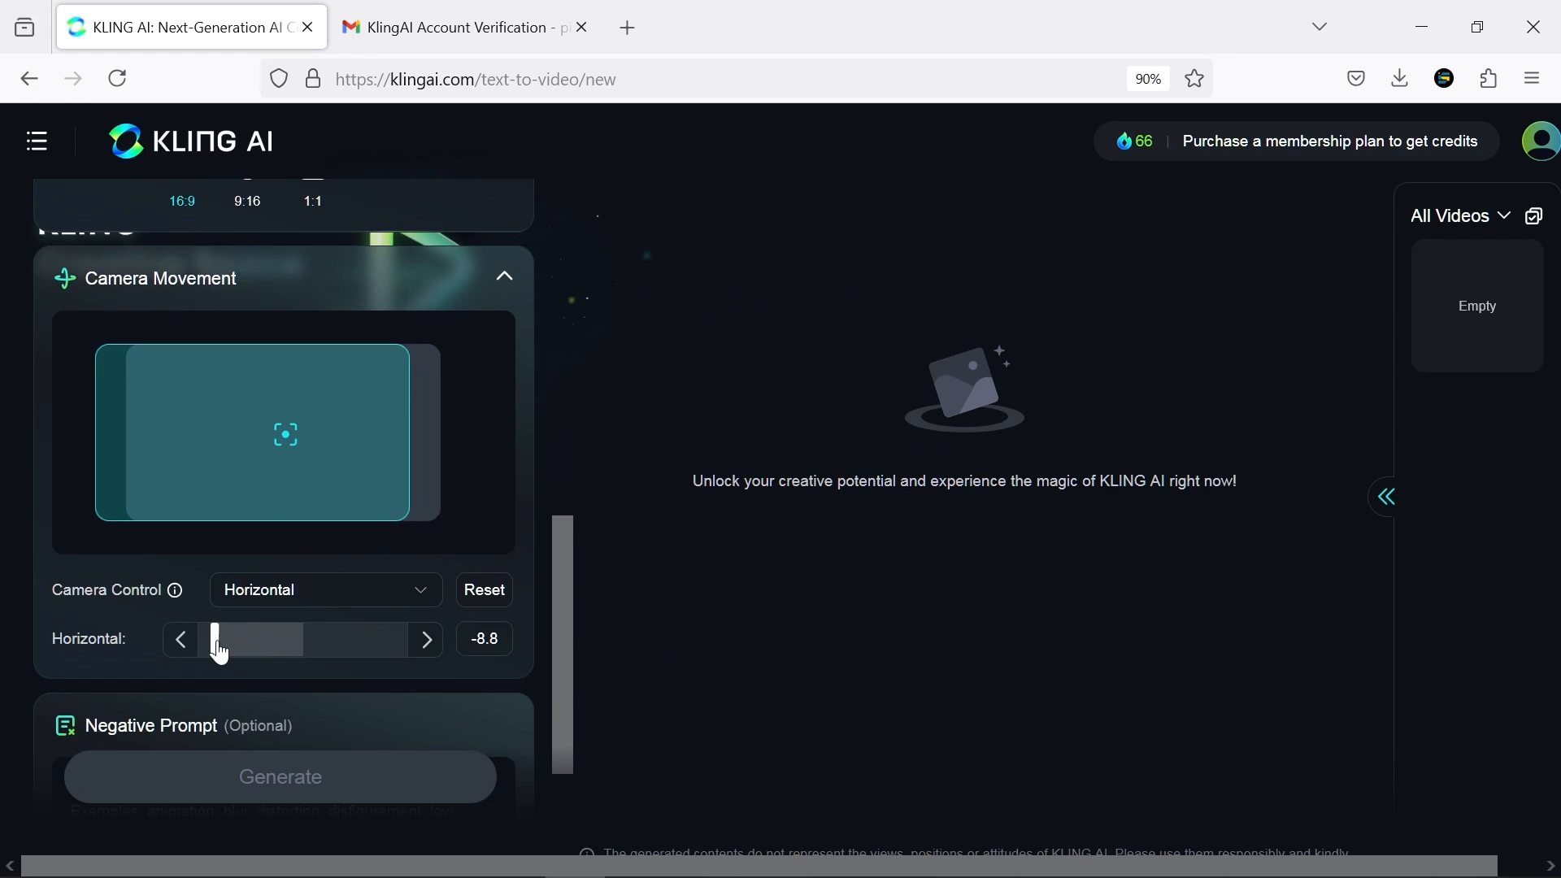
Try the Horizontal, Vertical and Roll camera moves, then revert to plain Camera Movement
{"action": "left_click", "coordinate": [326, 589]}
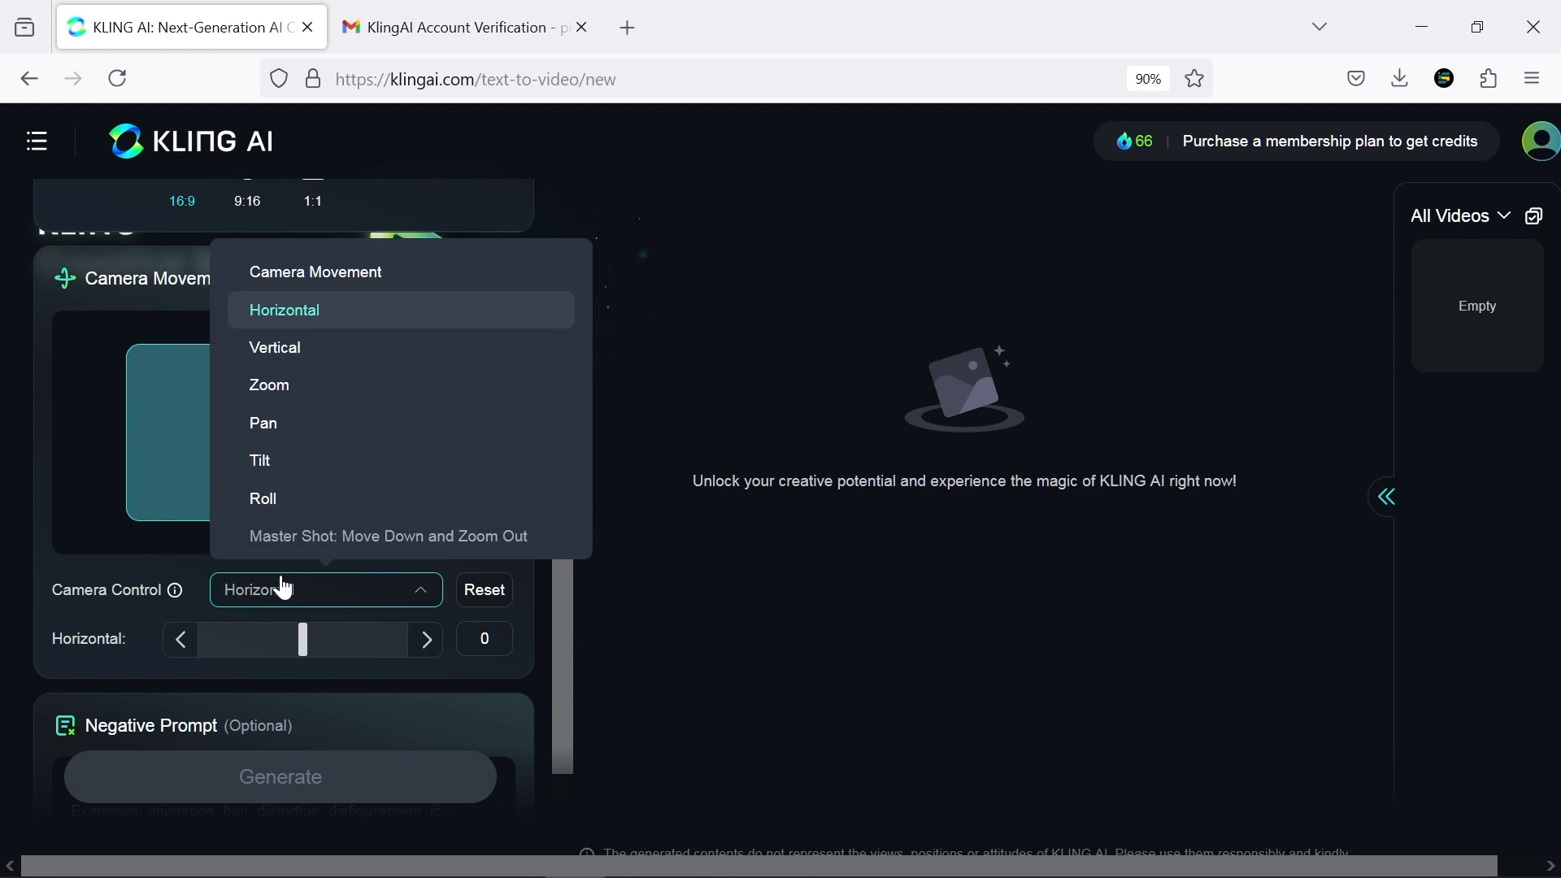
{"action": "left_click", "coordinate": [275, 347]}
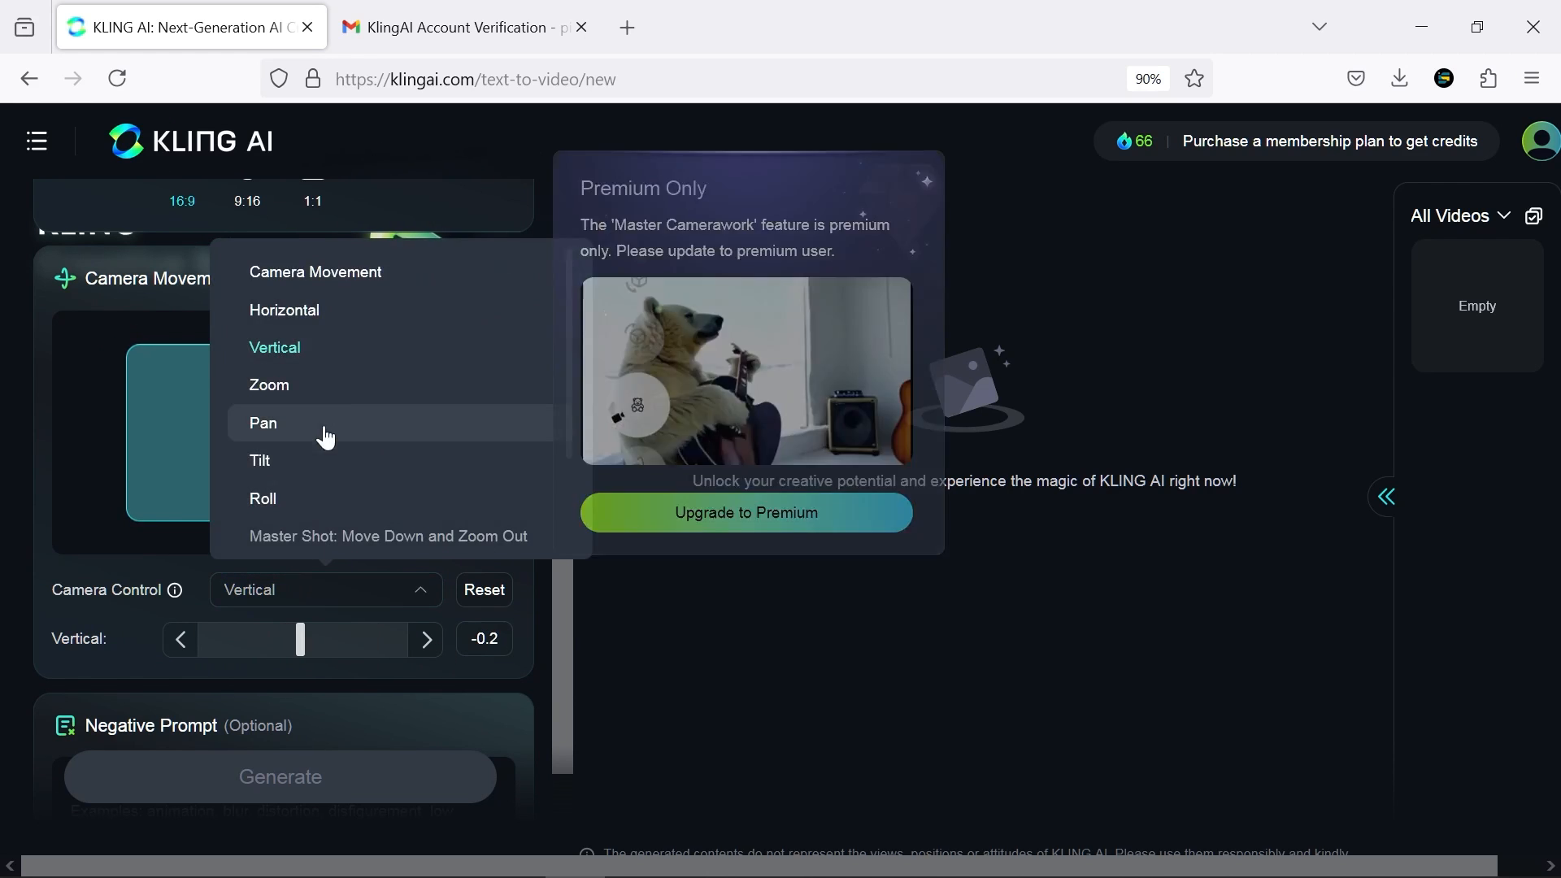
{"action": "left_click", "coordinate": [263, 498]}
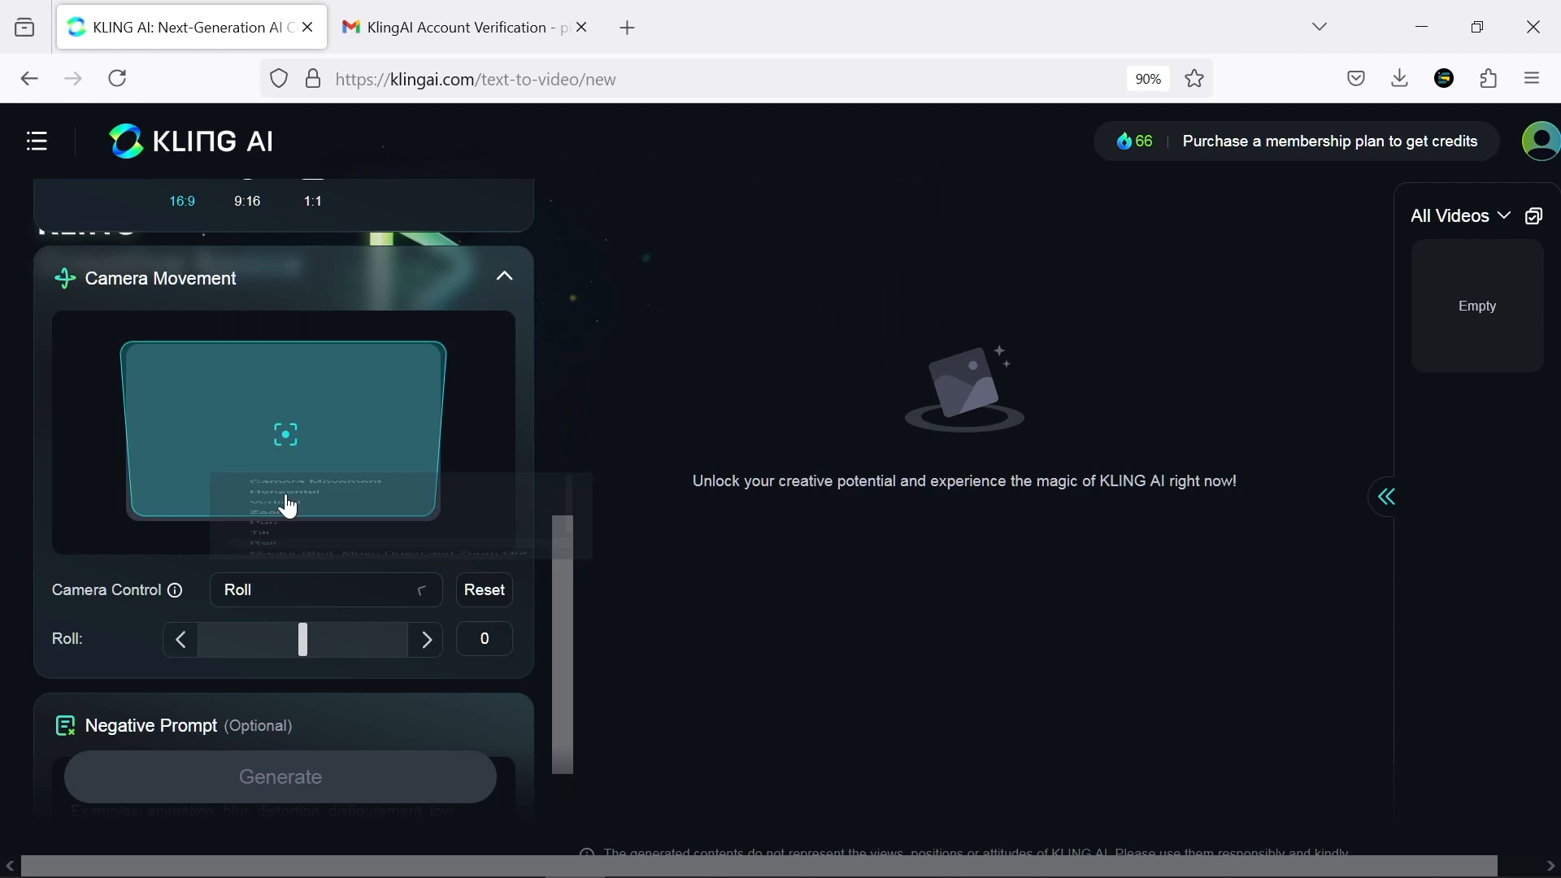
{"action": "left_click_drag", "start_coordinate": [301, 638], "coordinate": [298, 638]}
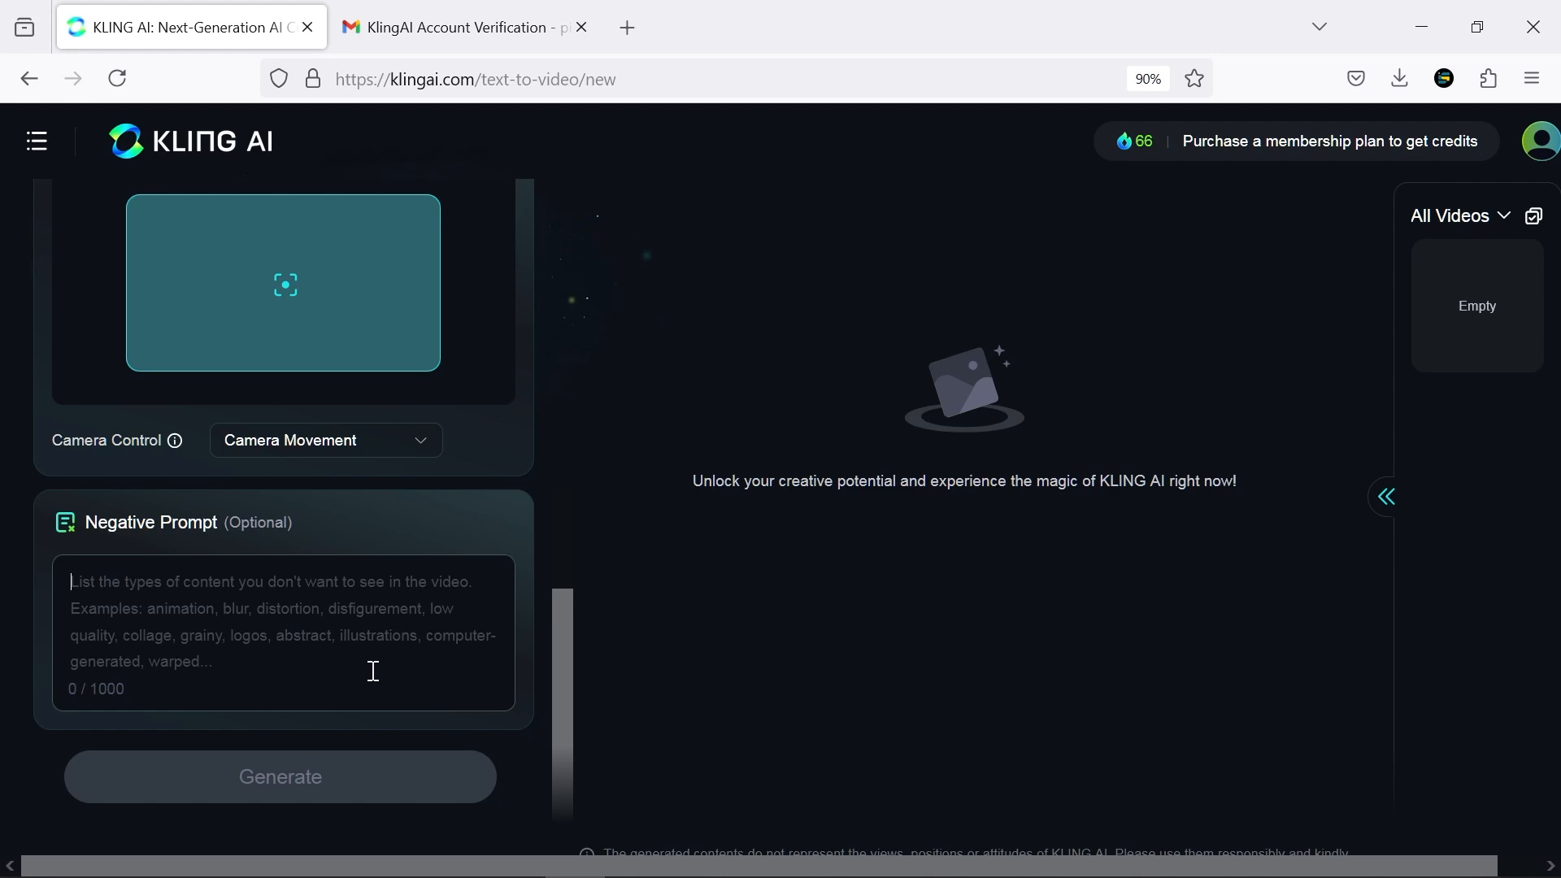
Generate the 5-second neon Tokyo street video and adjust the creativity-relevance slider
{"action": "left_click", "coordinate": [280, 777]}
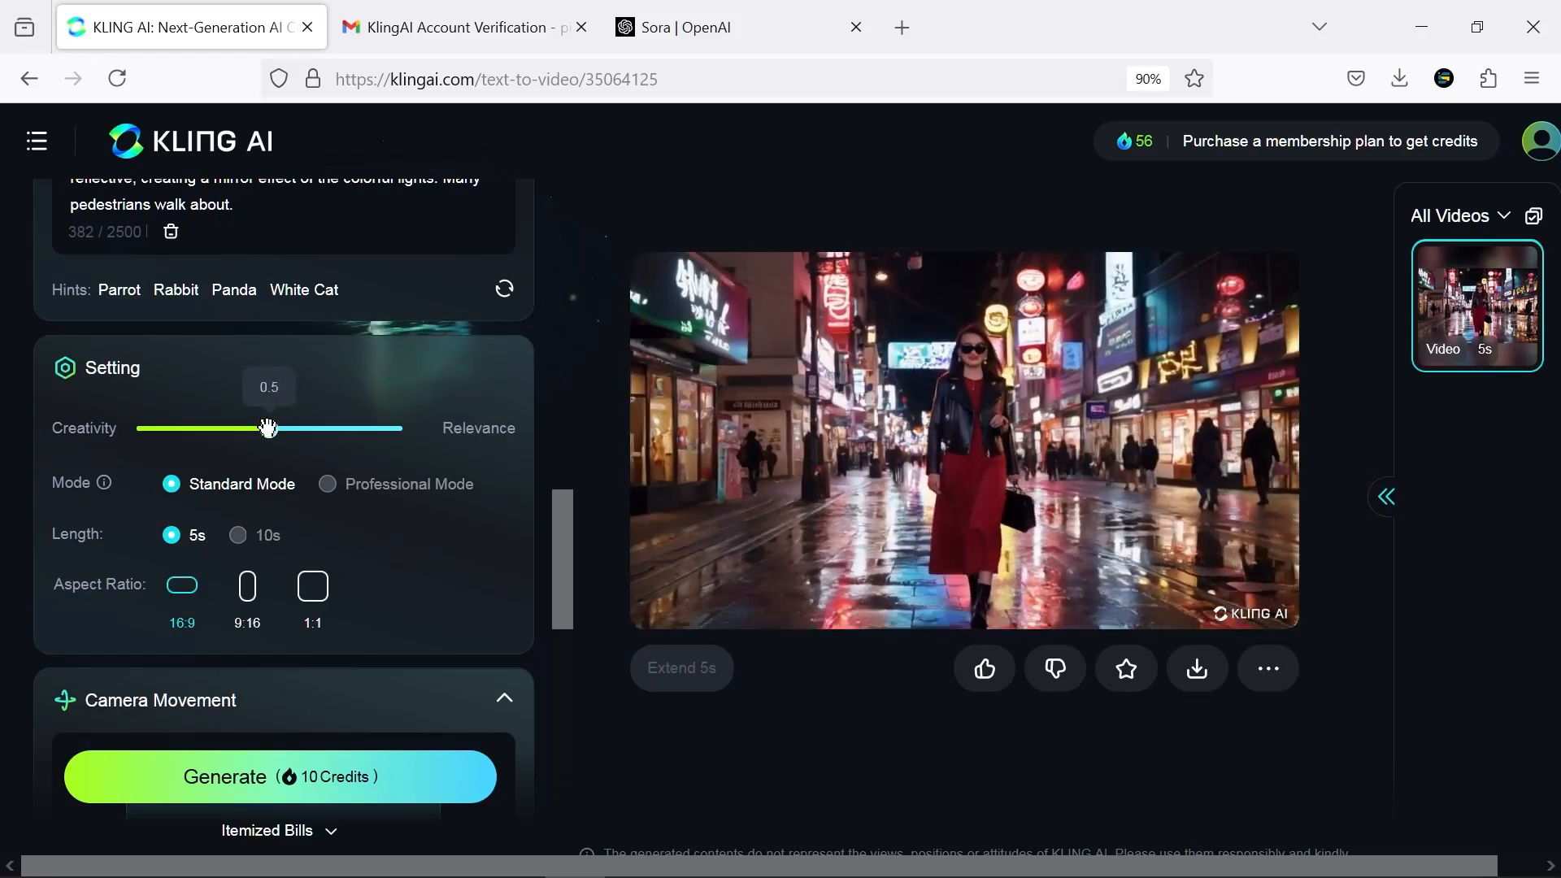
{"action": "left_click_drag", "start_coordinate": [269, 428], "coordinate": [216, 429]}
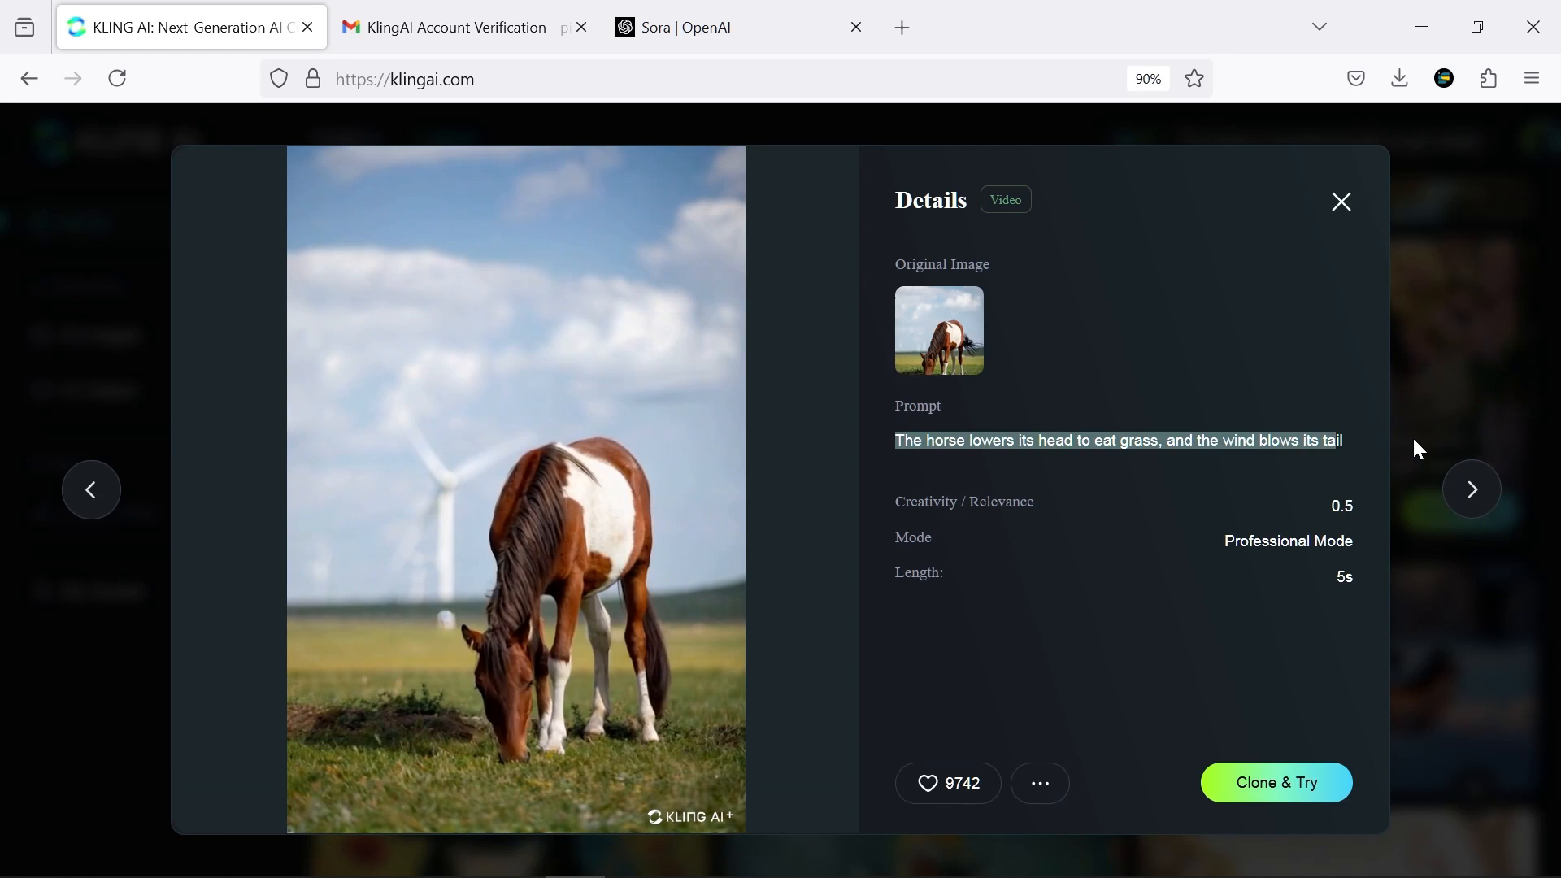
Generate a 5-second image-to-video clip of a brown horse grazing in a field
{"action": "left_click", "coordinate": [1341, 201]}
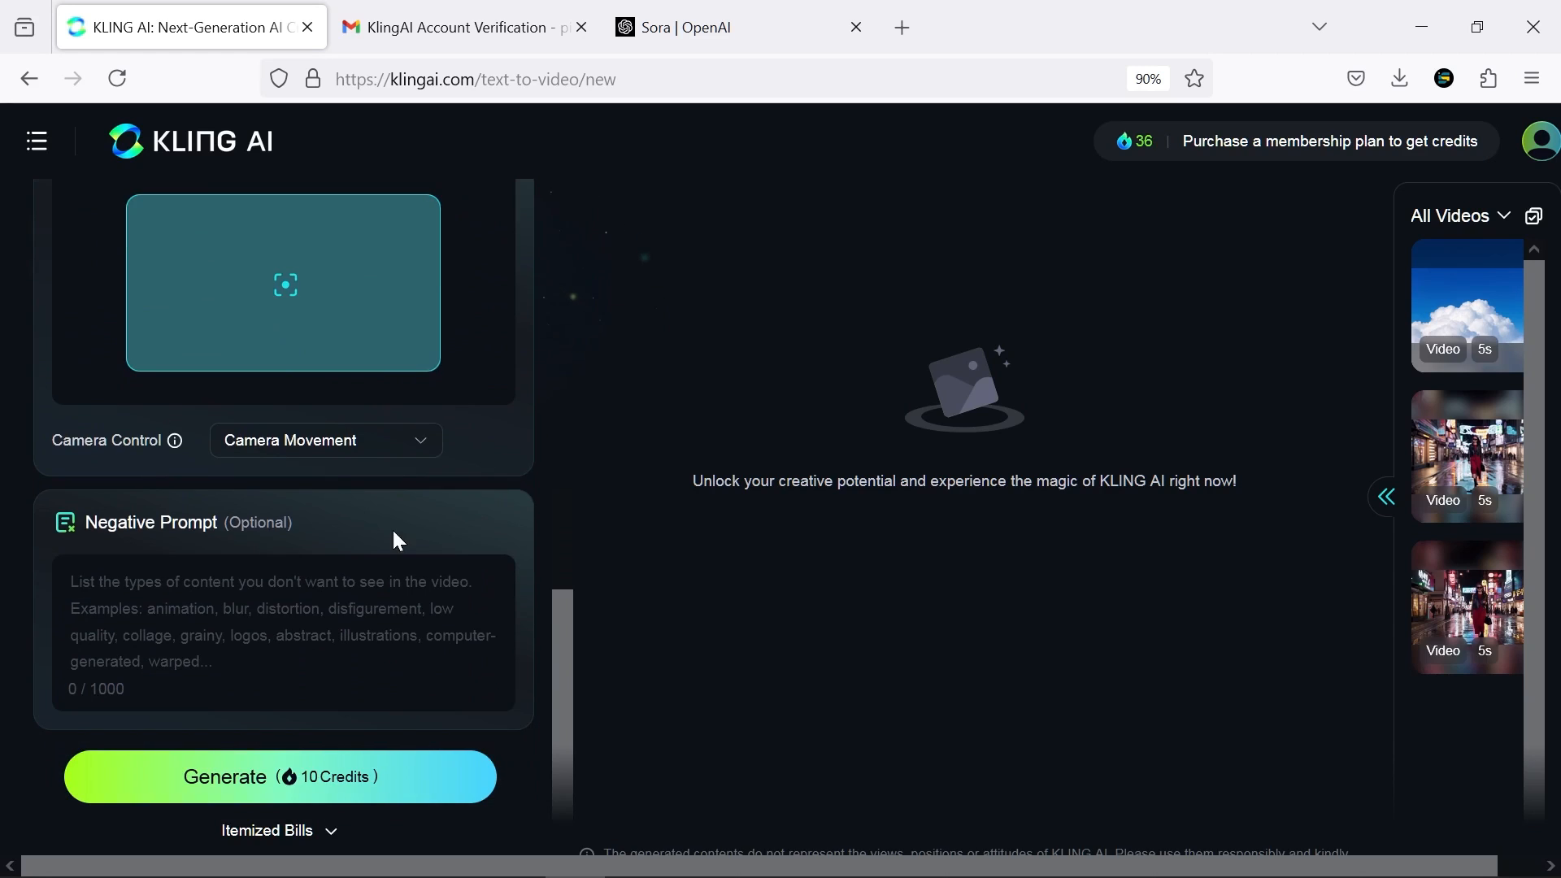
{"action": "left_click", "coordinate": [278, 776]}
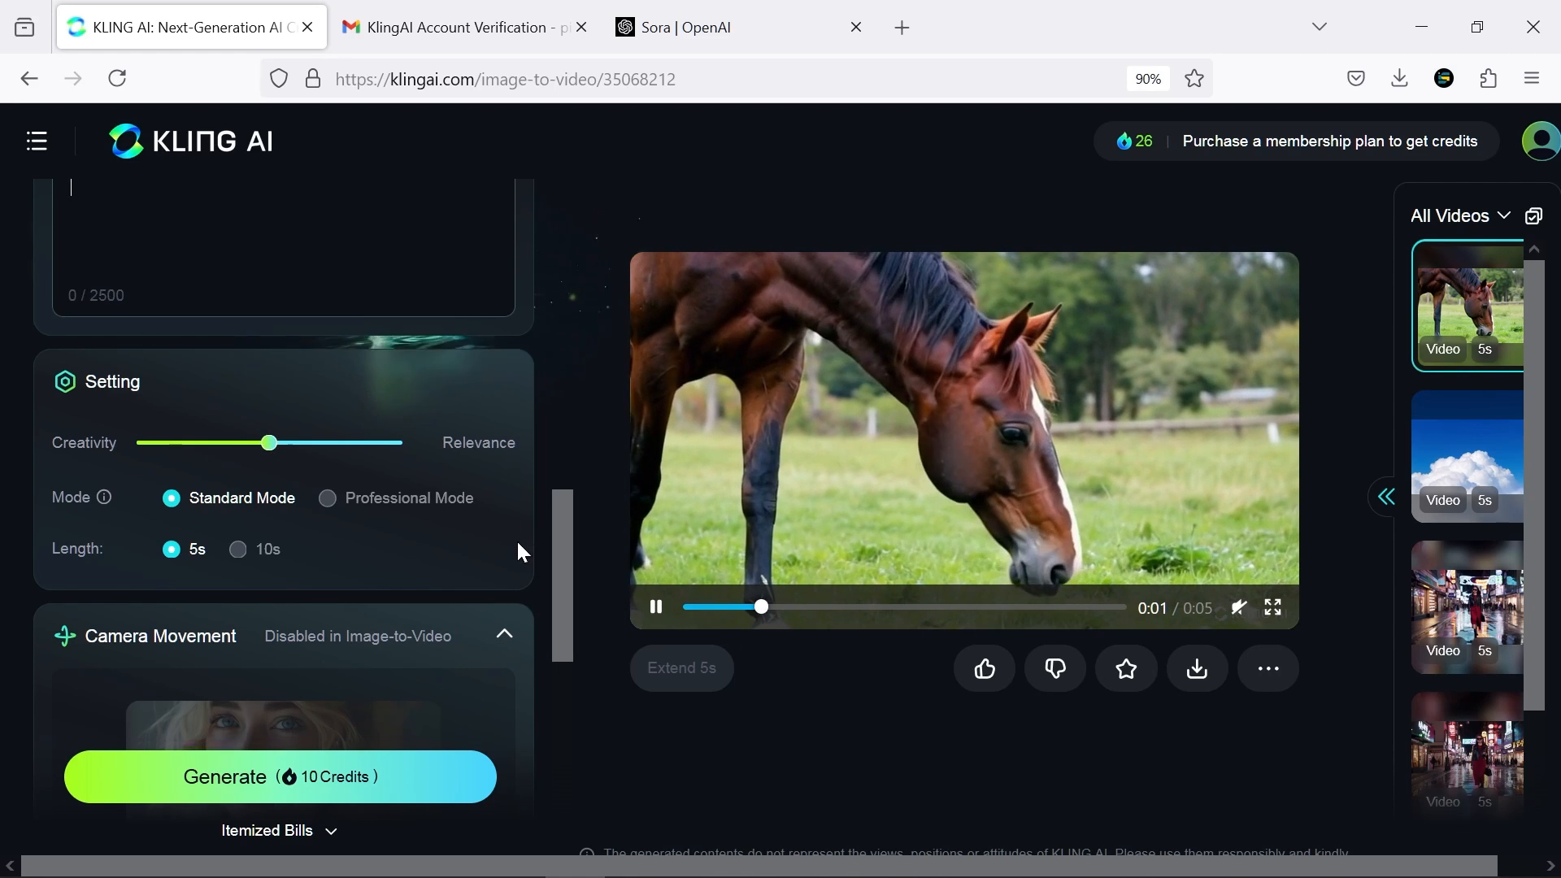
{"action": "scroll", "scroll_direction": "down", "scroll_amount": 3}
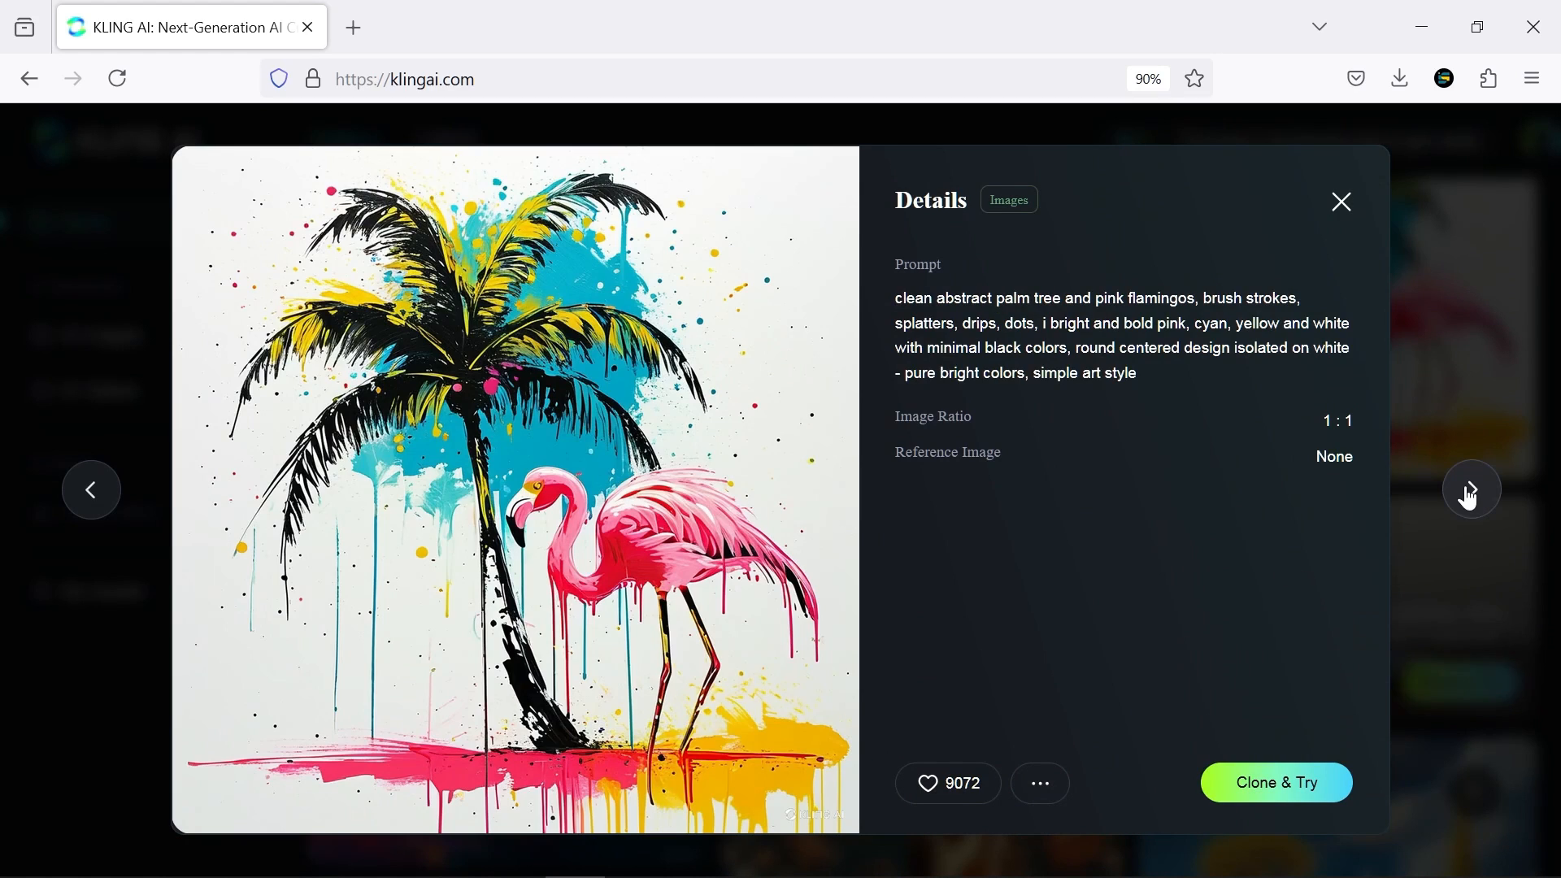
Step through eleven more community gallery images' prompts, then close the details viewer
{"action": "left_click", "coordinate": [1472, 490]}
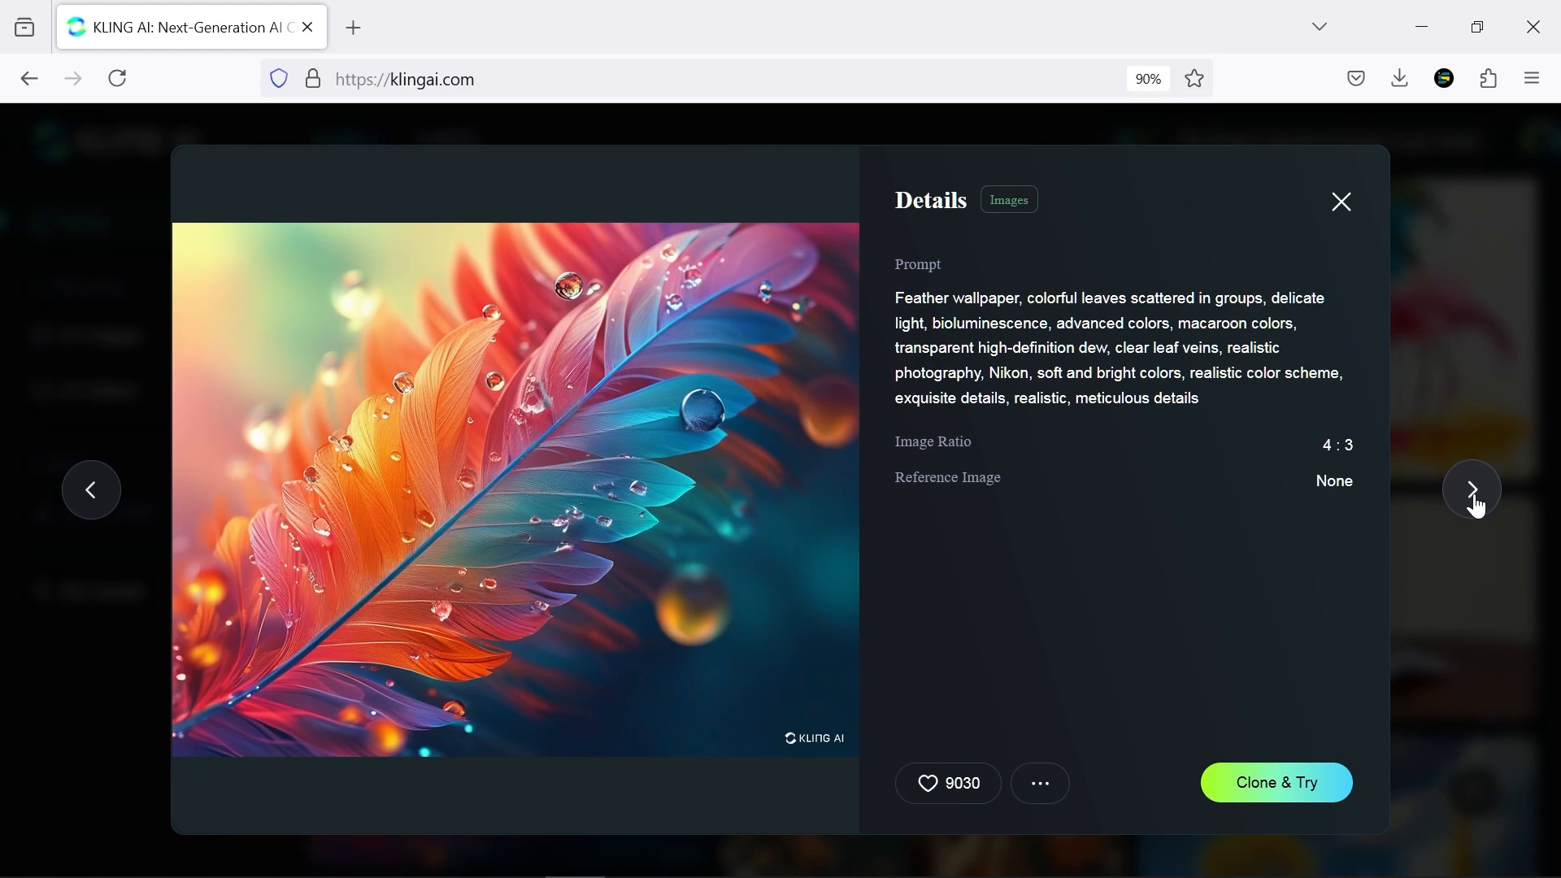
{"action": "left_click", "coordinate": [1471, 489]}
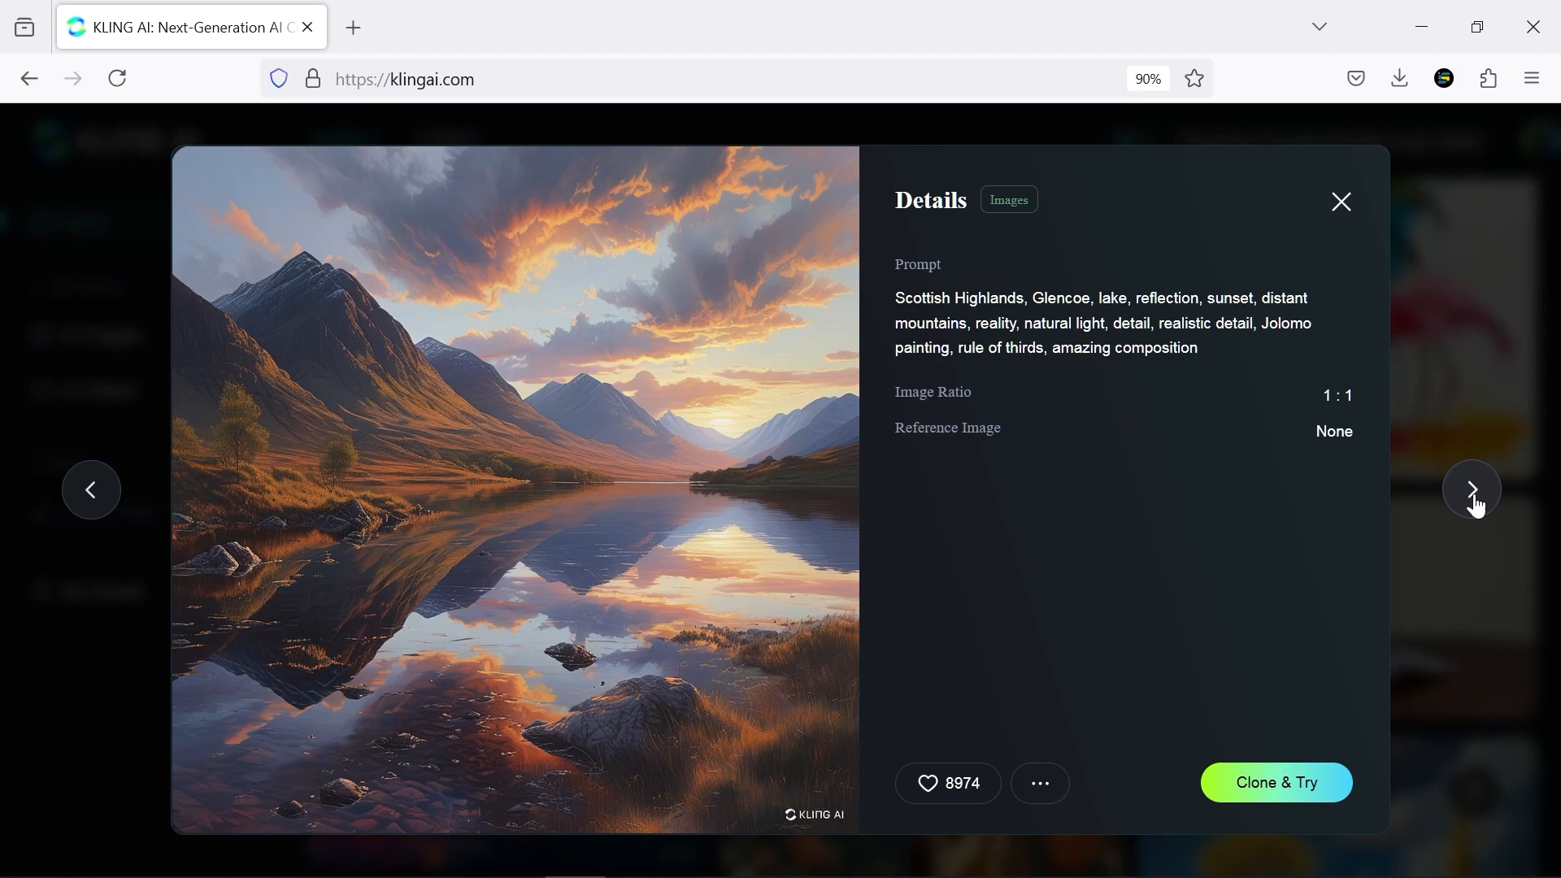
{"action": "left_click", "coordinate": [1471, 489]}
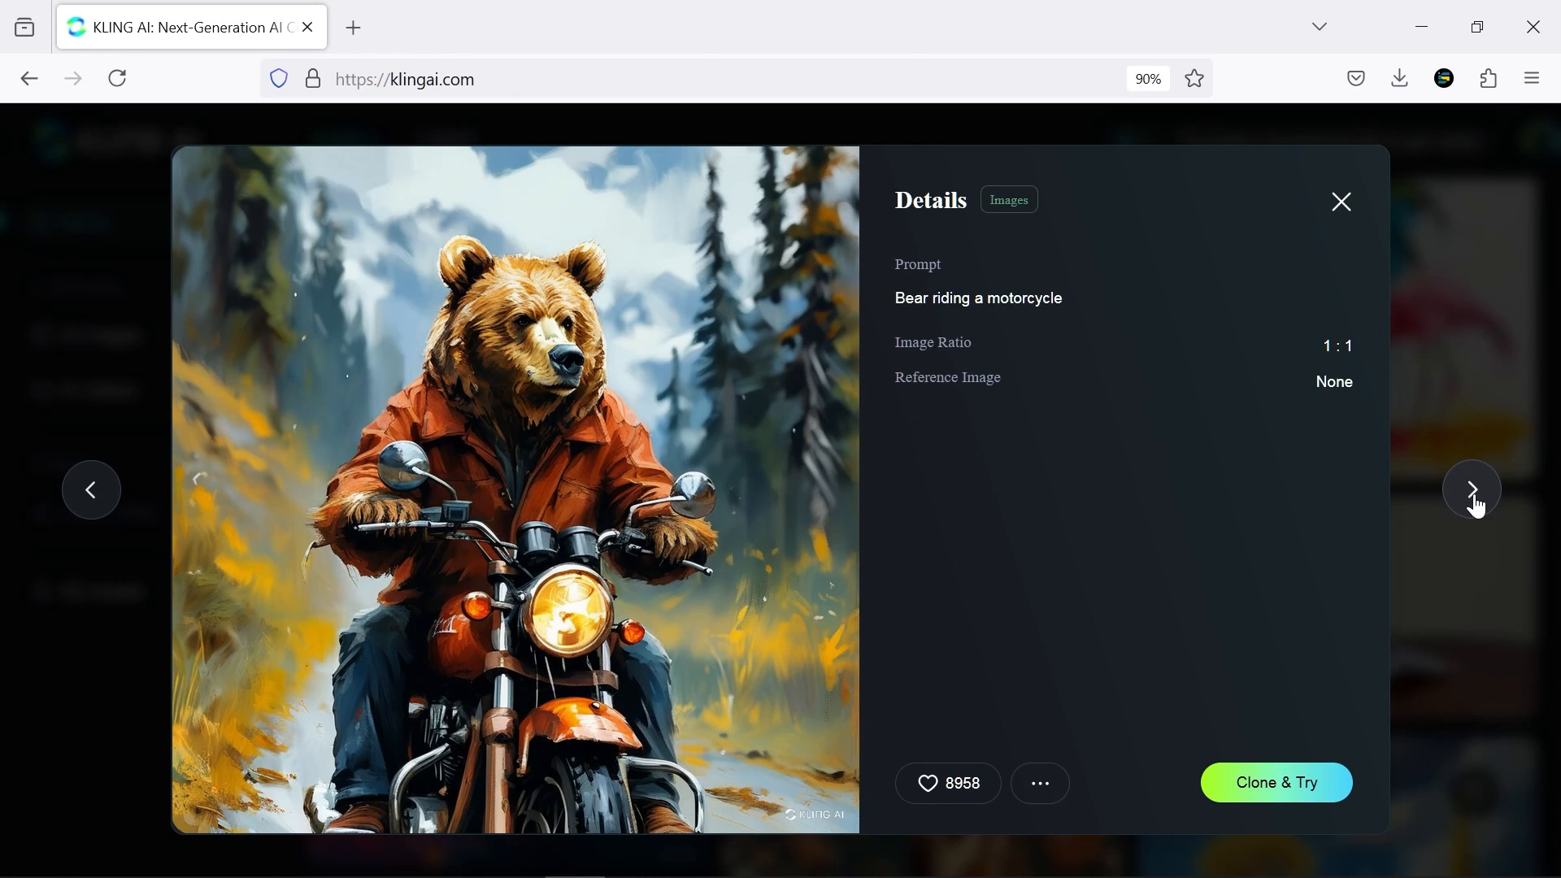
{"action": "left_click", "coordinate": [1471, 490]}
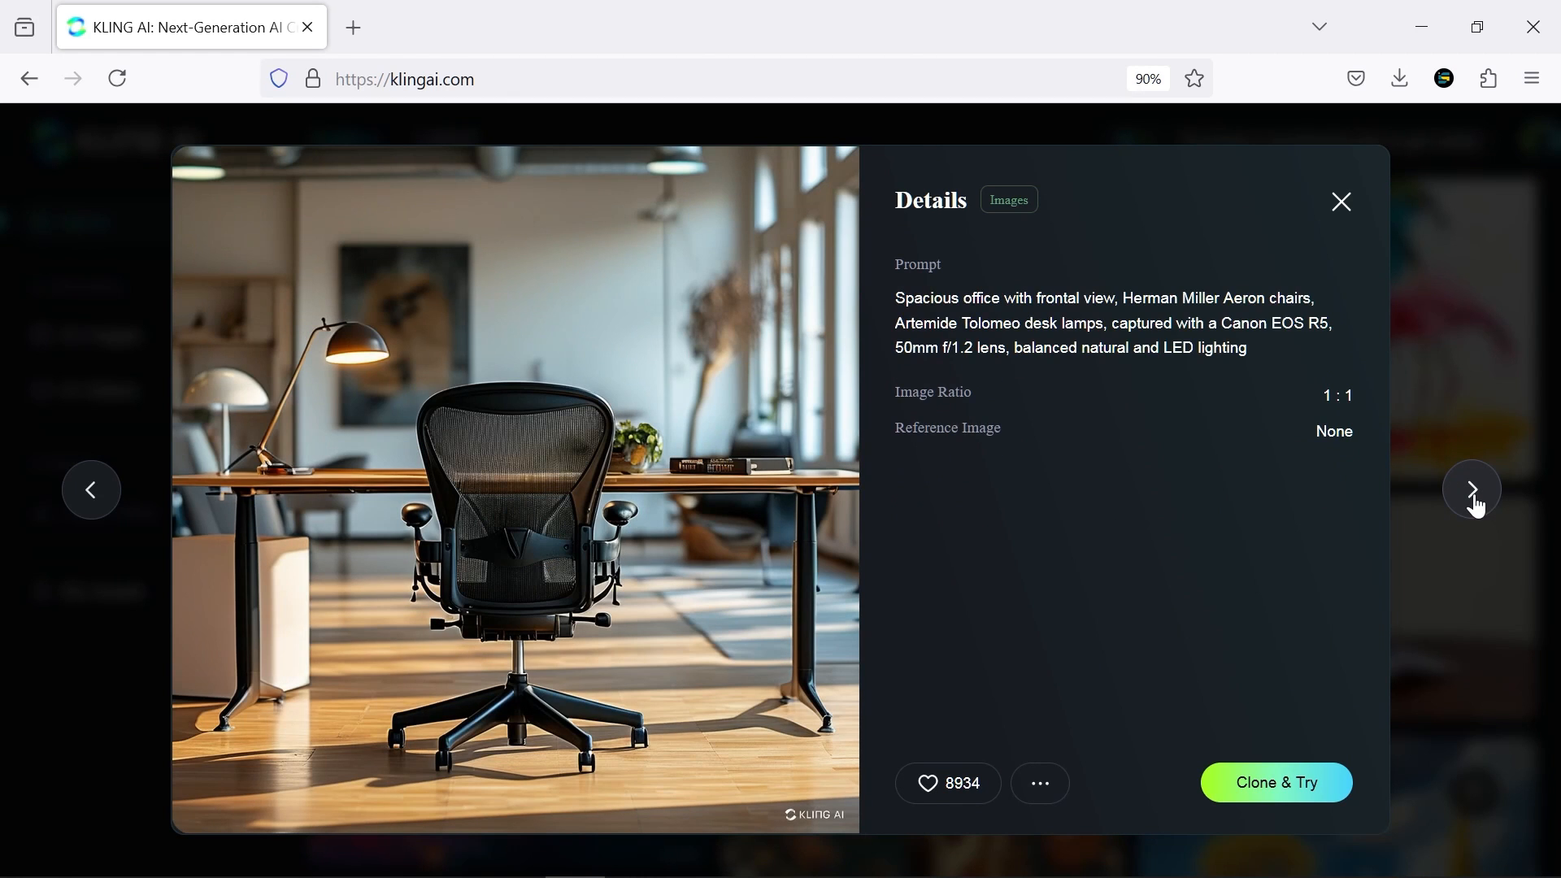
{"action": "left_click", "coordinate": [1471, 489]}
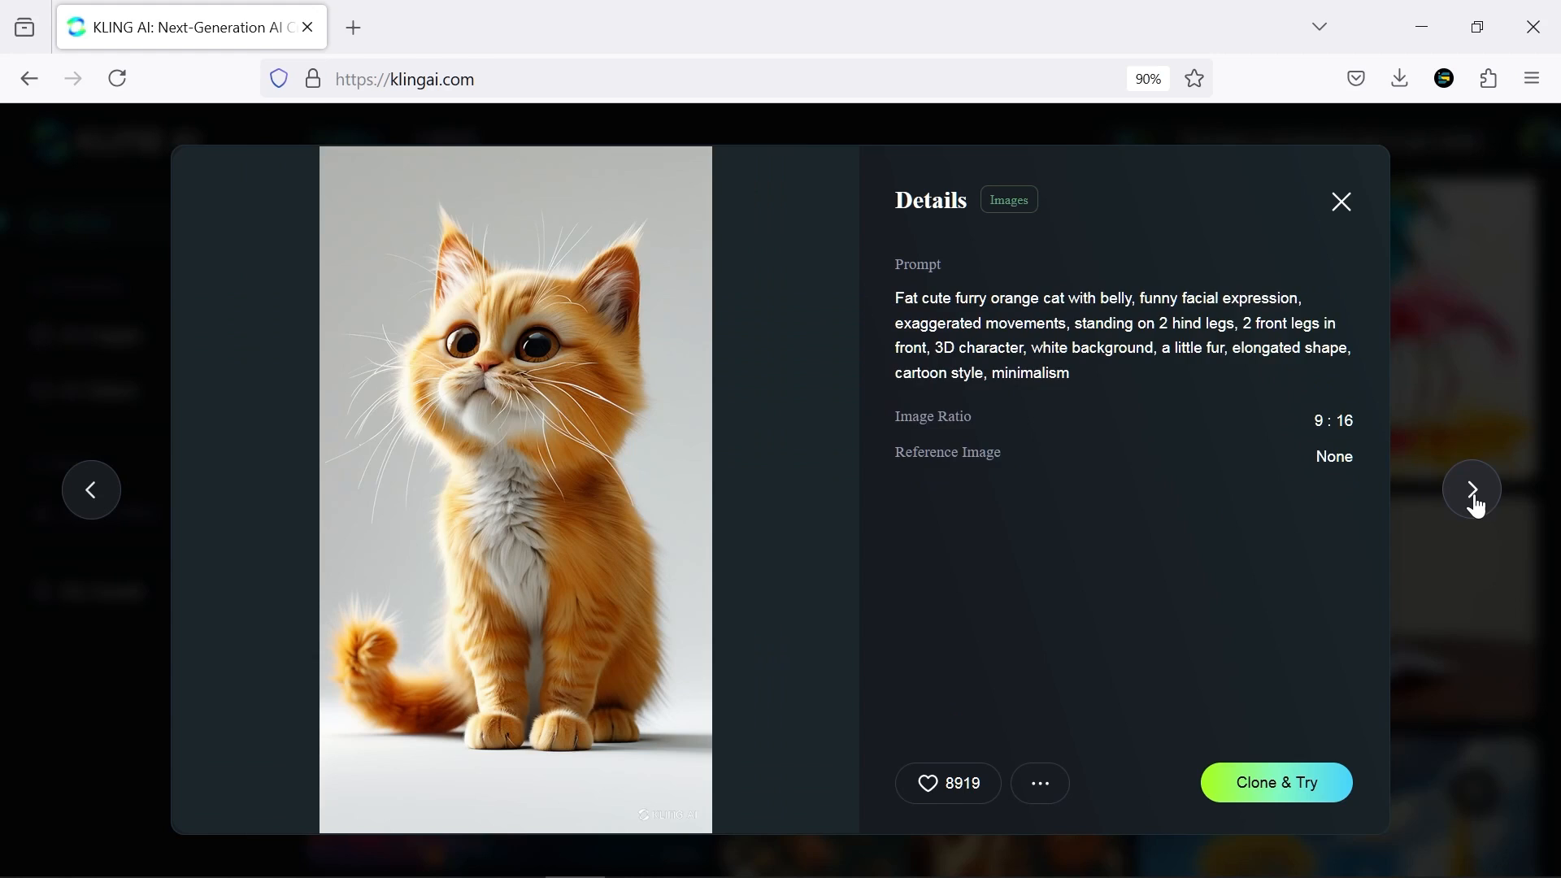
{"action": "left_click", "coordinate": [1472, 489]}
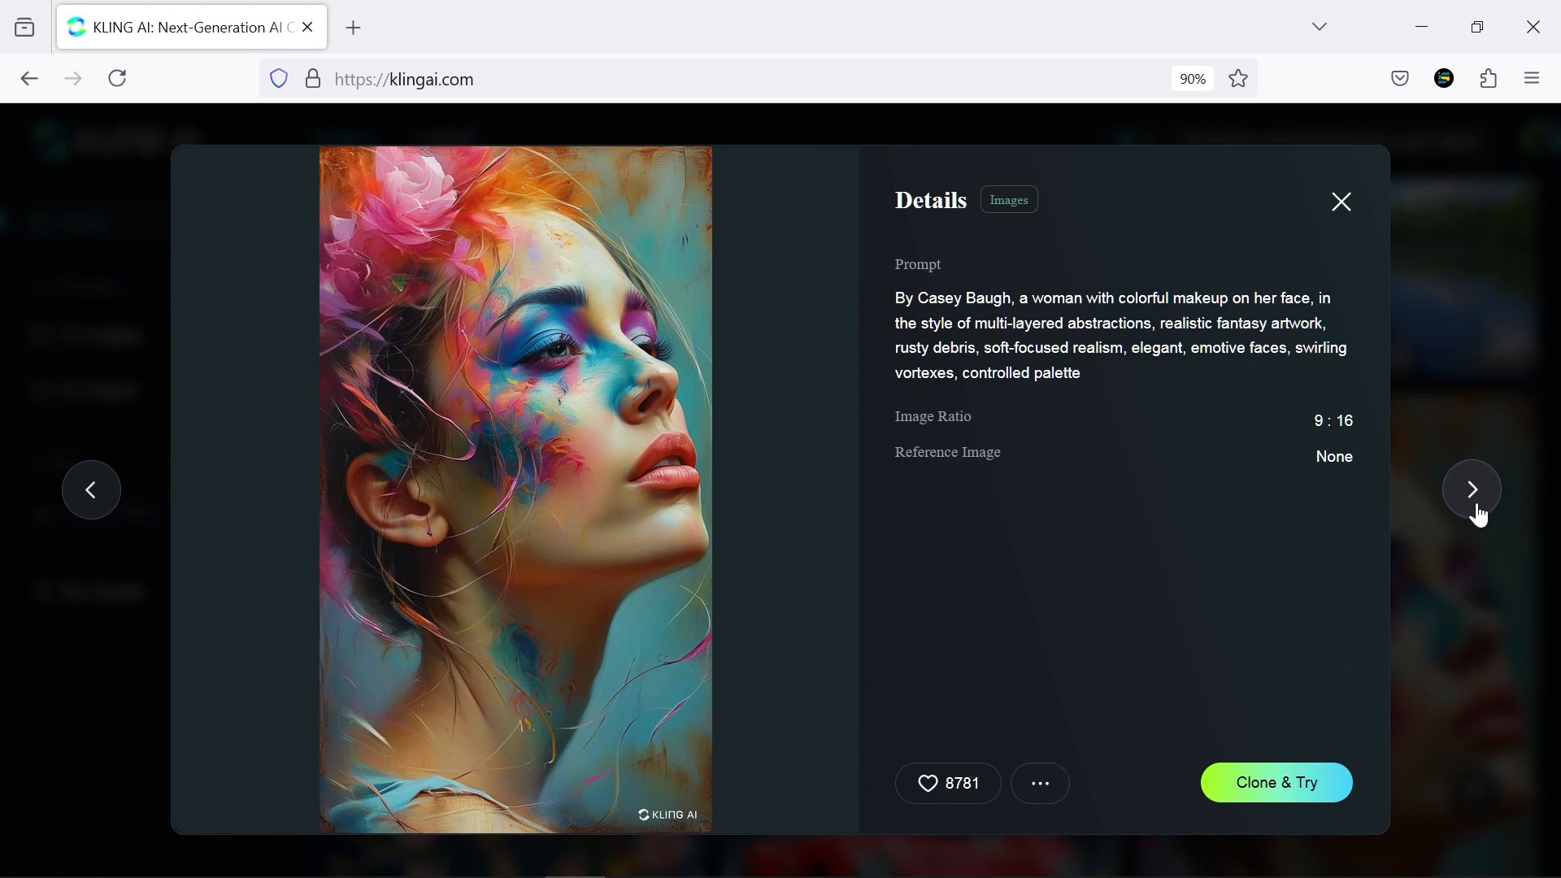
{"action": "left_click", "coordinate": [1472, 489]}
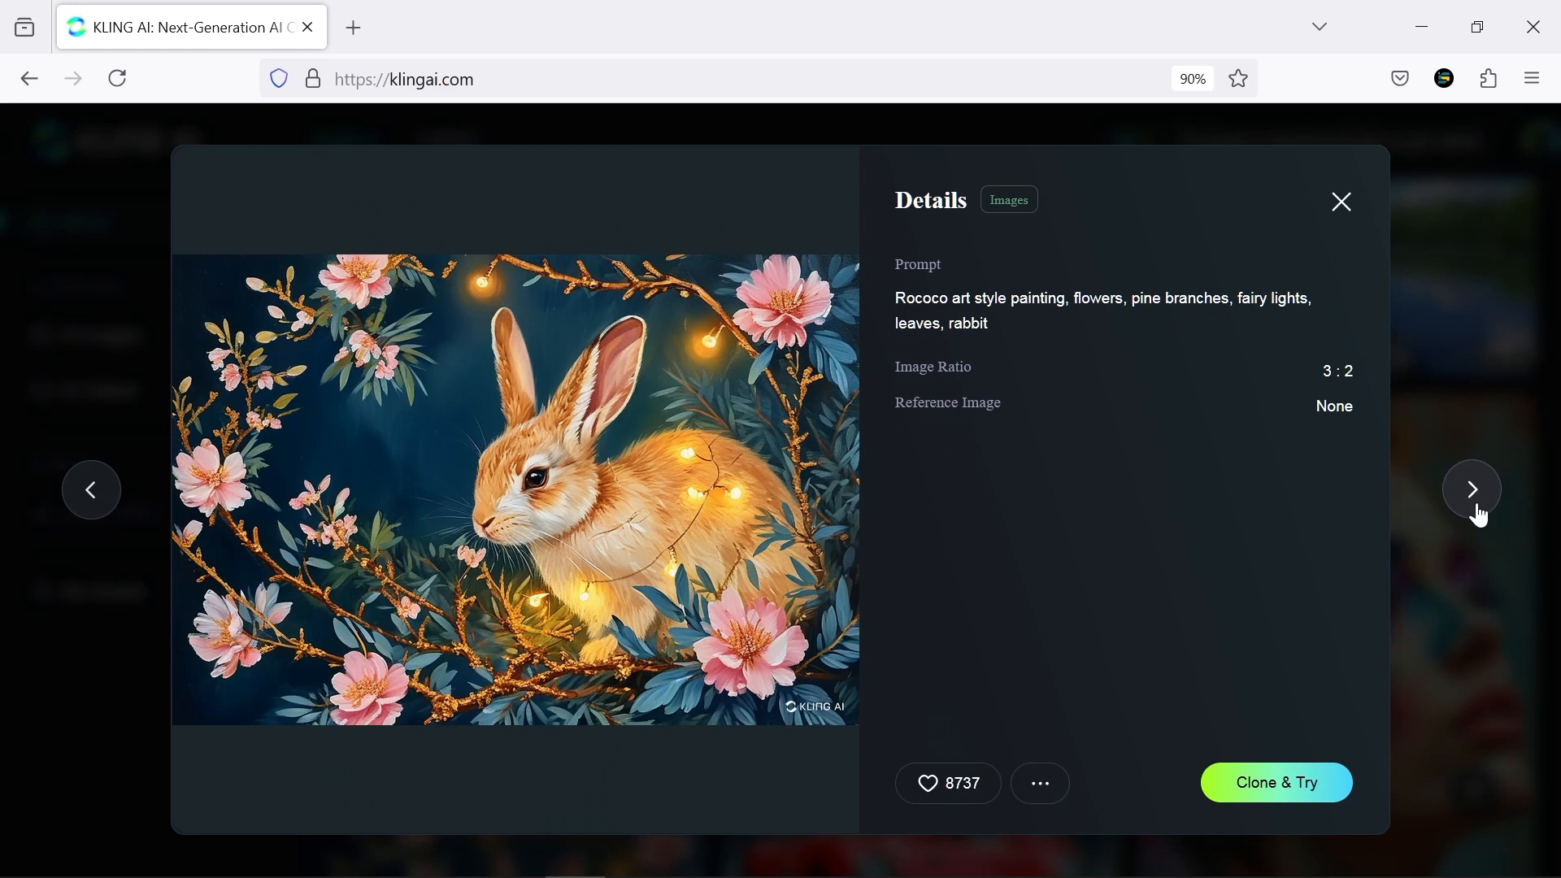
{"action": "left_click", "coordinate": [1471, 489]}
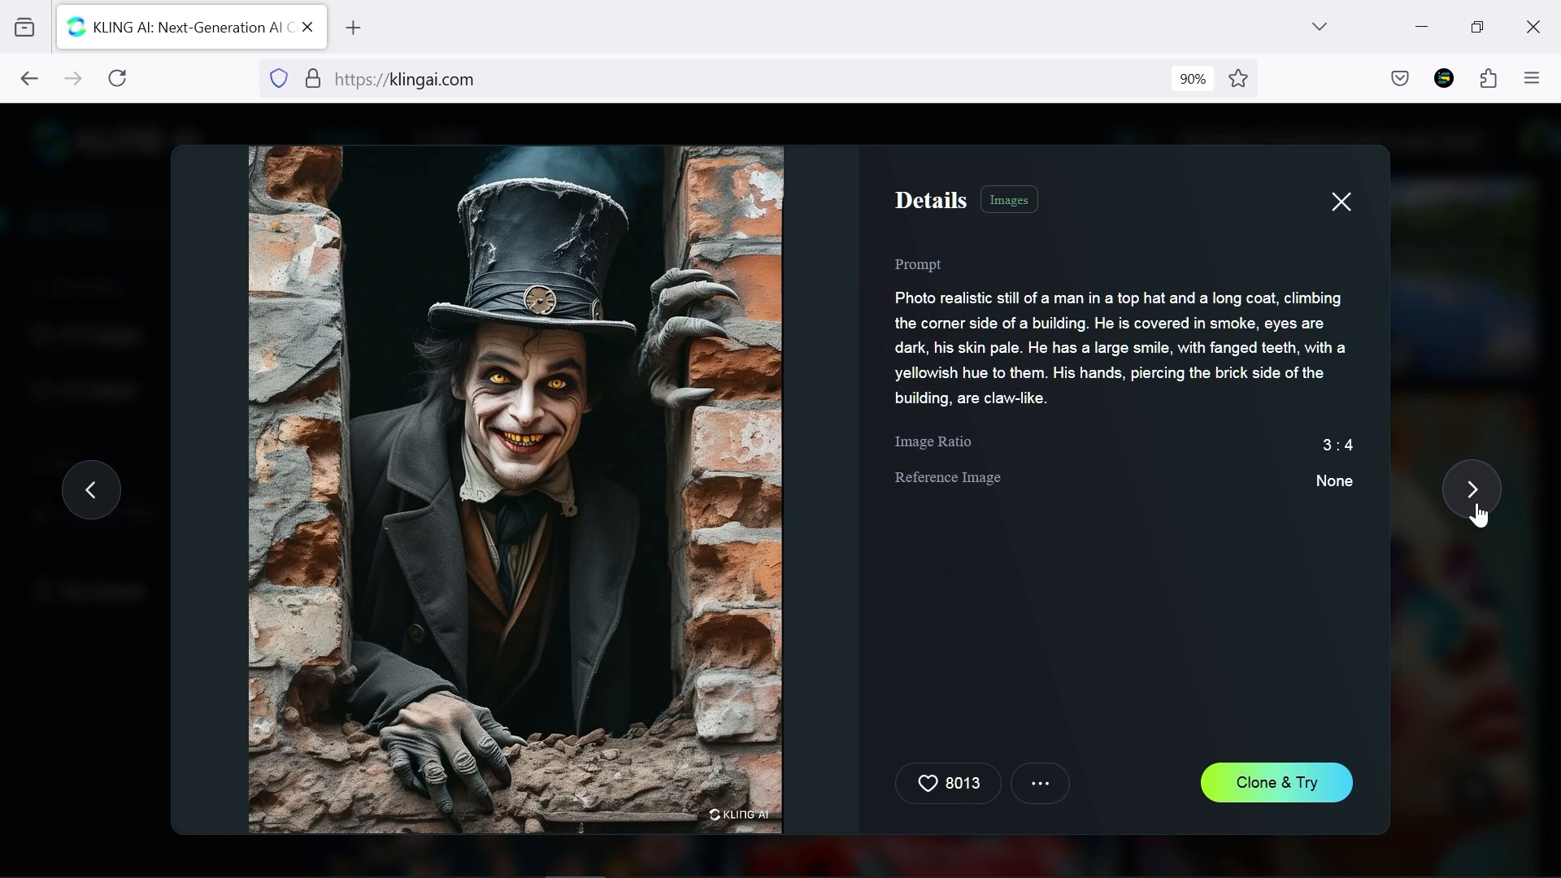
{"action": "left_click", "coordinate": [1472, 488]}
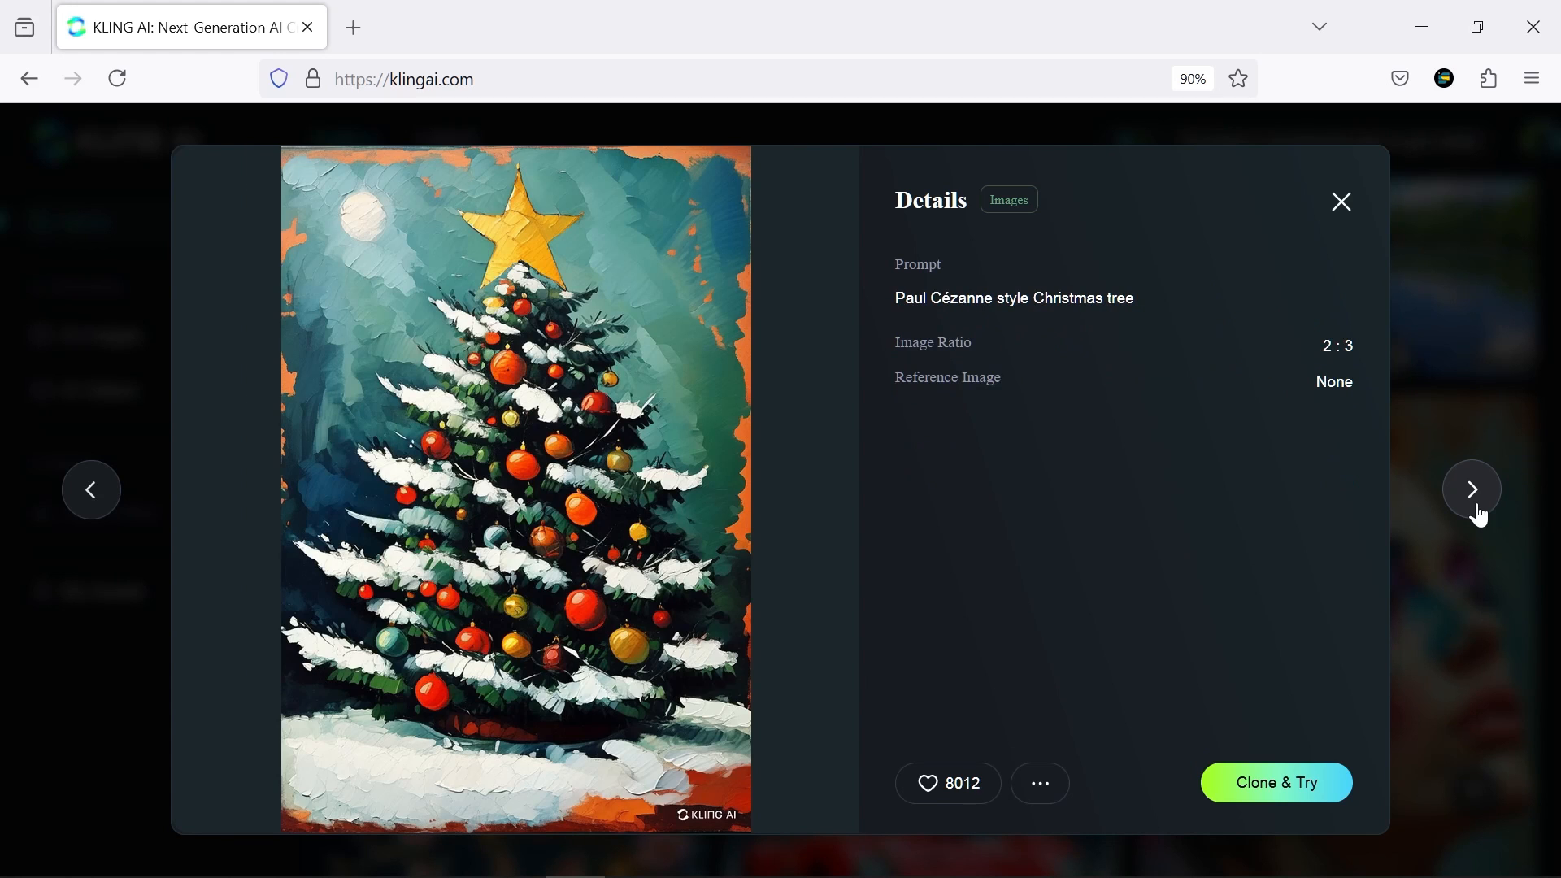
{"action": "left_click", "coordinate": [1471, 489]}
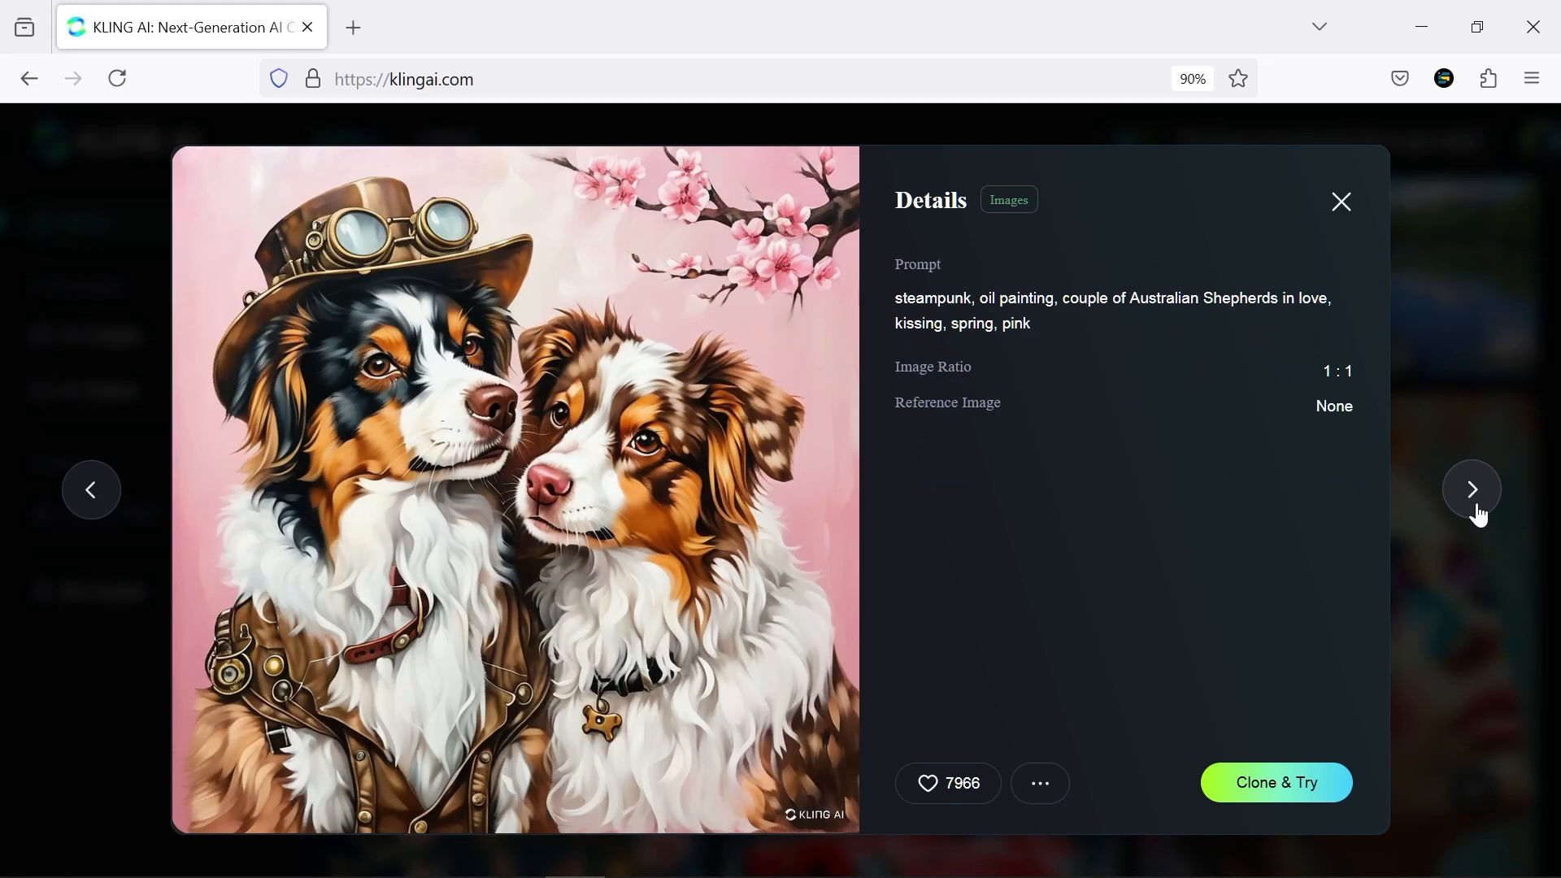
{"action": "left_click", "coordinate": [1471, 488]}
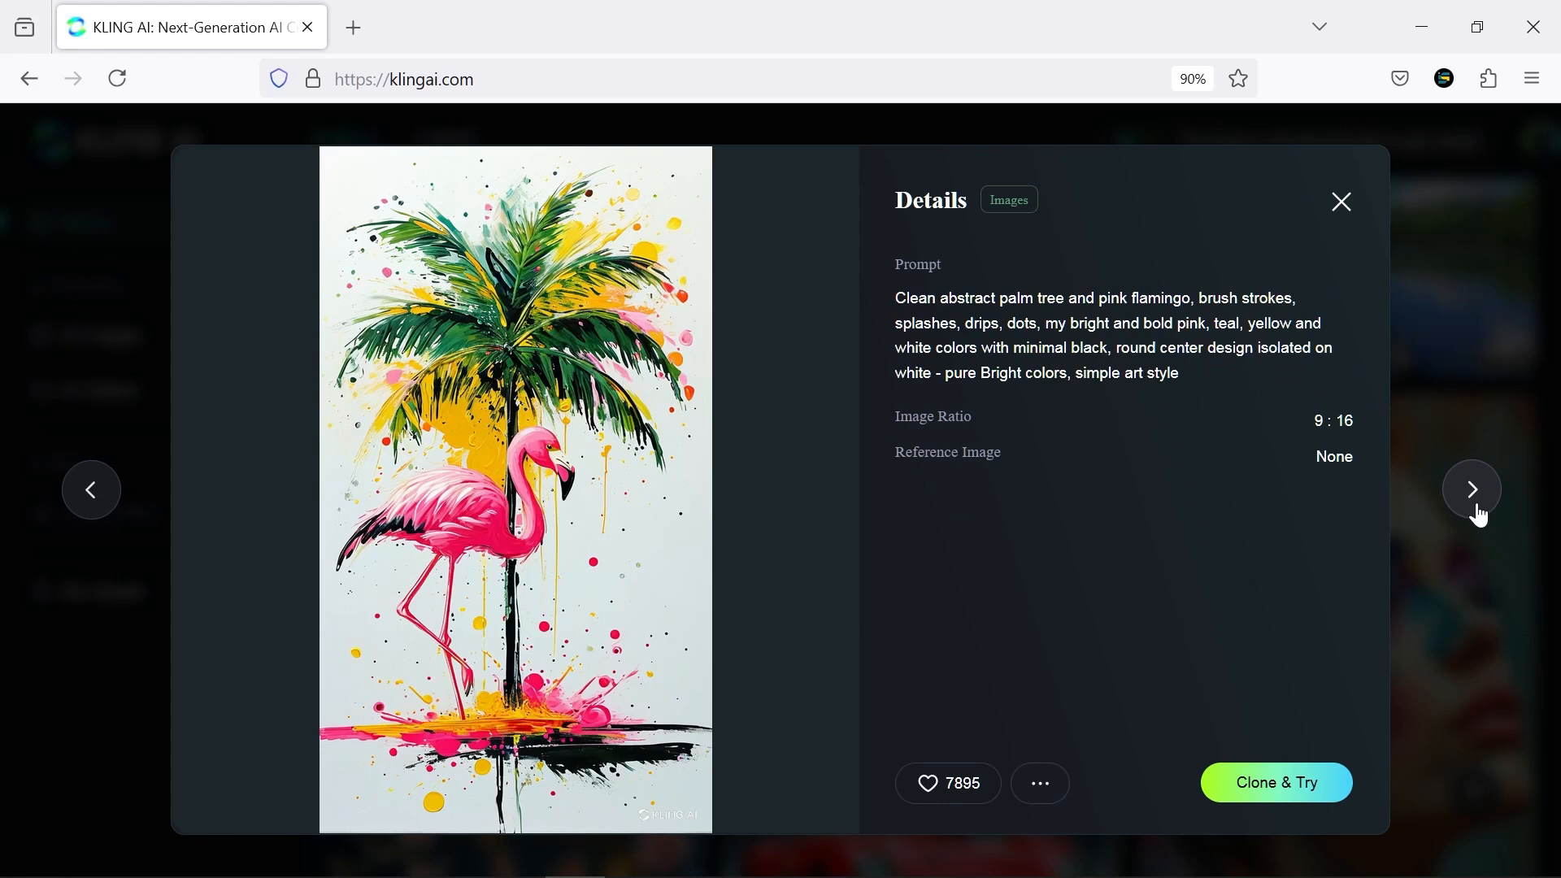
{"action": "left_click", "coordinate": [1341, 201]}
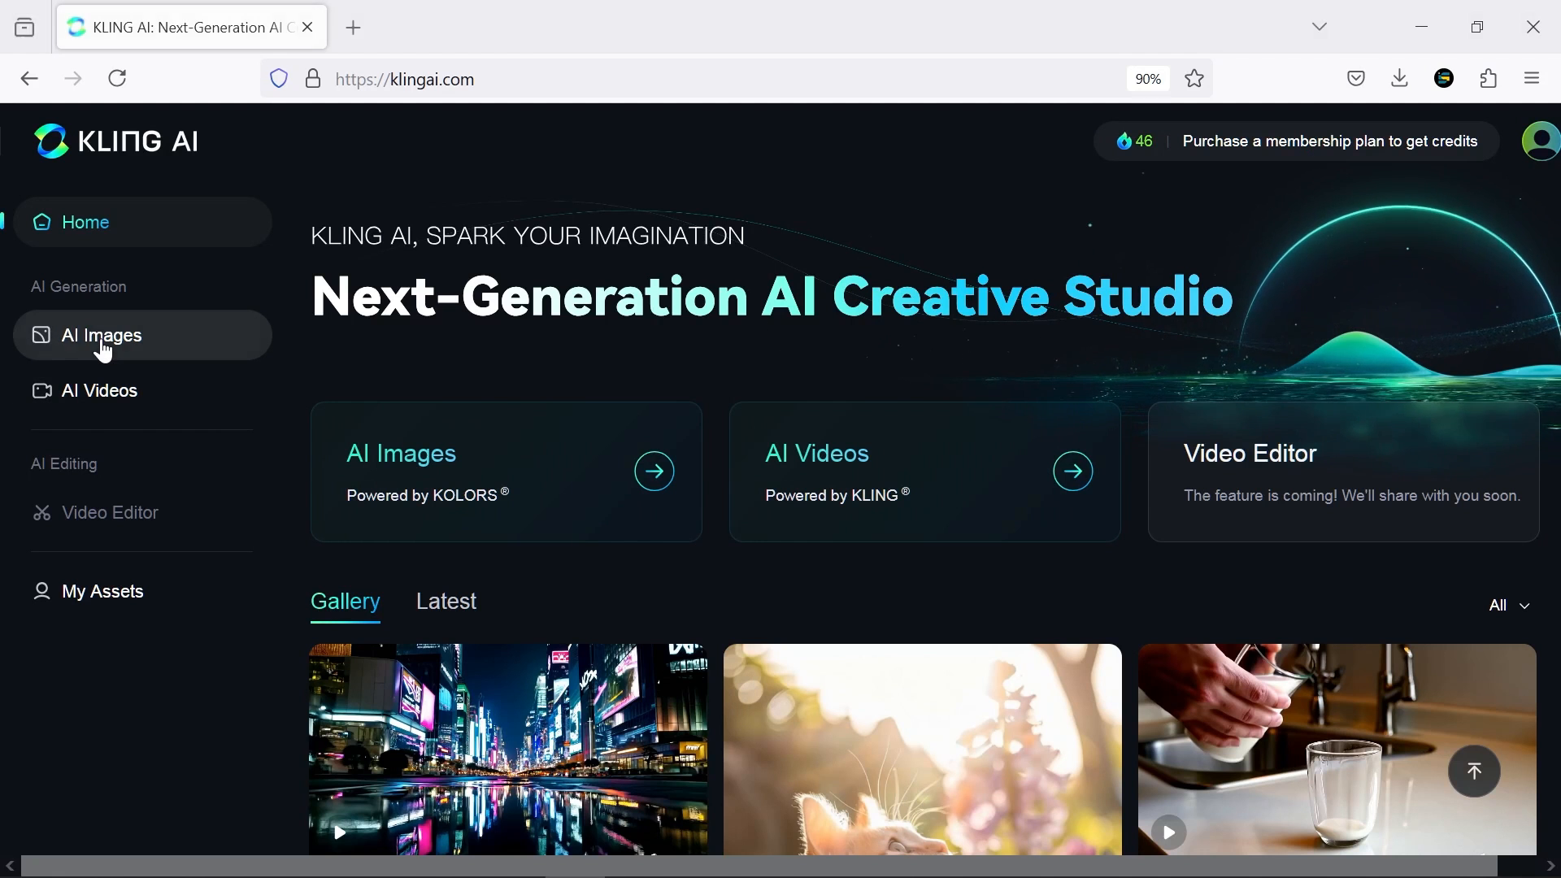
Set the image prompt to 'Cool summer girl, short wavy hair, sportswear, stone path in the woods, dappled light'
{"action": "left_click", "coordinate": [100, 335]}
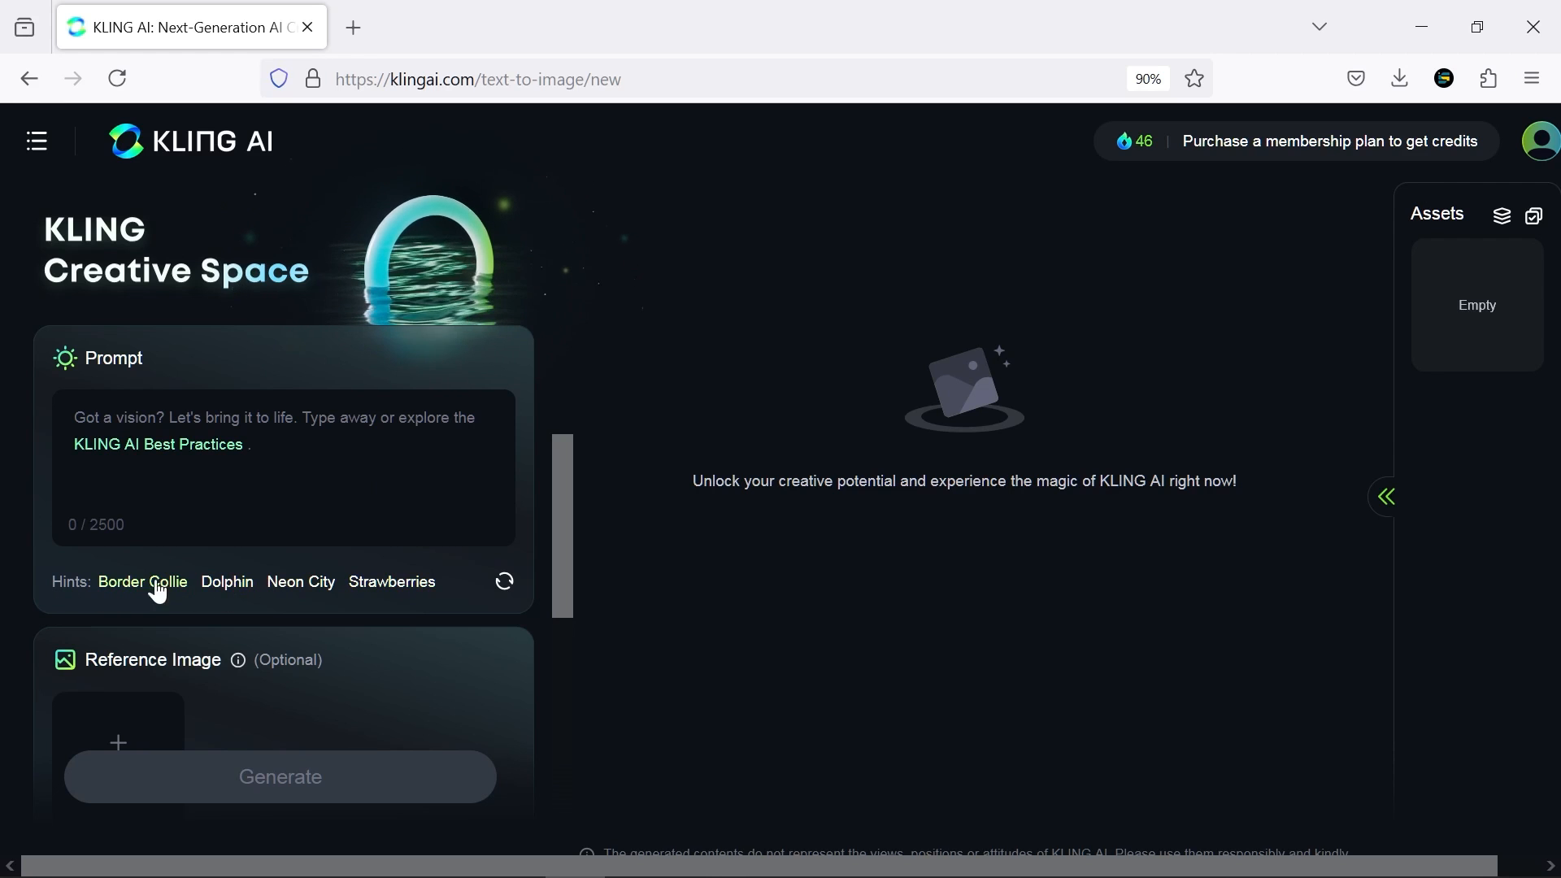
{"action": "left_click", "coordinate": [505, 582]}
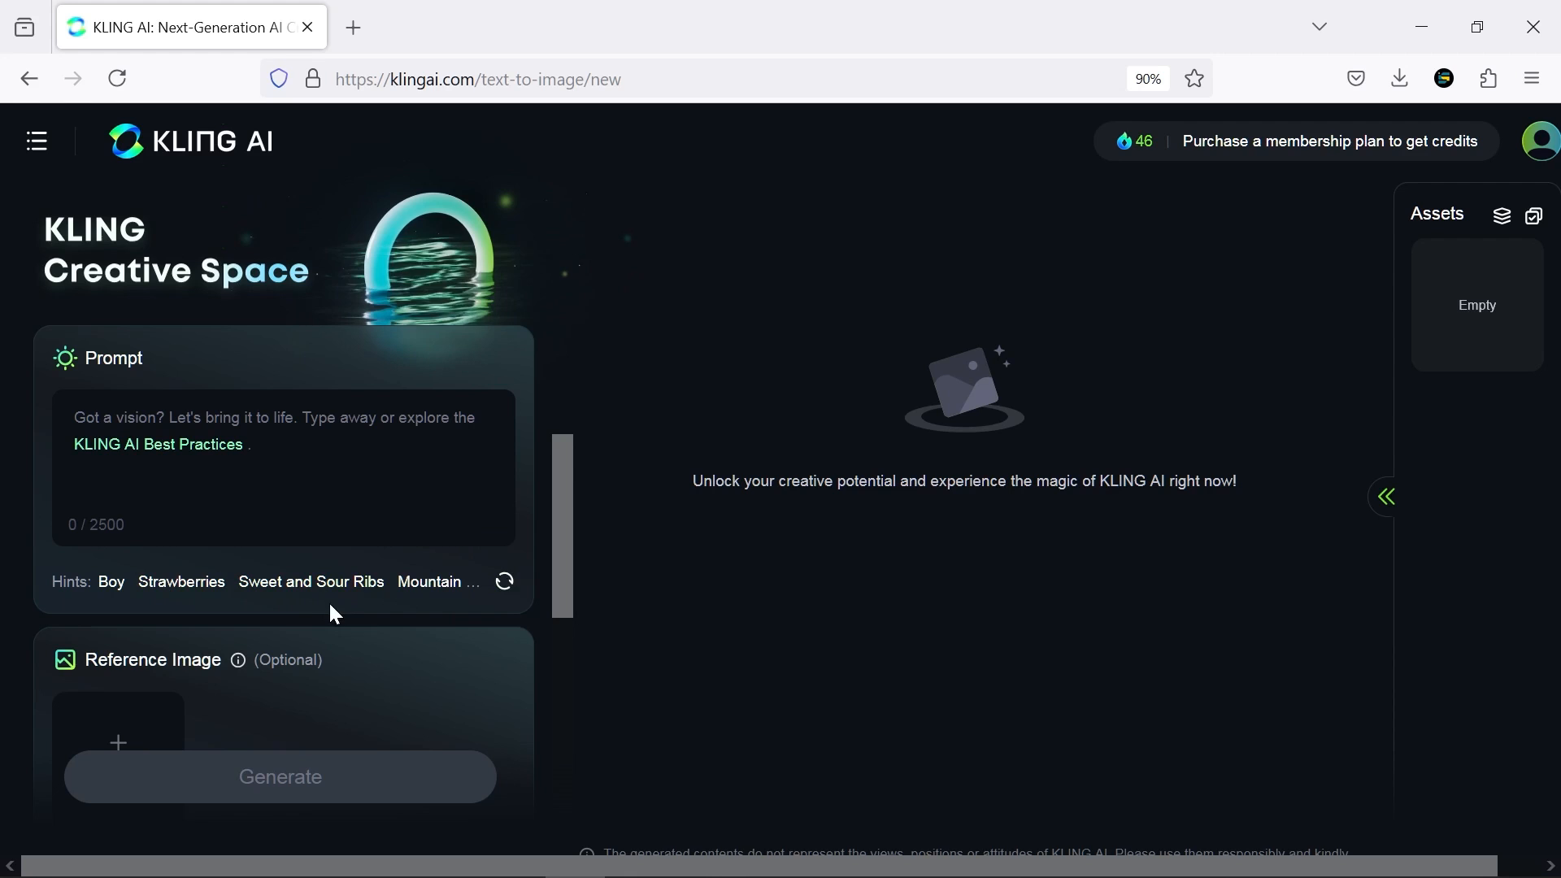
{"action": "mouse_move", "coordinate": [505, 583]}
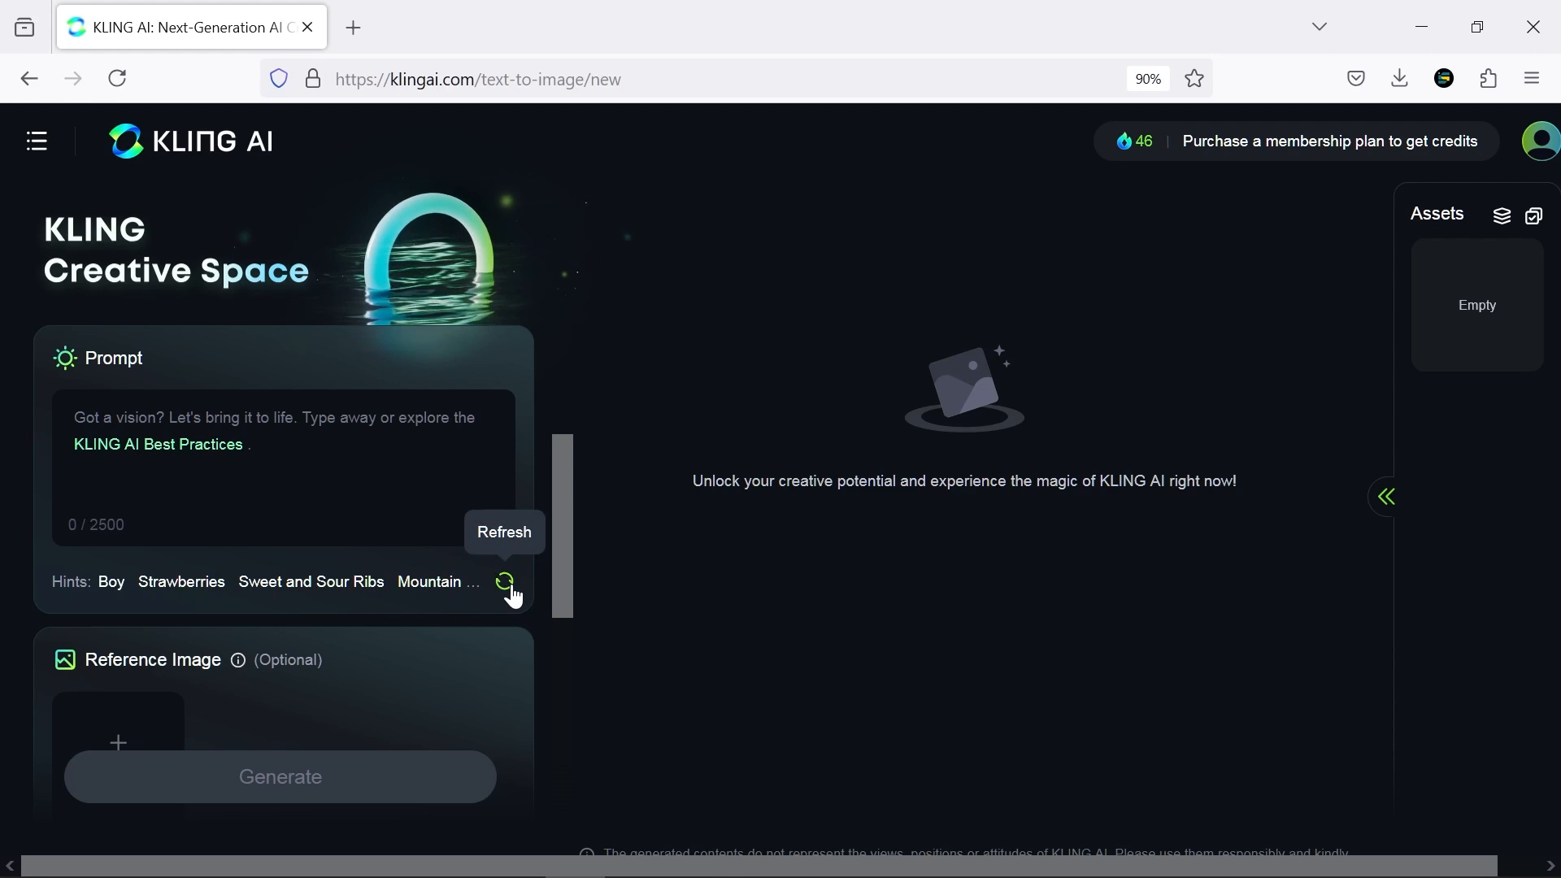
{"action": "left_click", "coordinate": [507, 582]}
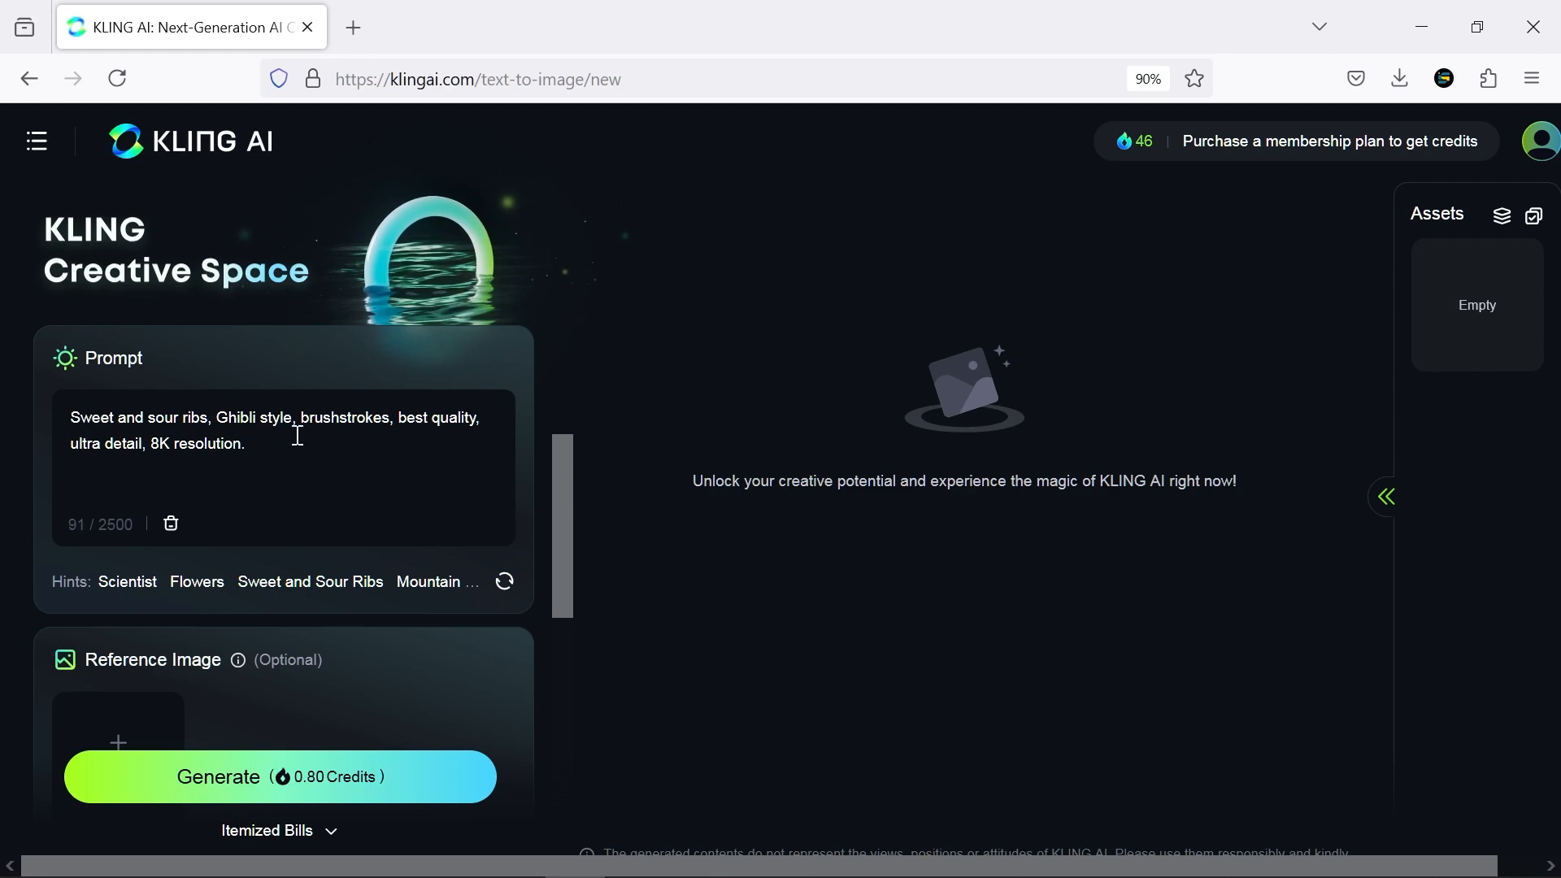
{"action": "left_click", "coordinate": [504, 581]}
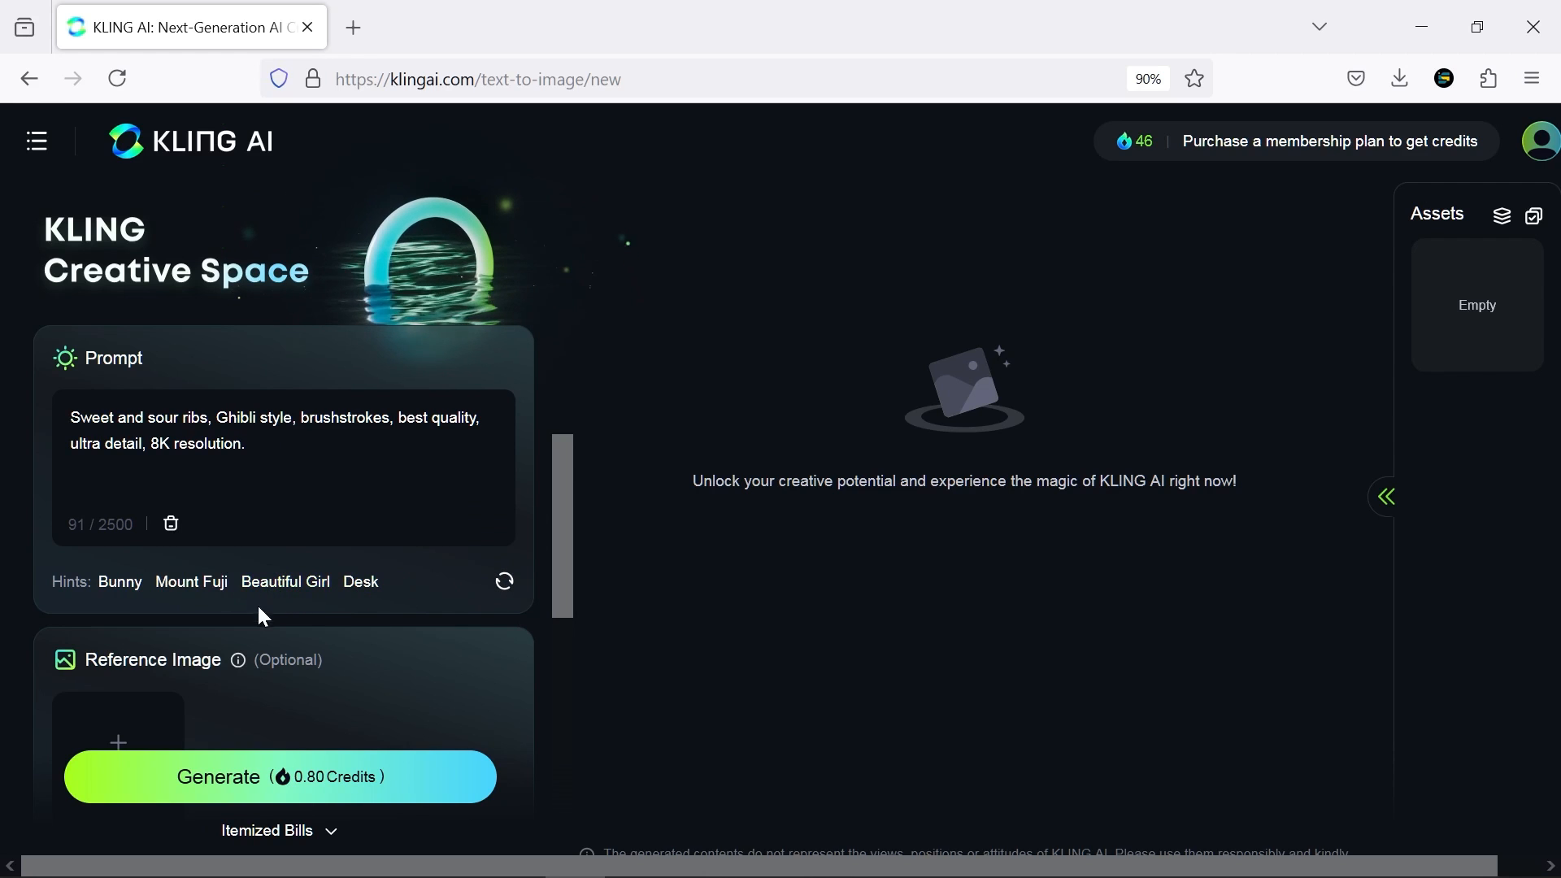
{"action": "type", "text": "Cool summer girl, short wavy hair, sportswear, stone path in the woods, dappled light and shadow, ultra-realistic, 16K."}
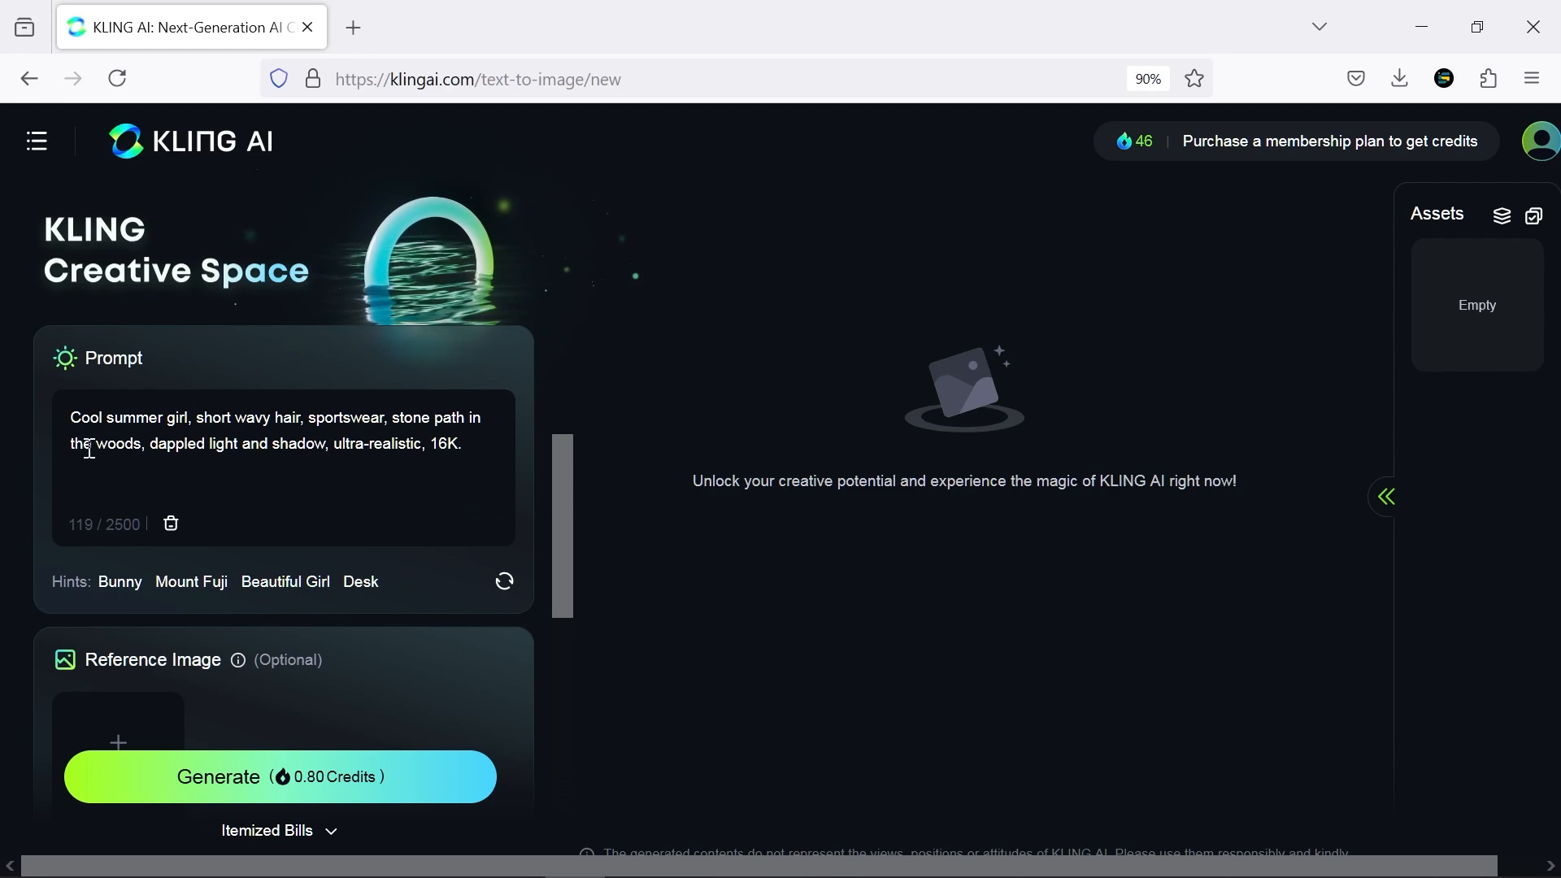
Set Number of Images to 5 and generate the 16:9 images
{"action": "scroll", "scroll_direction": "down", "scroll_amount": 3}
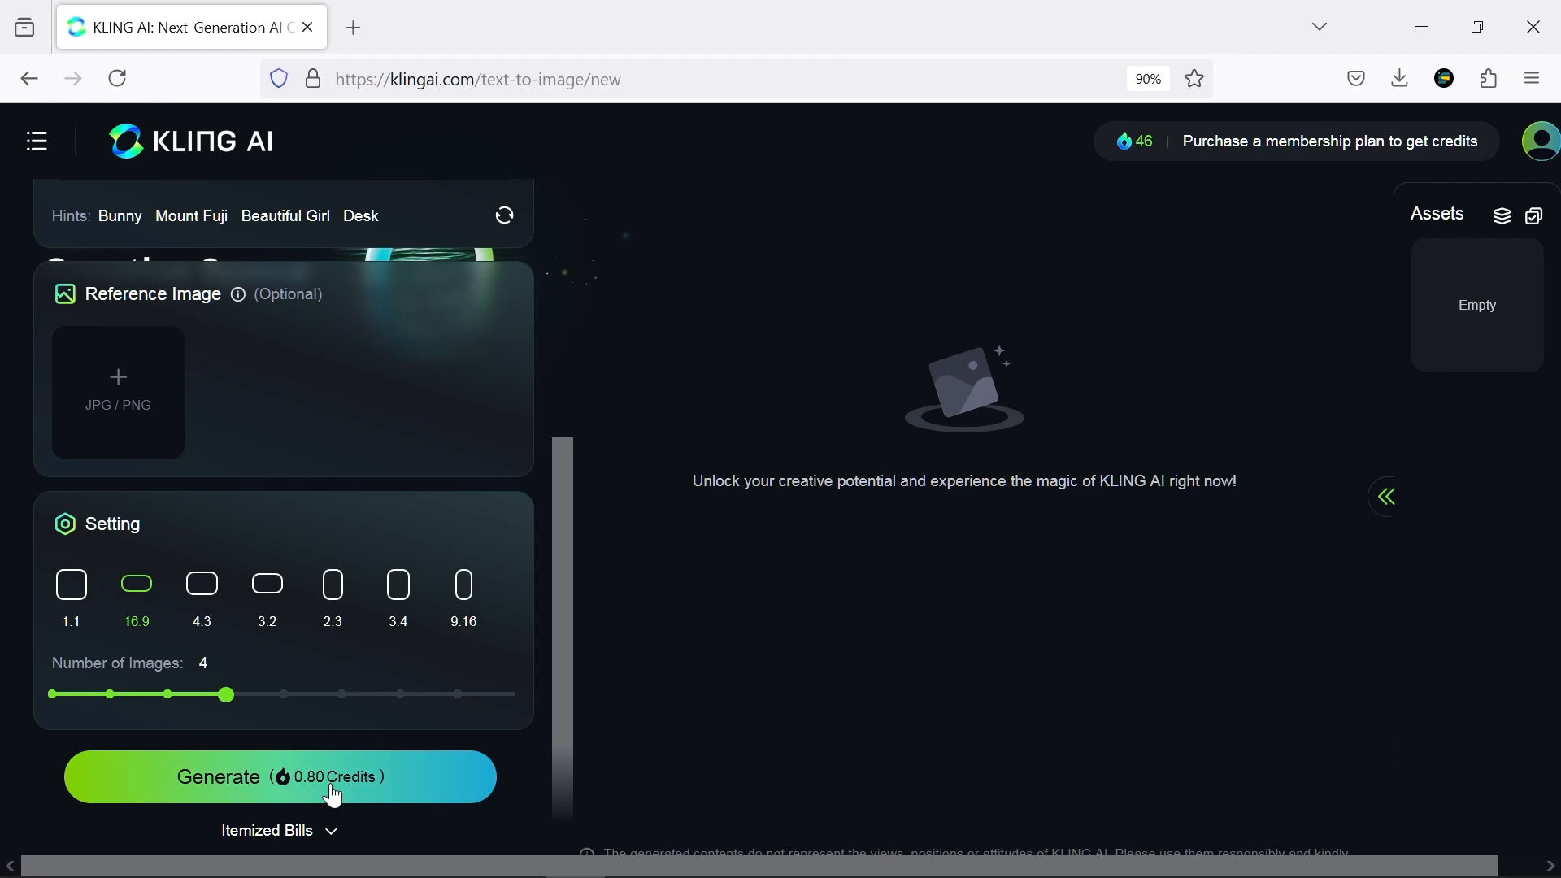
{"action": "left_click_drag", "start_coordinate": [228, 693], "coordinate": [285, 694]}
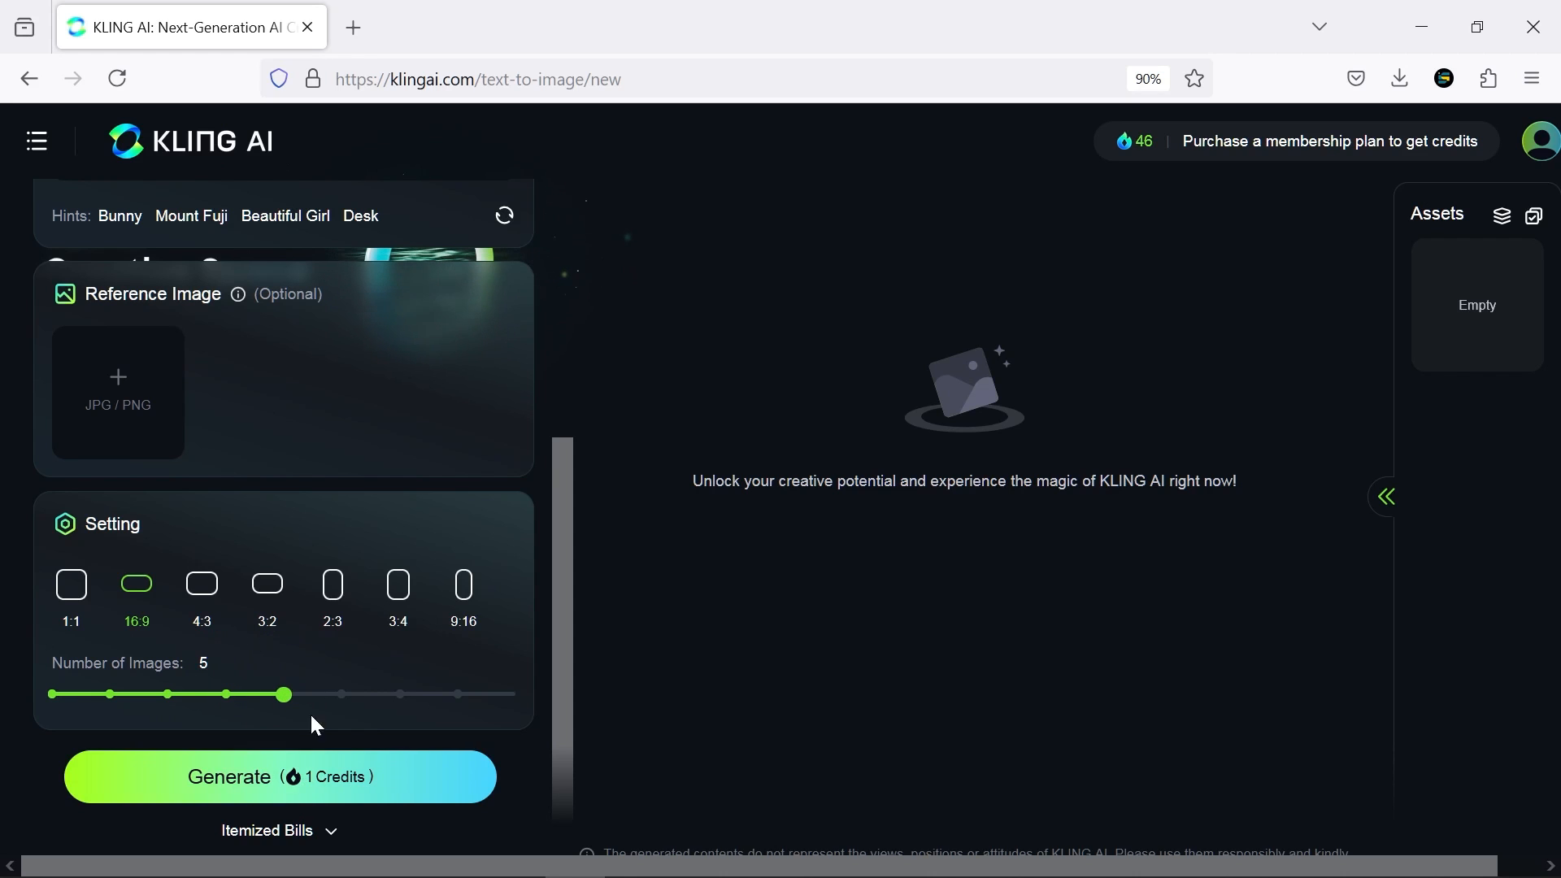
{"action": "left_click", "coordinate": [280, 776]}
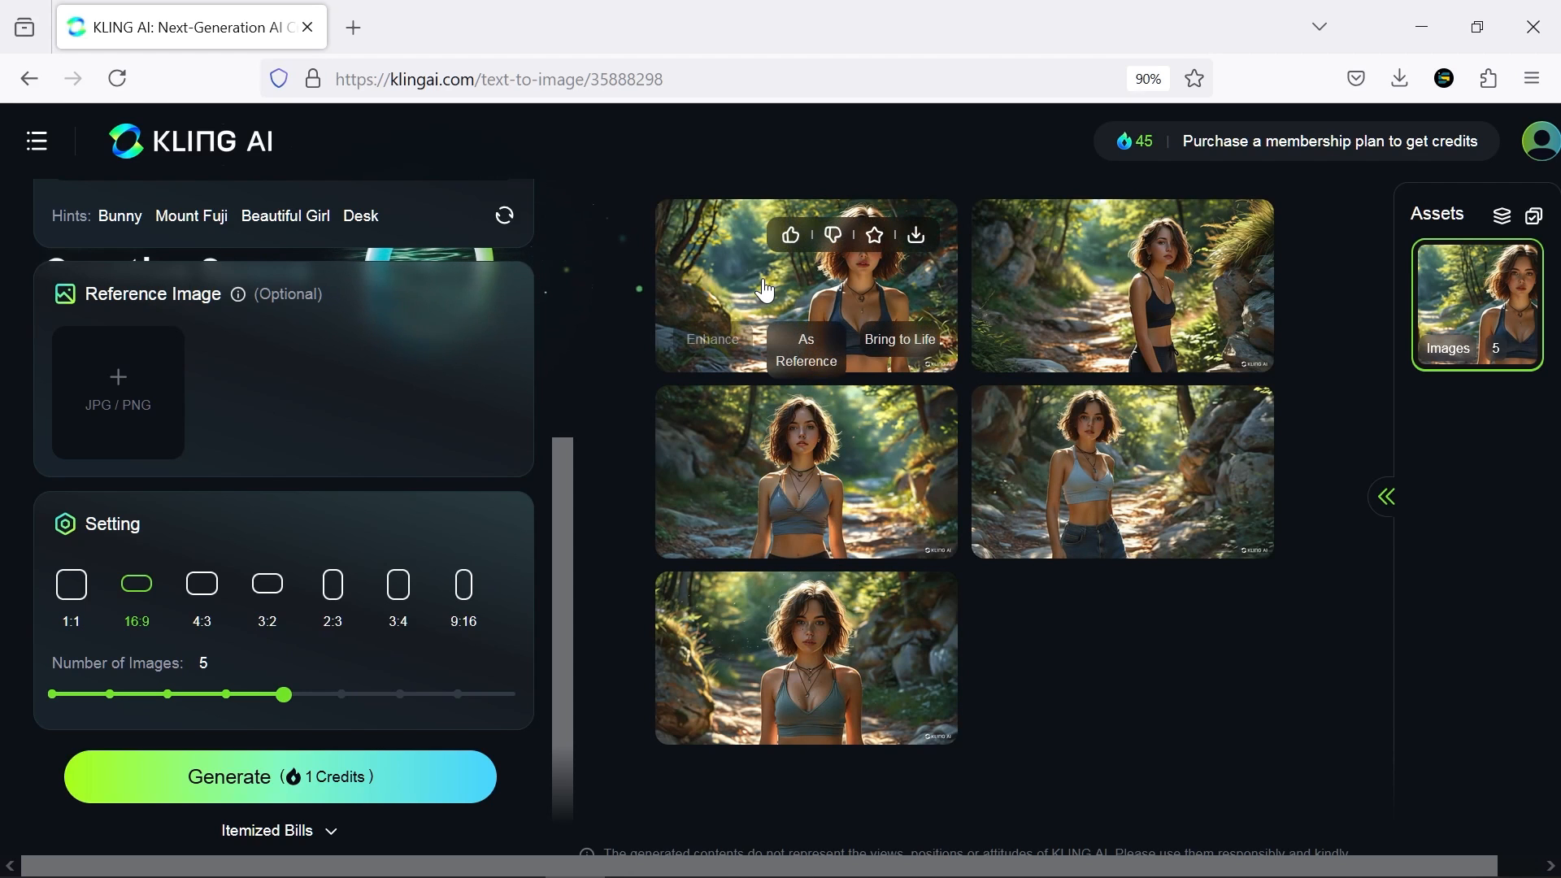
Preview each of the five generated forest-path images full-size, then close the viewer
{"action": "left_click", "coordinate": [766, 290]}
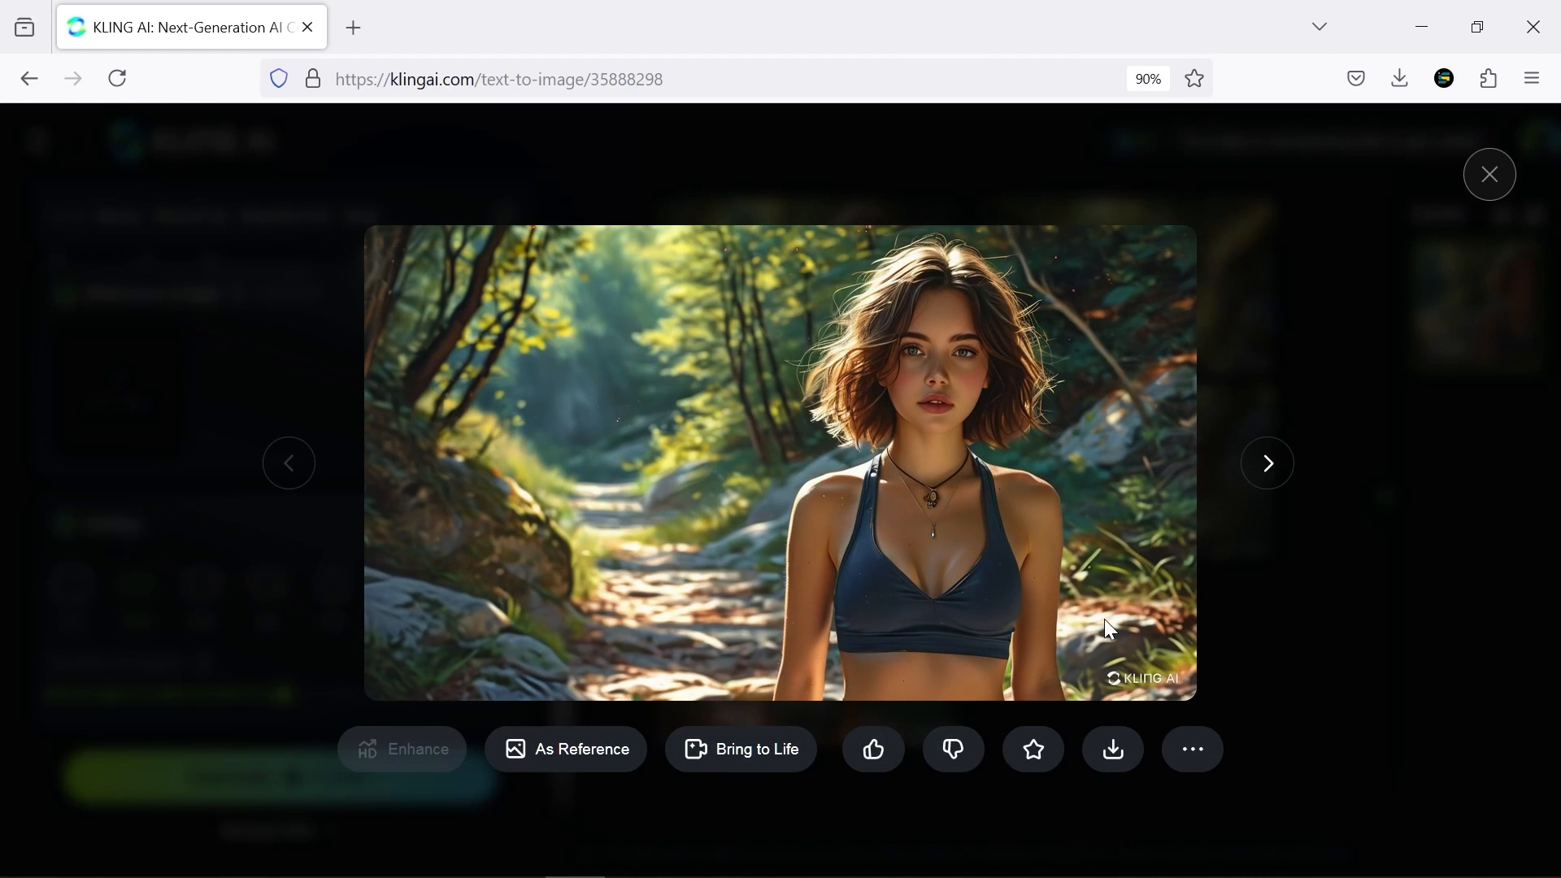
{"action": "mouse_move", "coordinate": [1266, 467]}
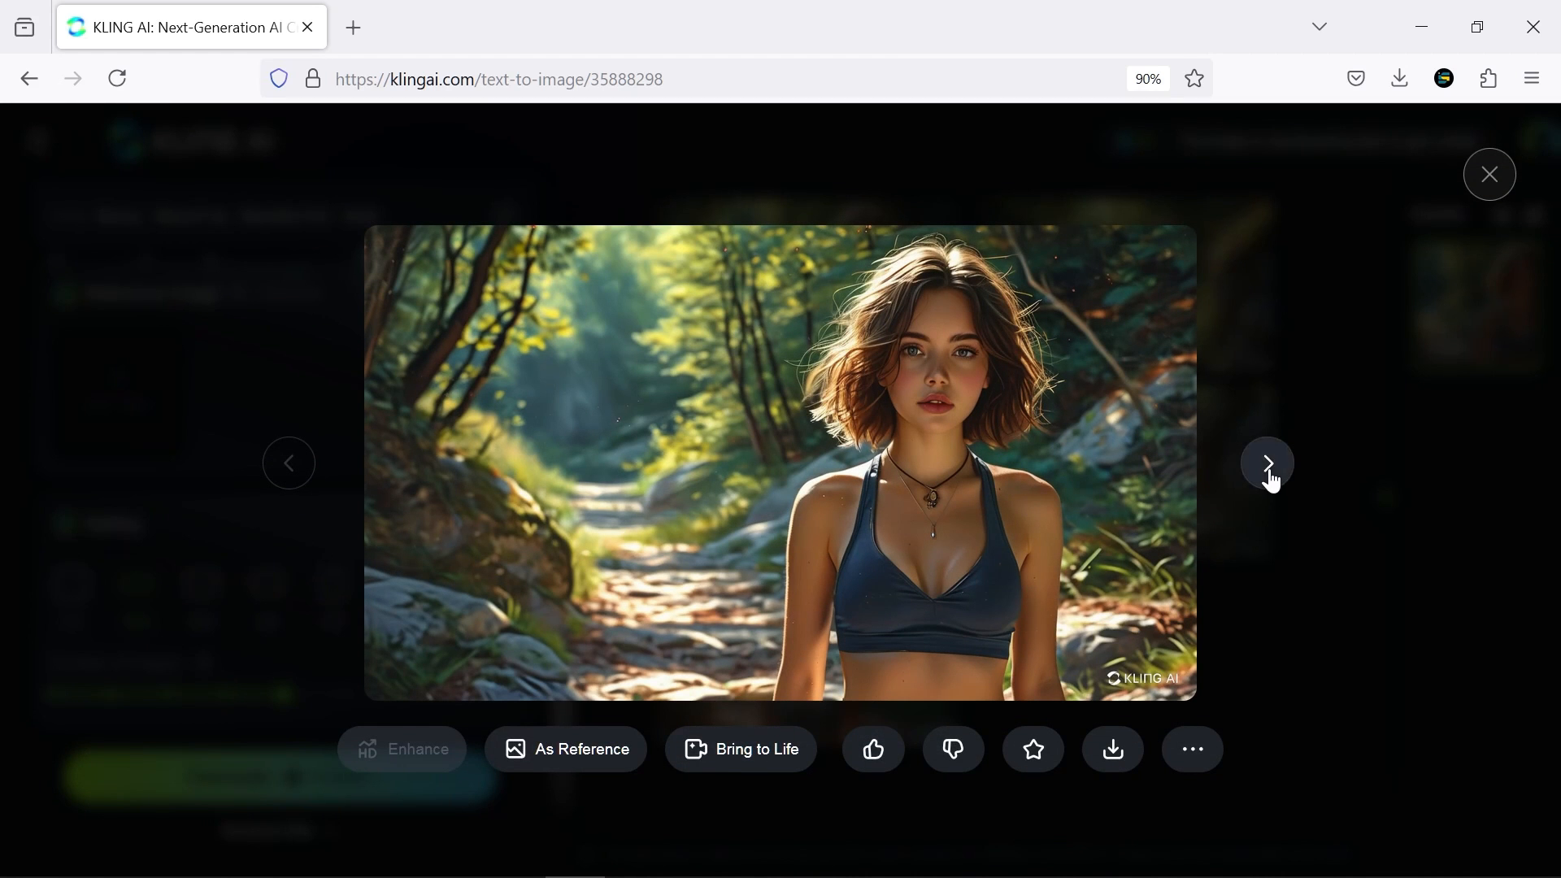
{"action": "left_click", "coordinate": [1267, 464]}
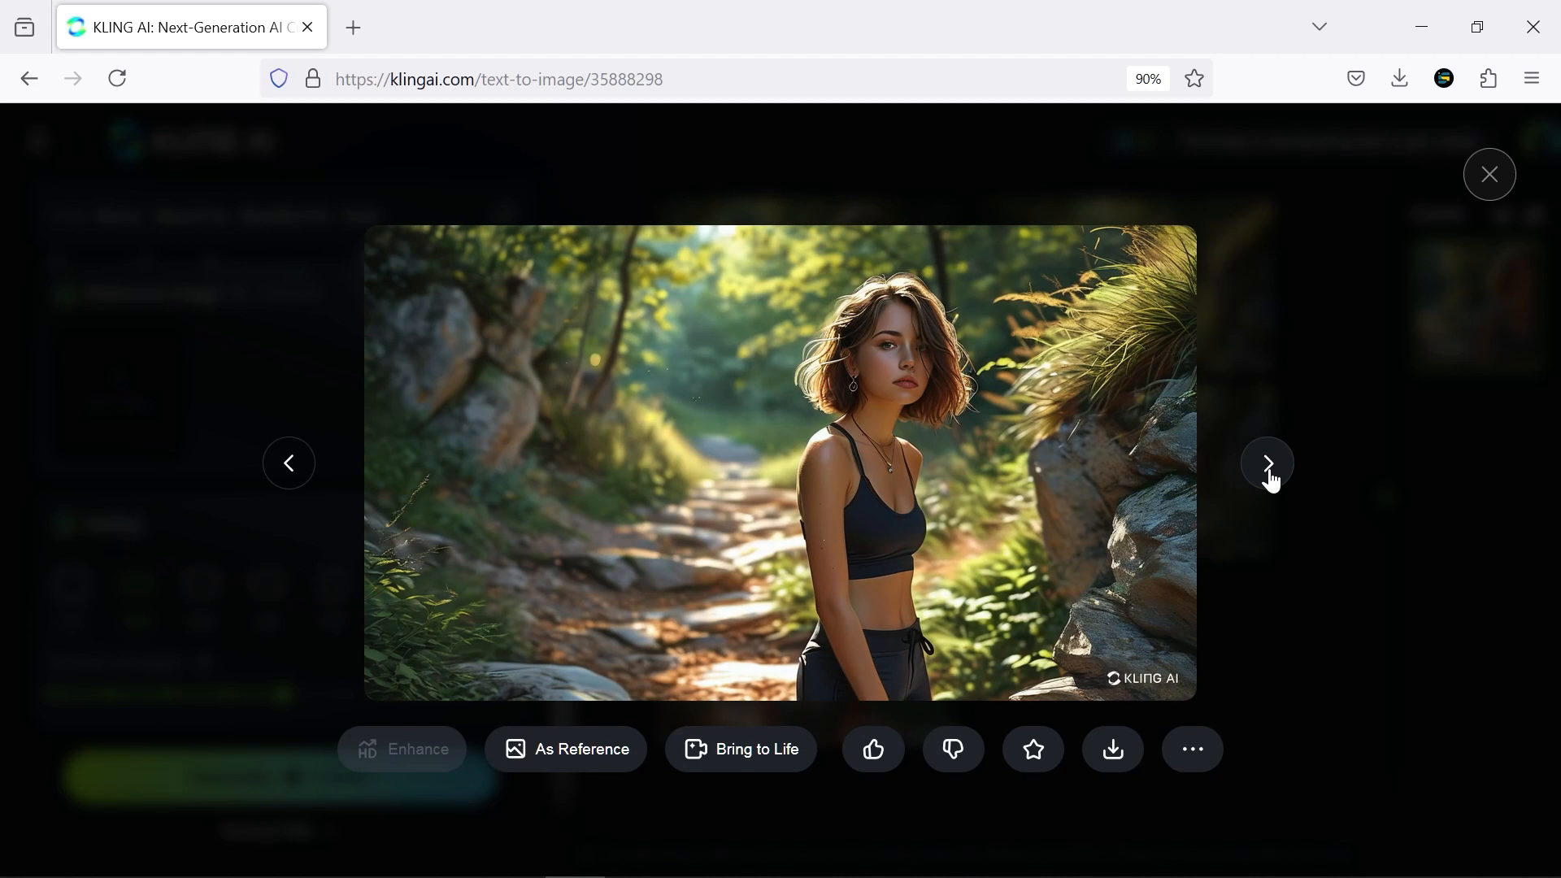
{"action": "left_click", "coordinate": [1267, 463]}
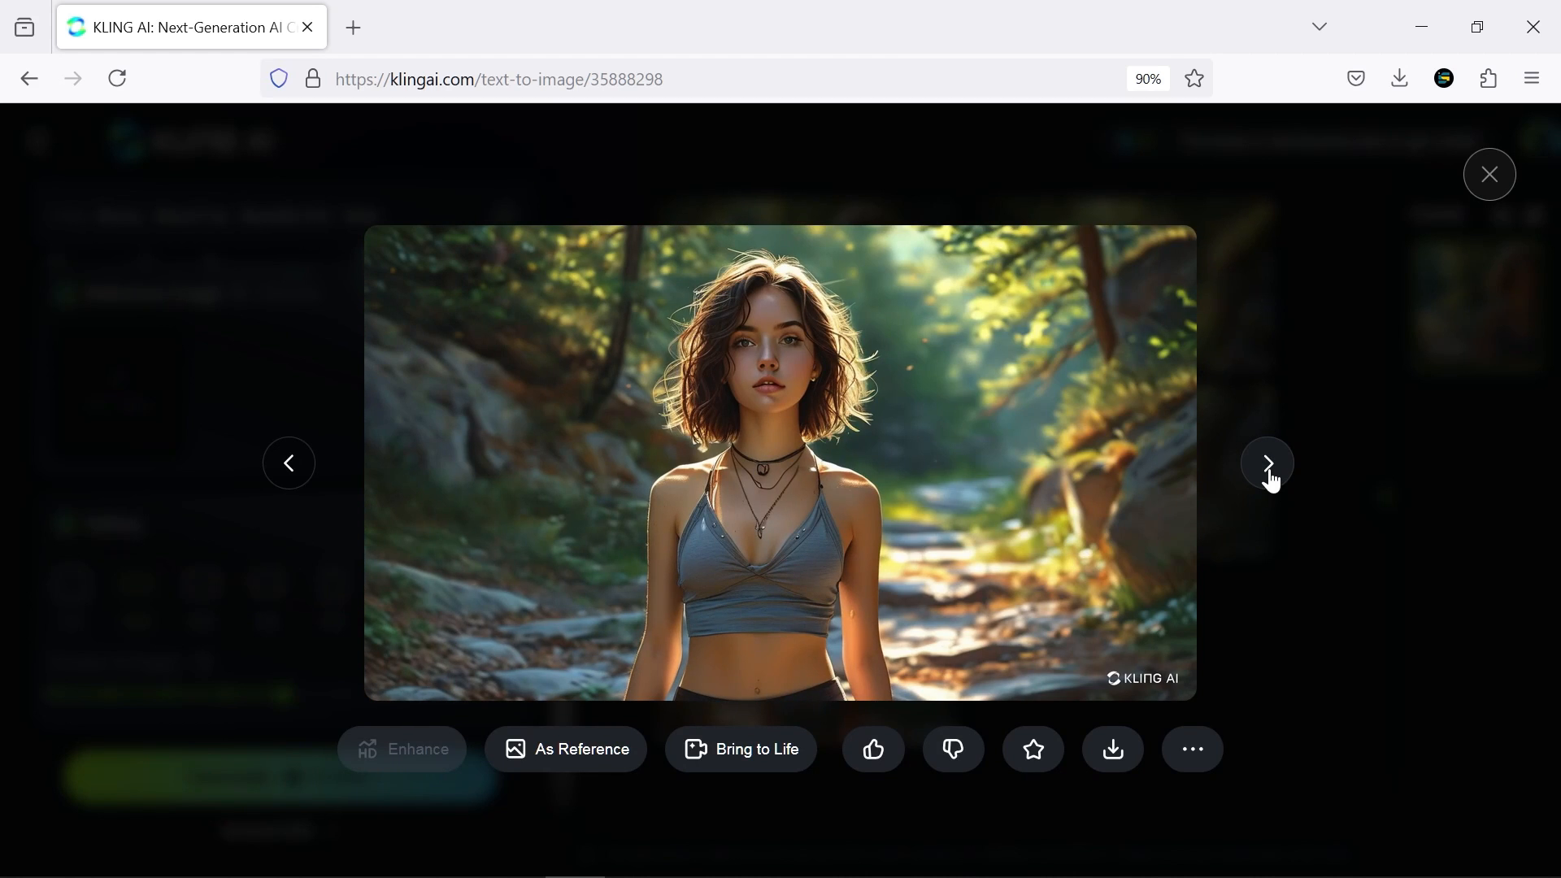
{"action": "left_click", "coordinate": [1268, 463]}
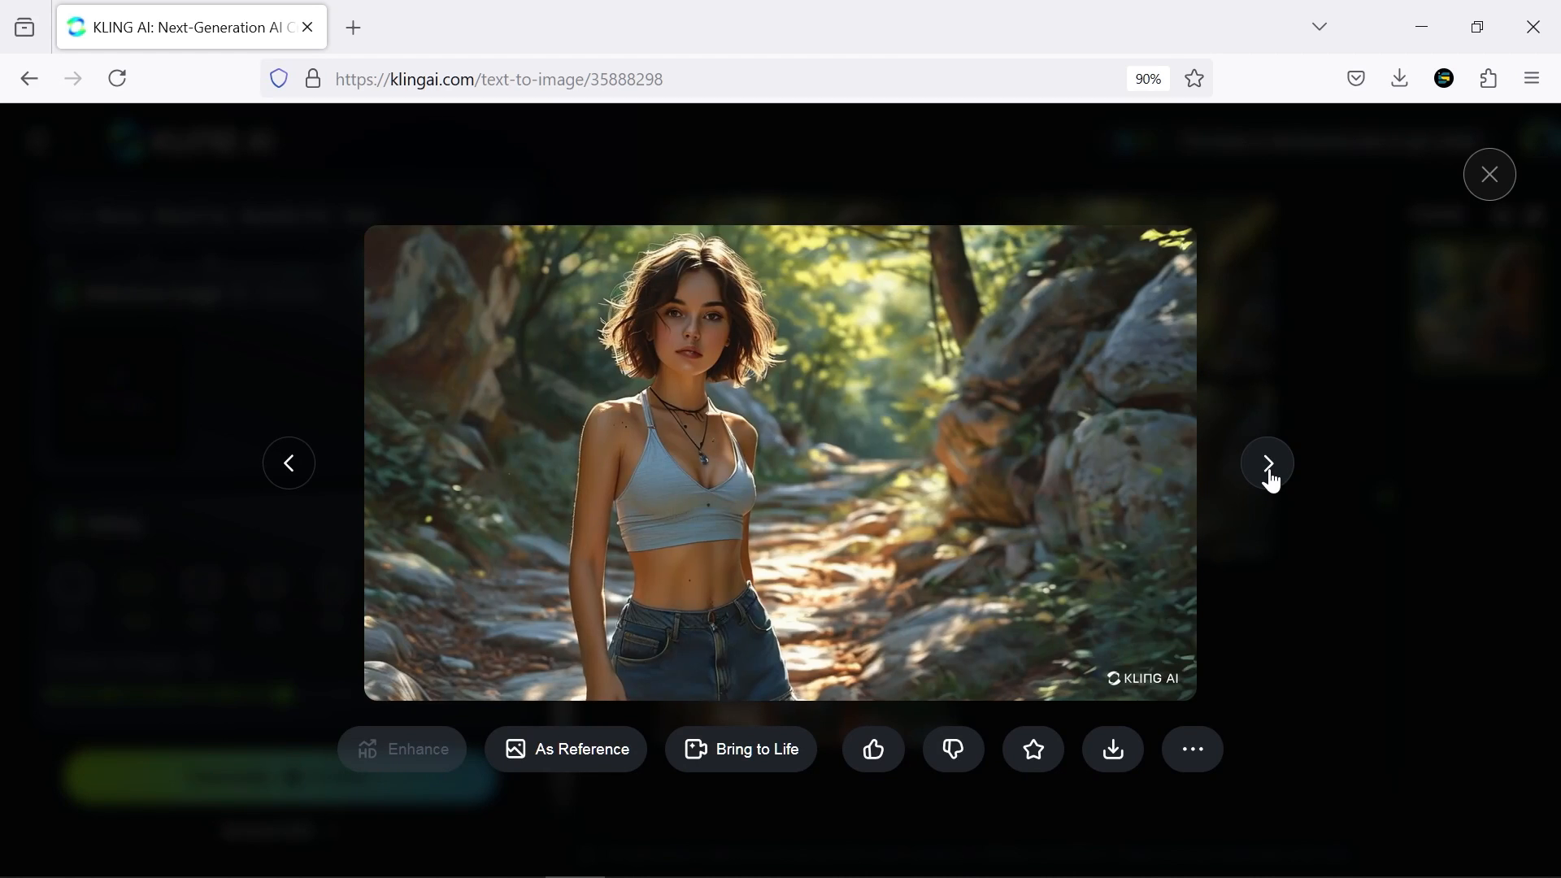
{"action": "left_click", "coordinate": [1268, 463]}
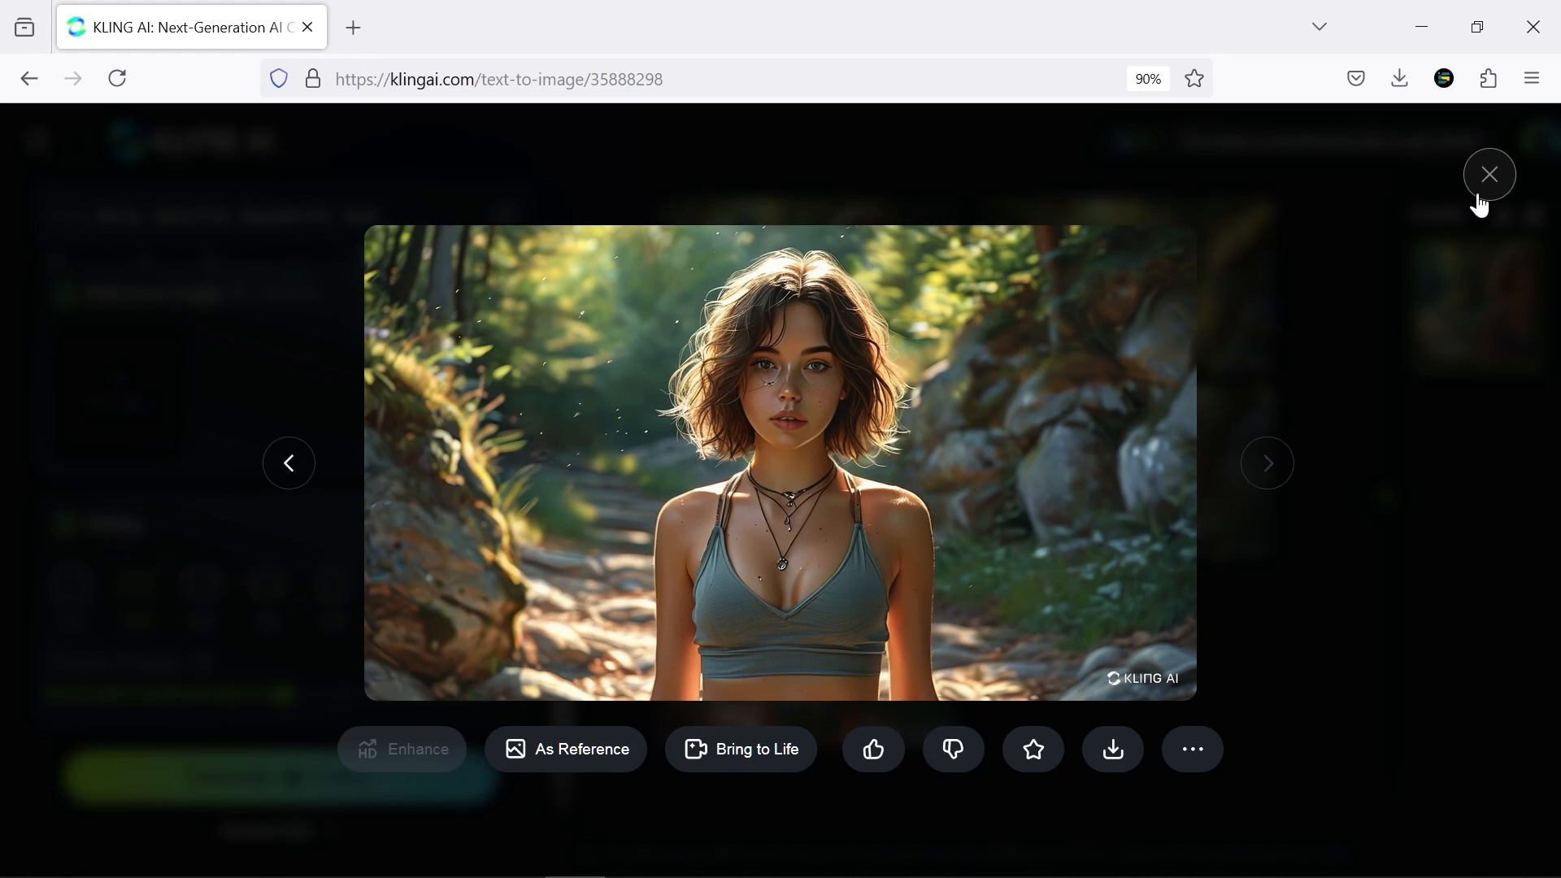
{"action": "left_click", "coordinate": [1490, 174]}
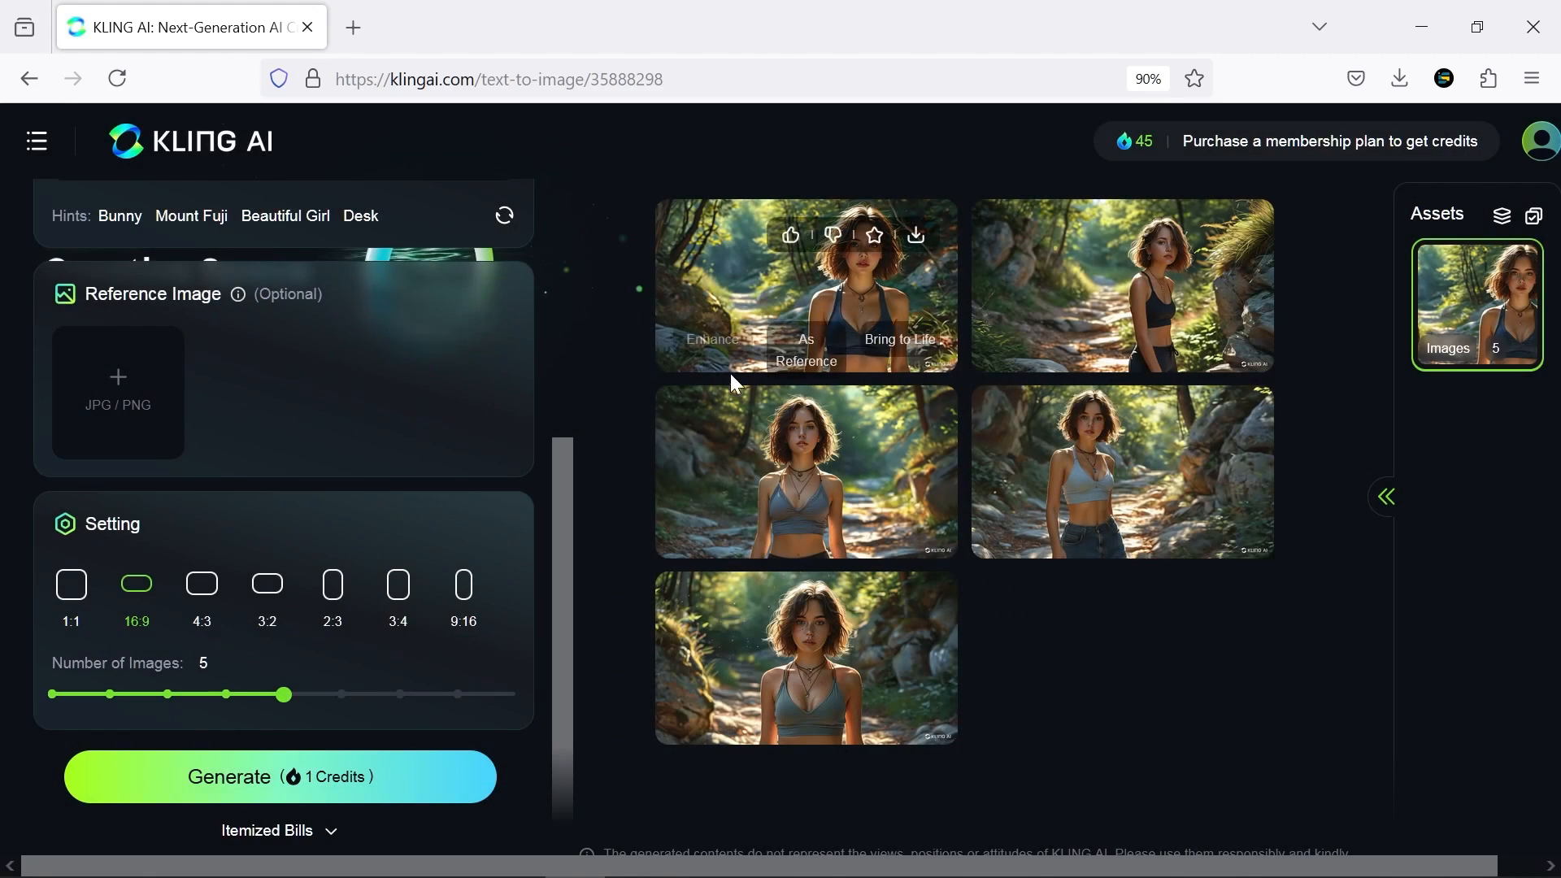
{"action": "mouse_move", "coordinate": [492, 413]}
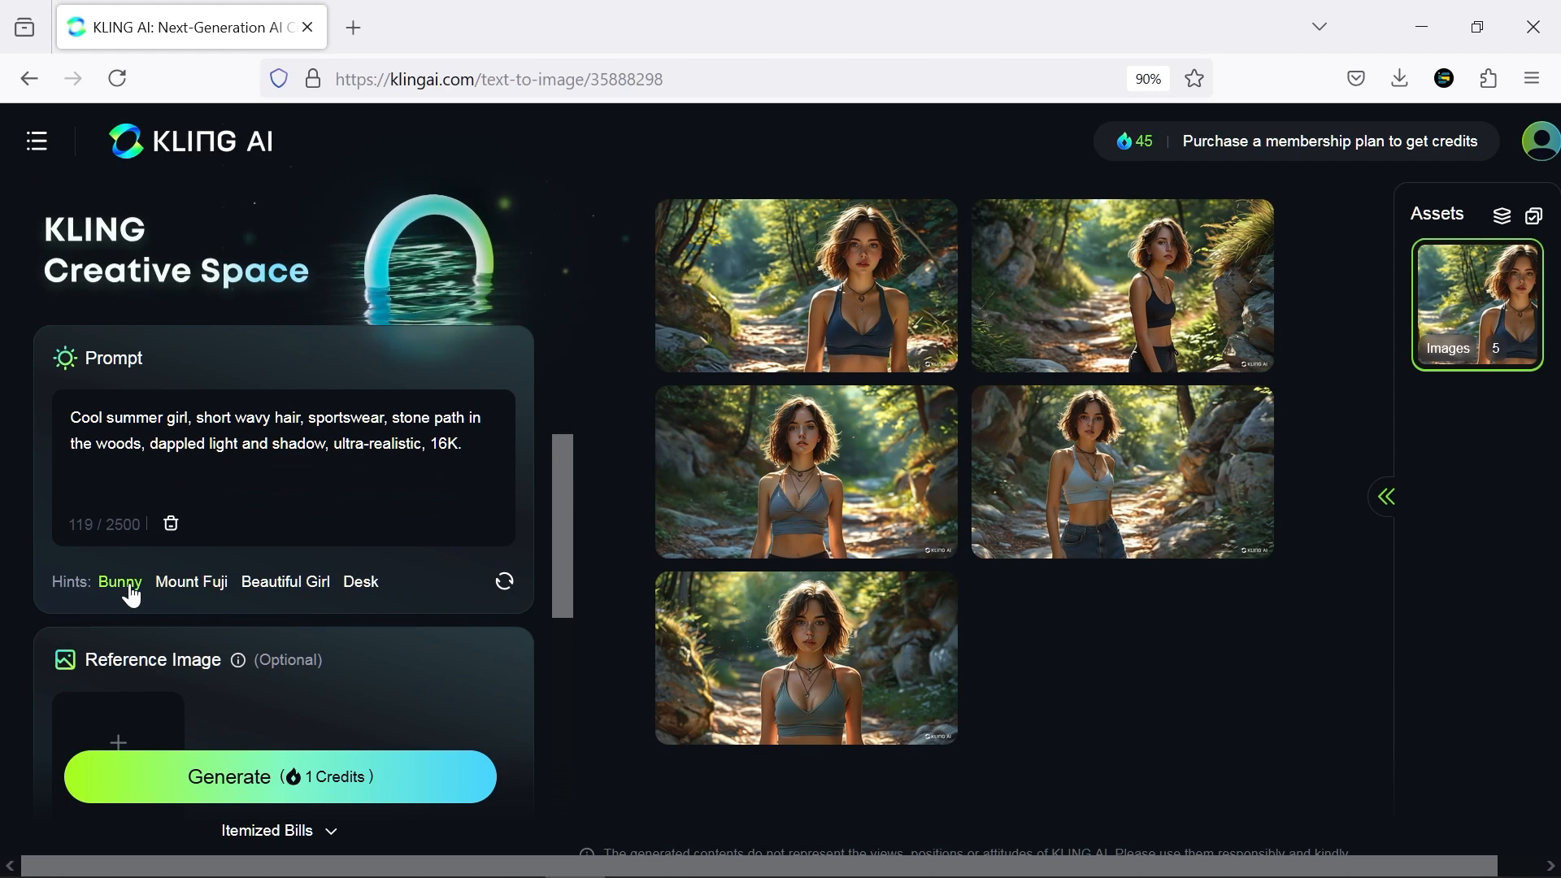
Fill the prompt with the Bunny hint and generate five bunny images
{"action": "left_click", "coordinate": [120, 582]}
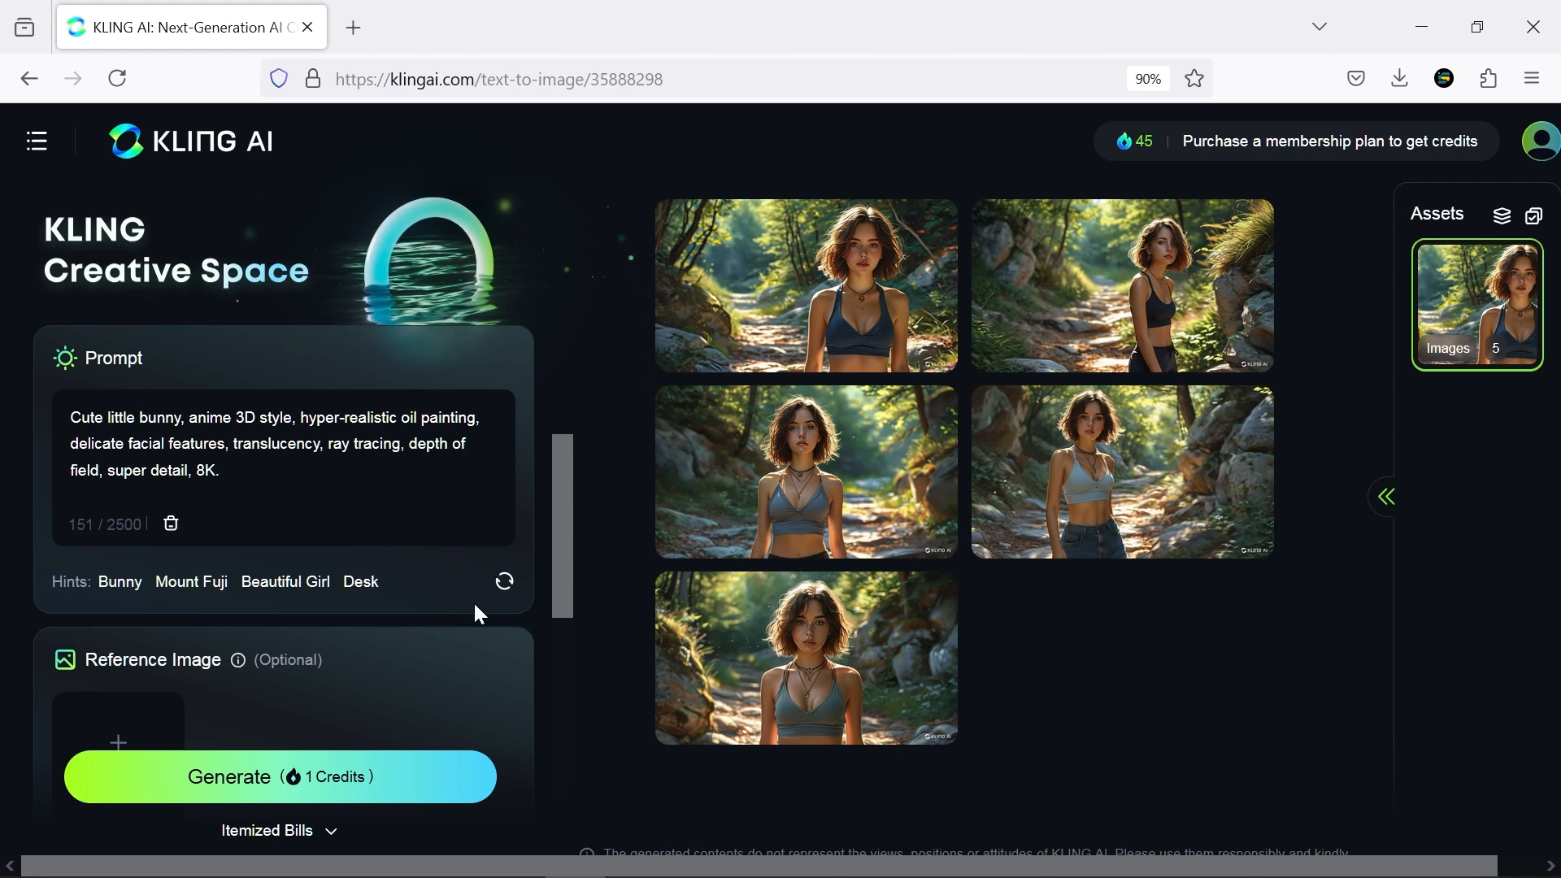
{"action": "scroll", "scroll_direction": "down", "scroll_amount": 3}
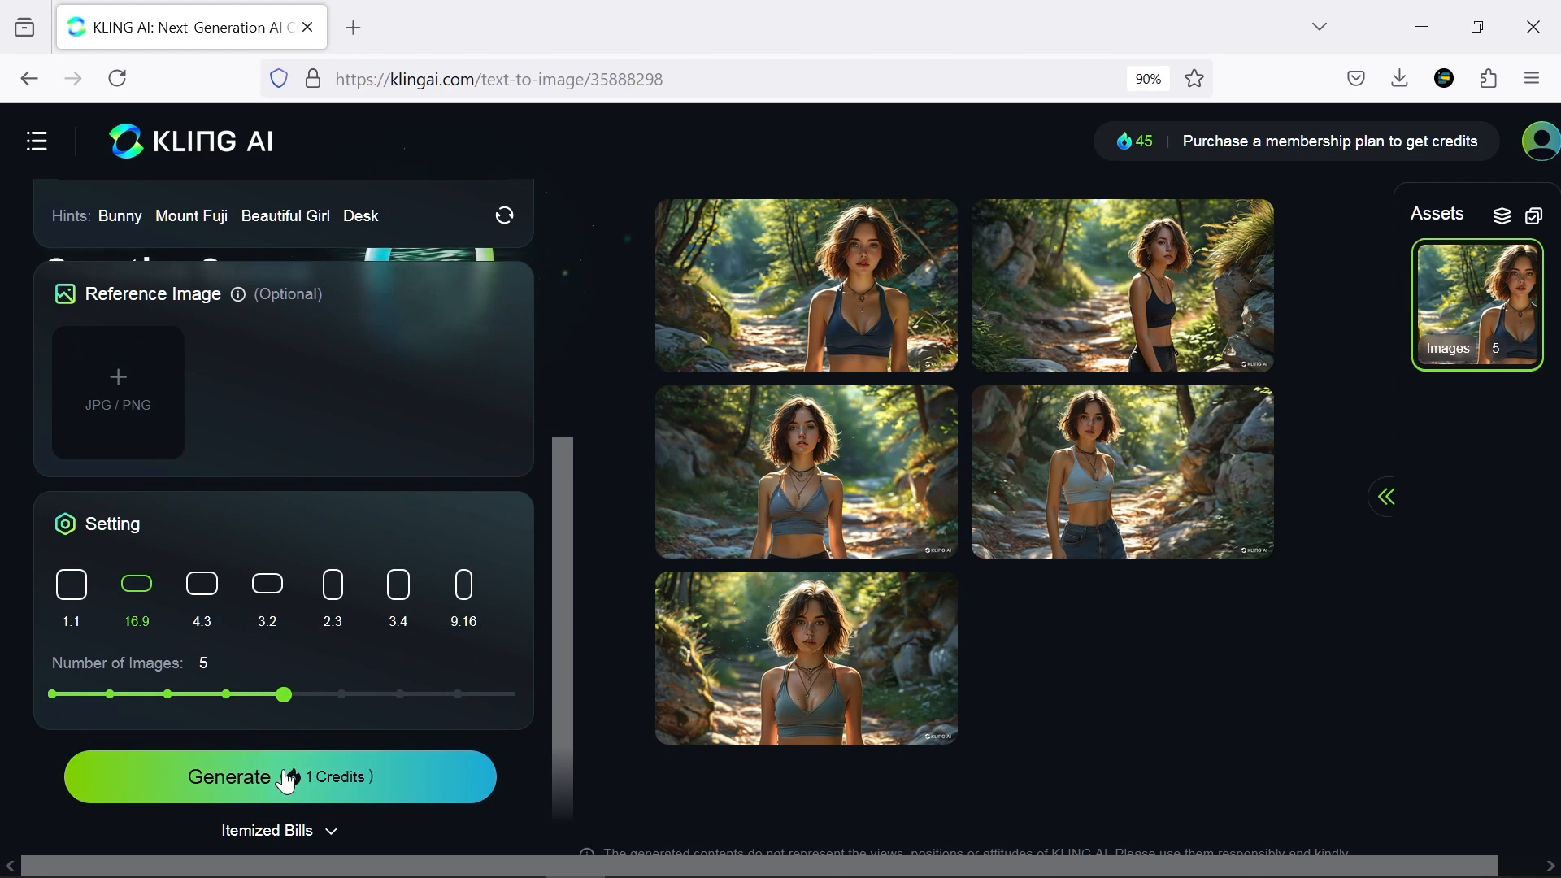
{"action": "left_click", "coordinate": [281, 777]}
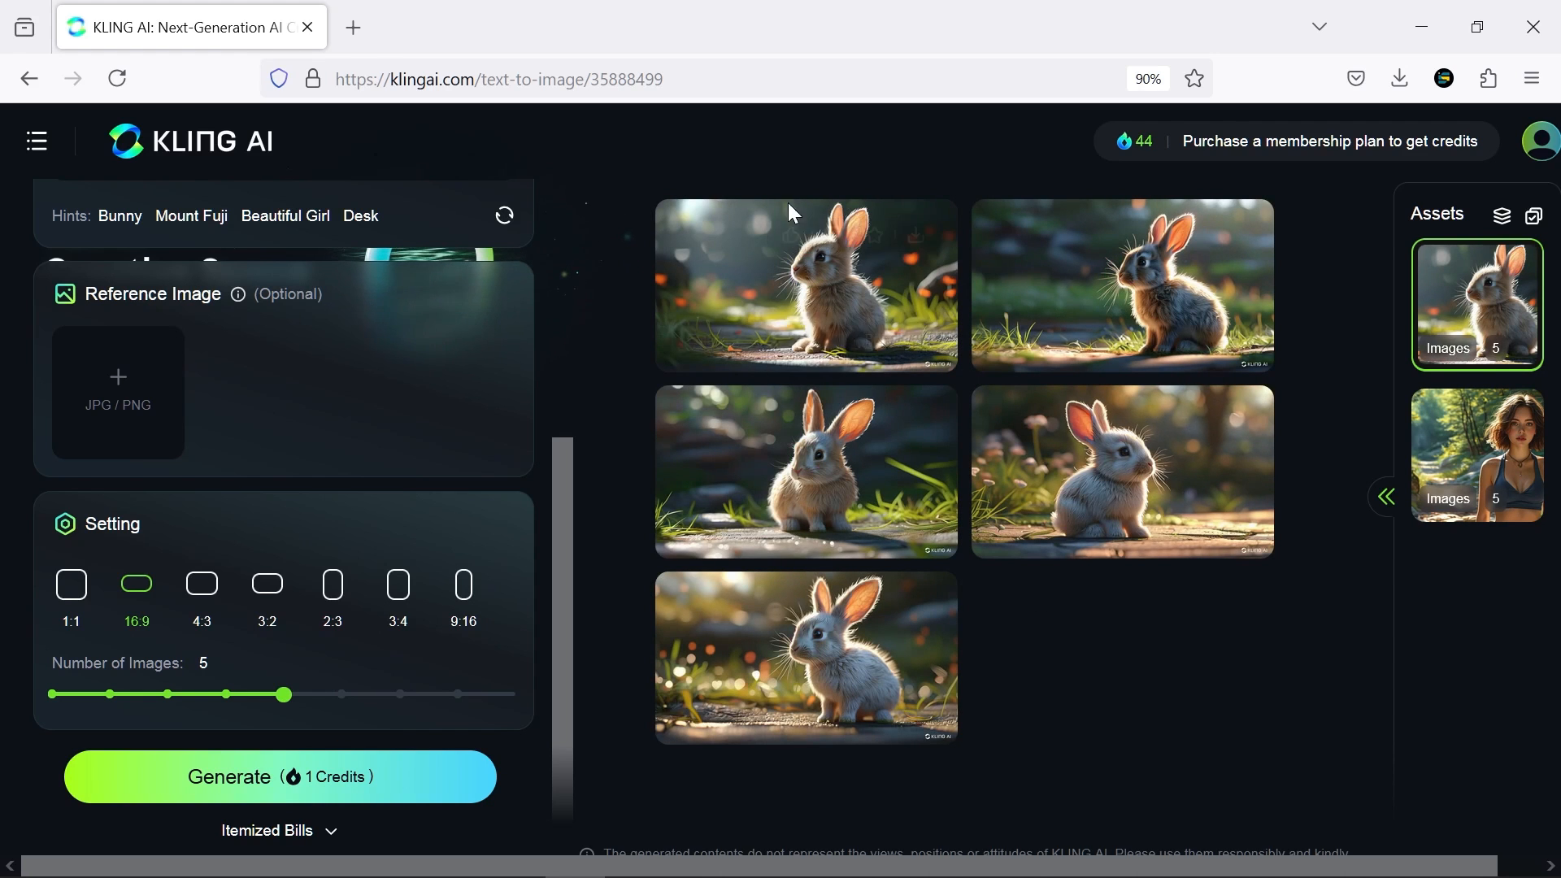
View the five bunny images enlarged, explore the Bring to Life and Enhance options, then close
{"action": "left_click", "coordinate": [806, 285]}
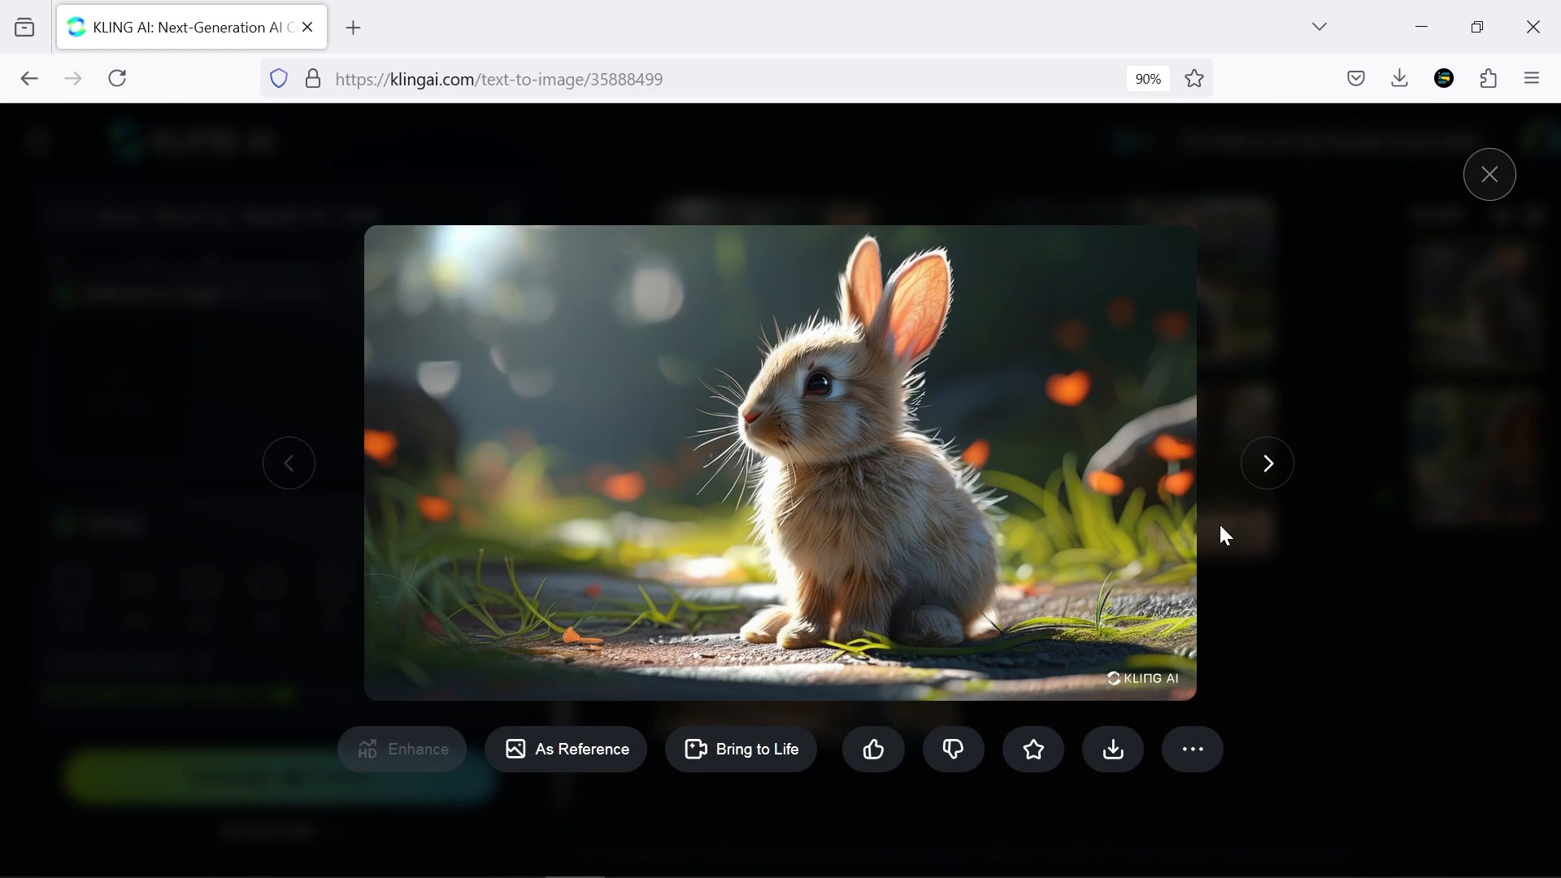
{"action": "mouse_move", "coordinate": [1256, 557]}
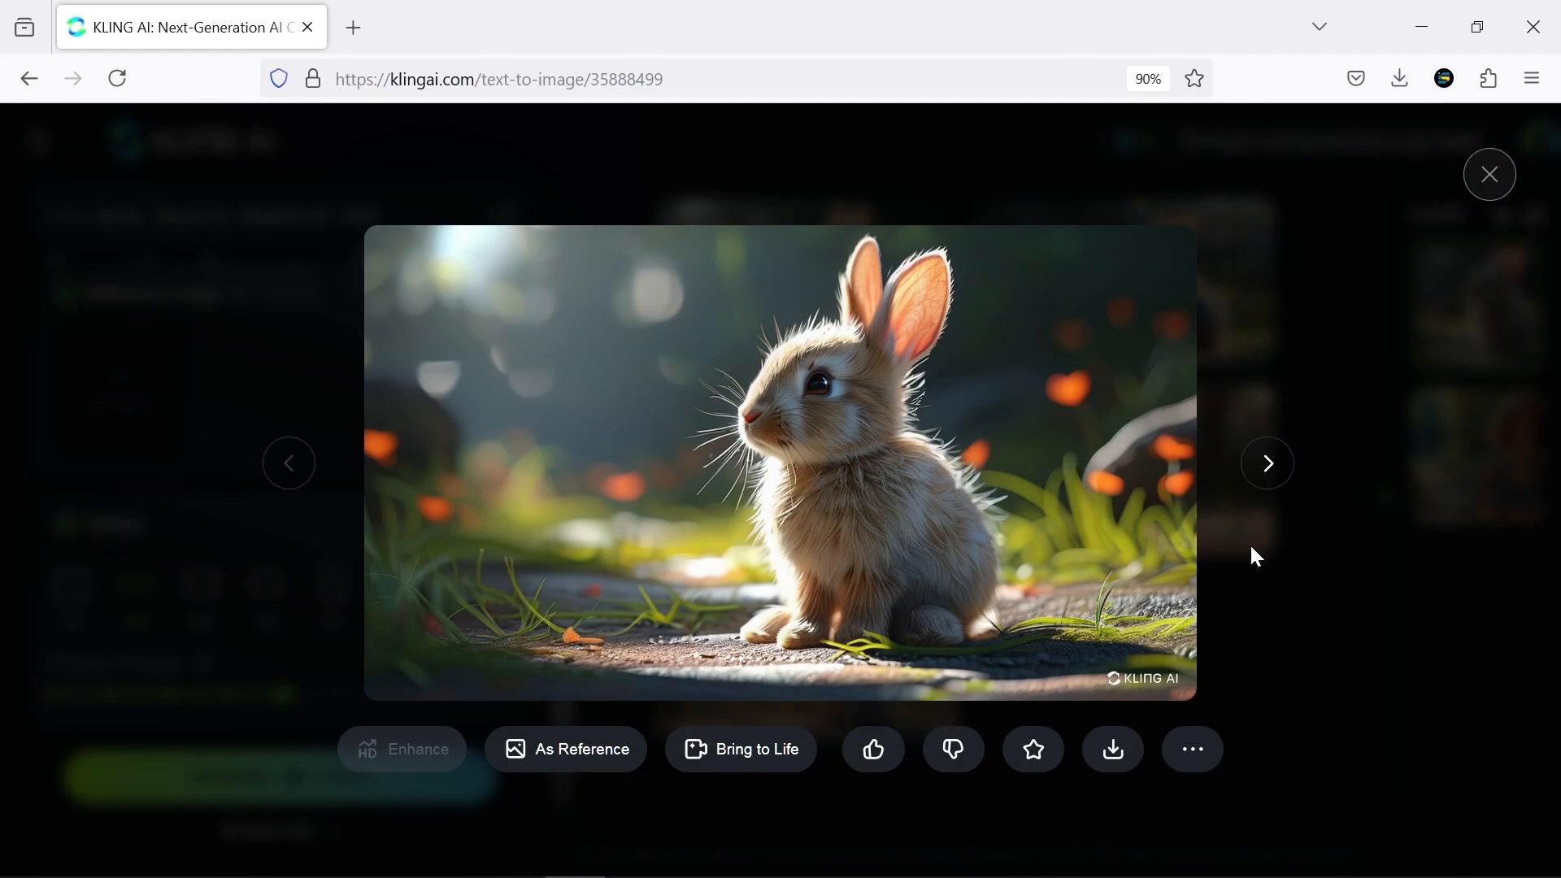
{"action": "mouse_move", "coordinate": [1263, 506]}
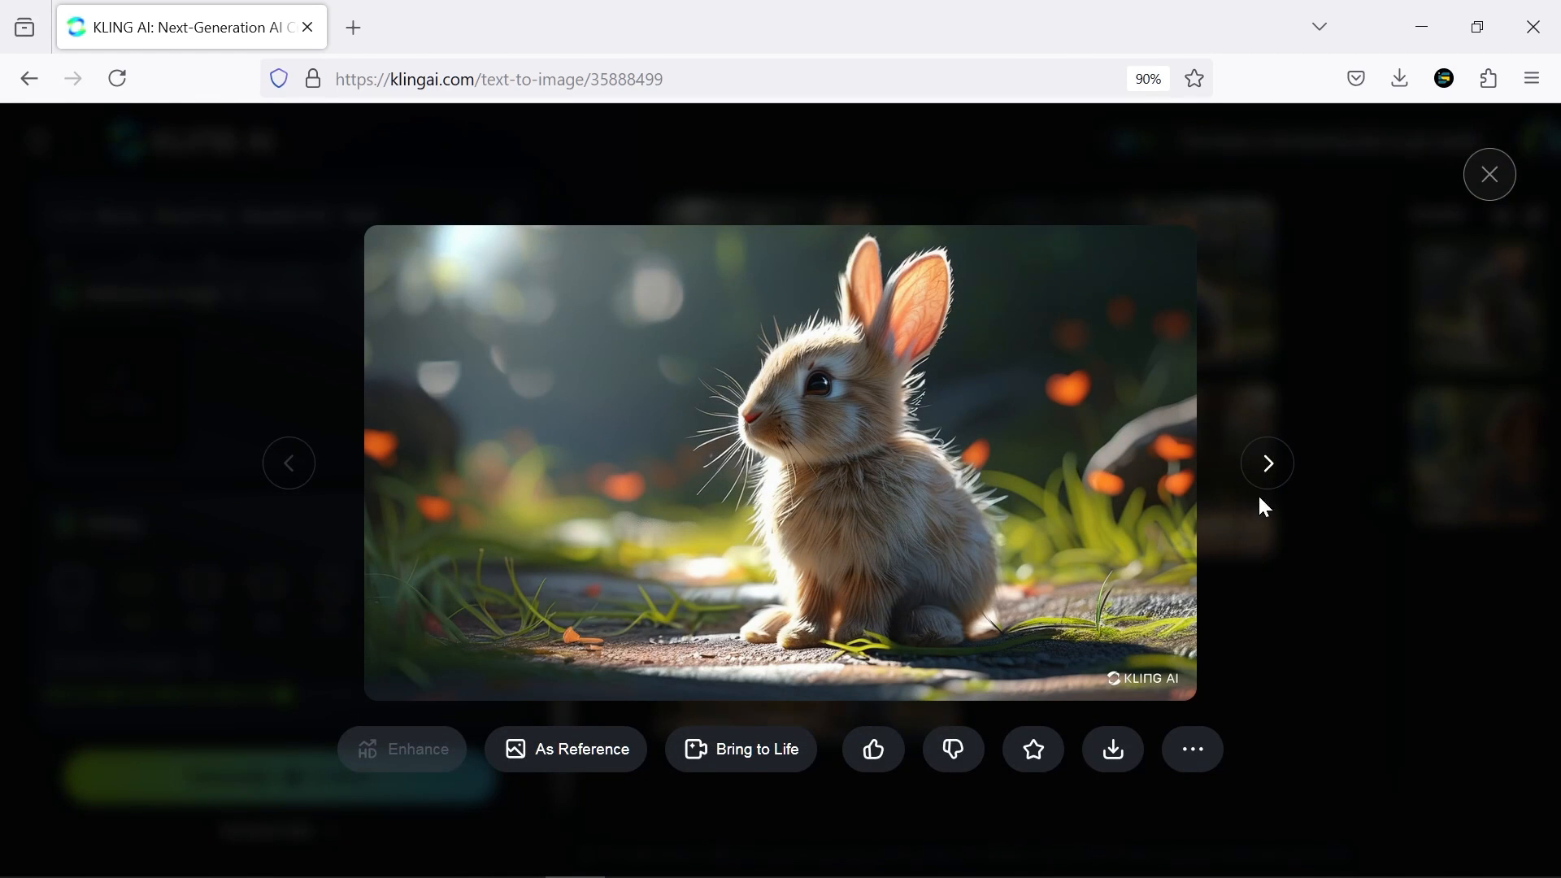
{"action": "mouse_move", "coordinate": [1265, 487]}
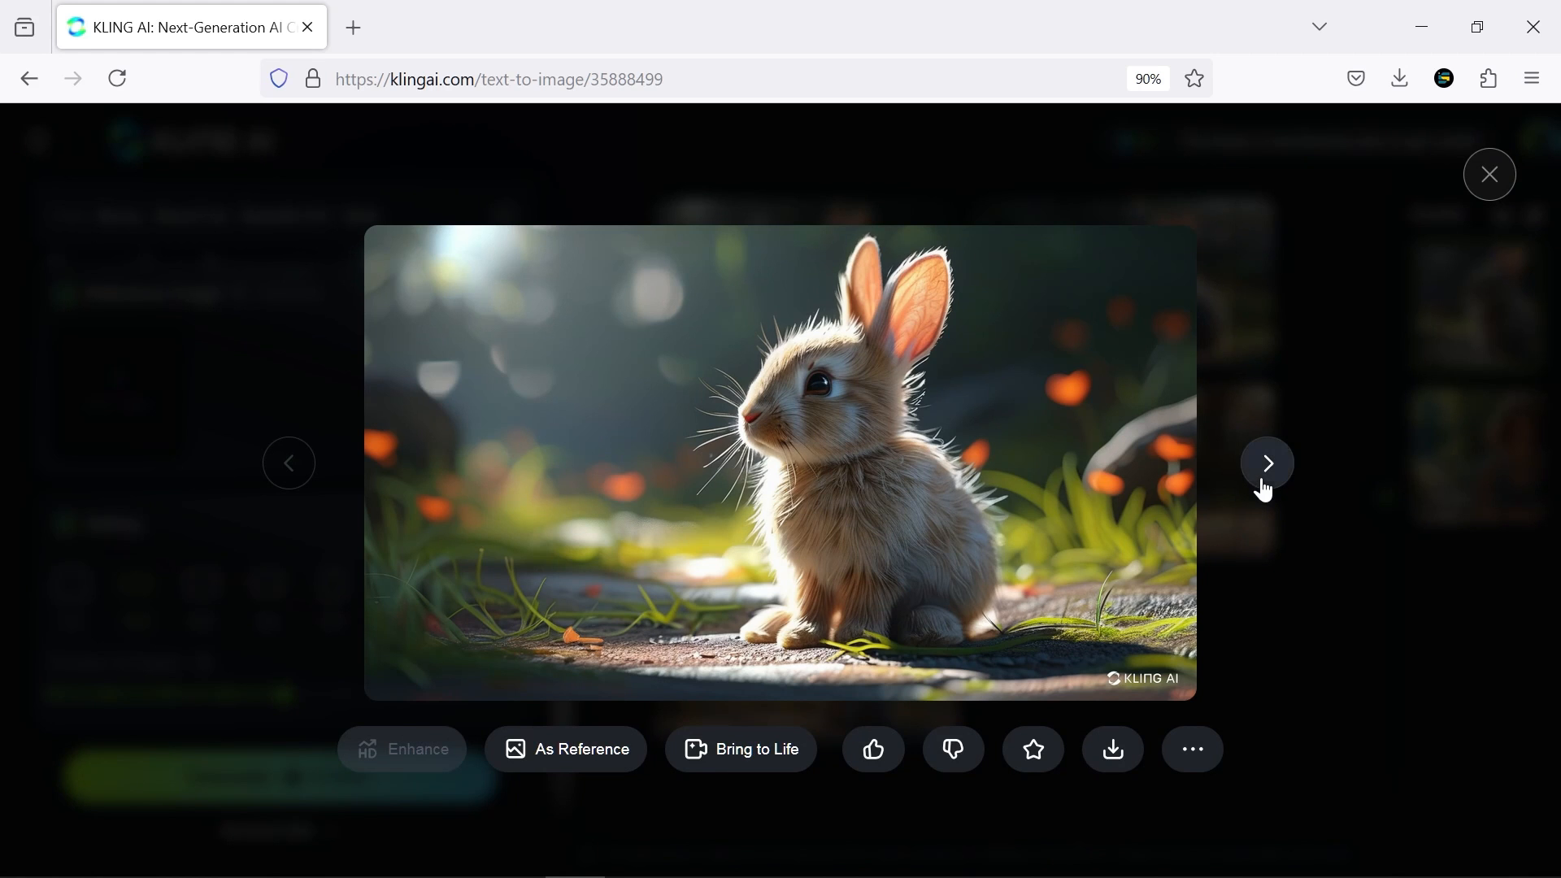
{"action": "left_click", "coordinate": [1268, 463]}
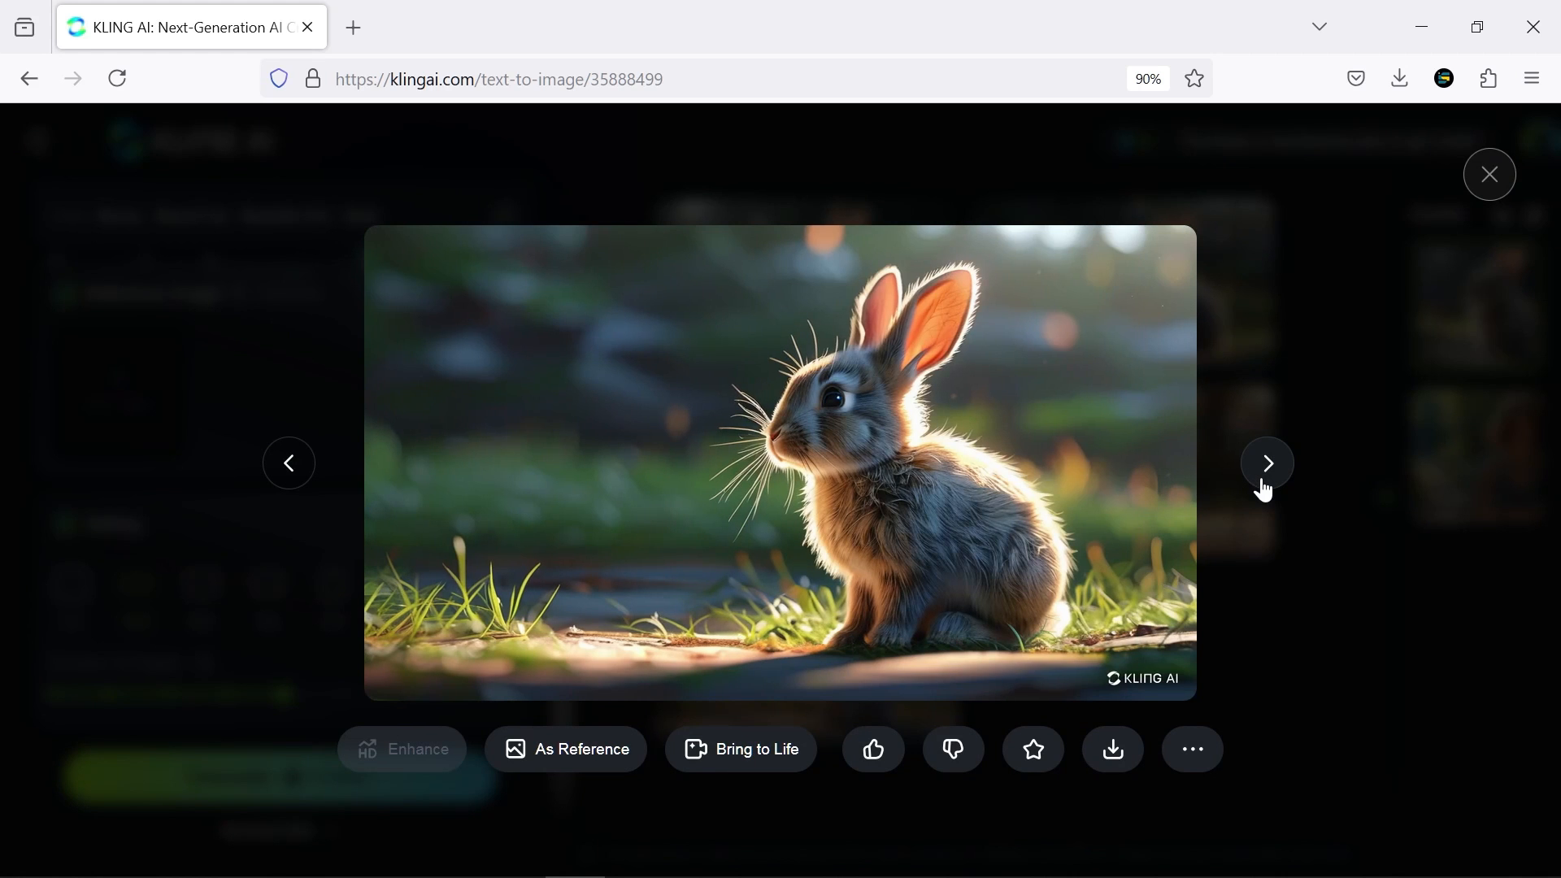
{"action": "left_click", "coordinate": [1267, 463]}
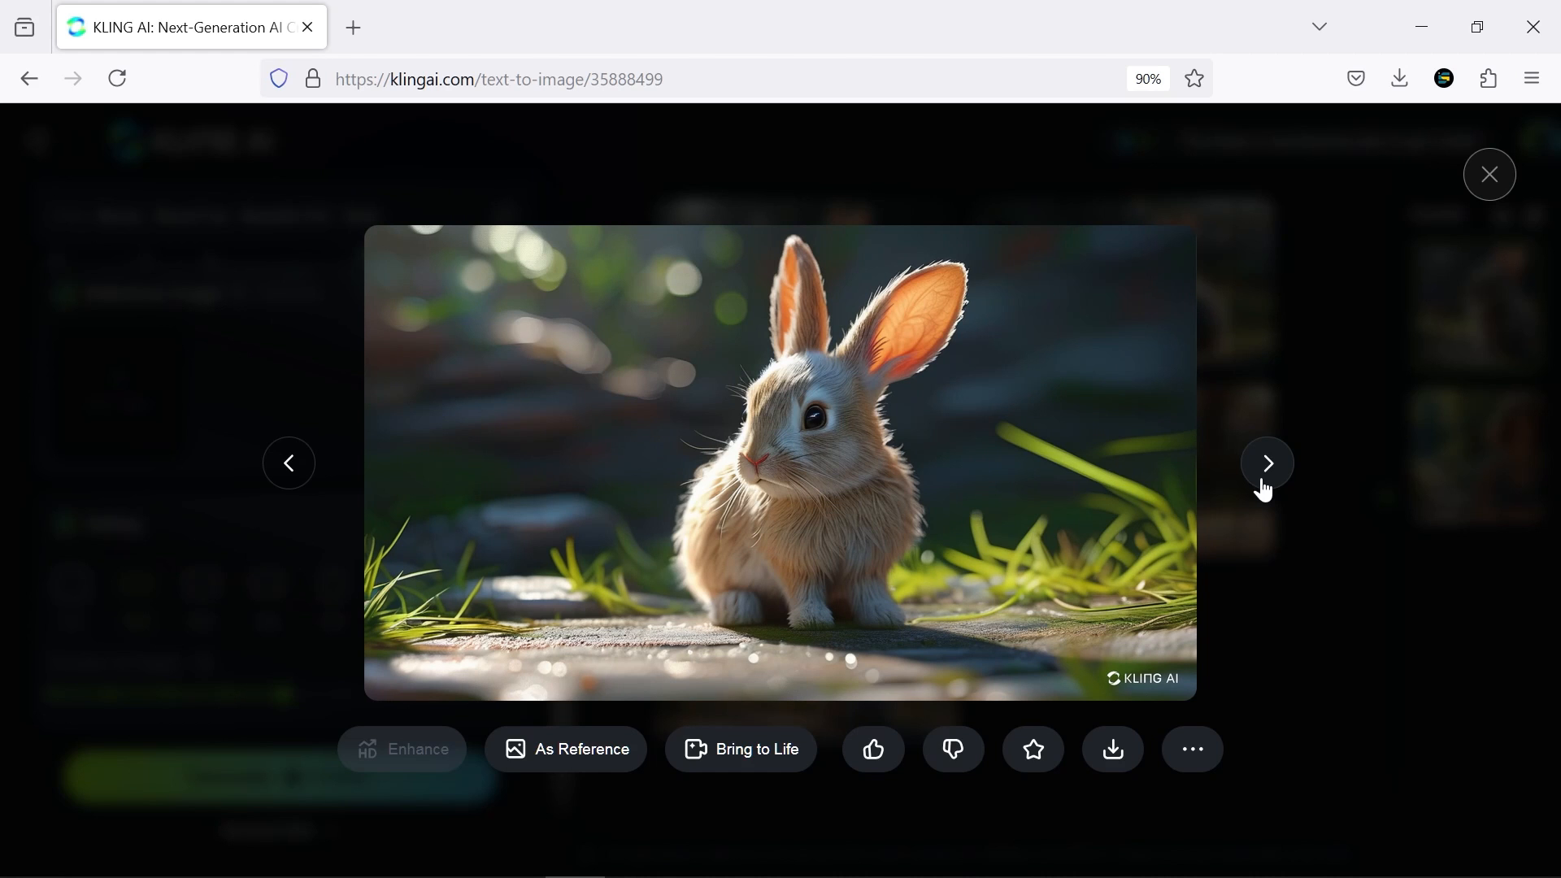
{"action": "left_click", "coordinate": [1267, 464]}
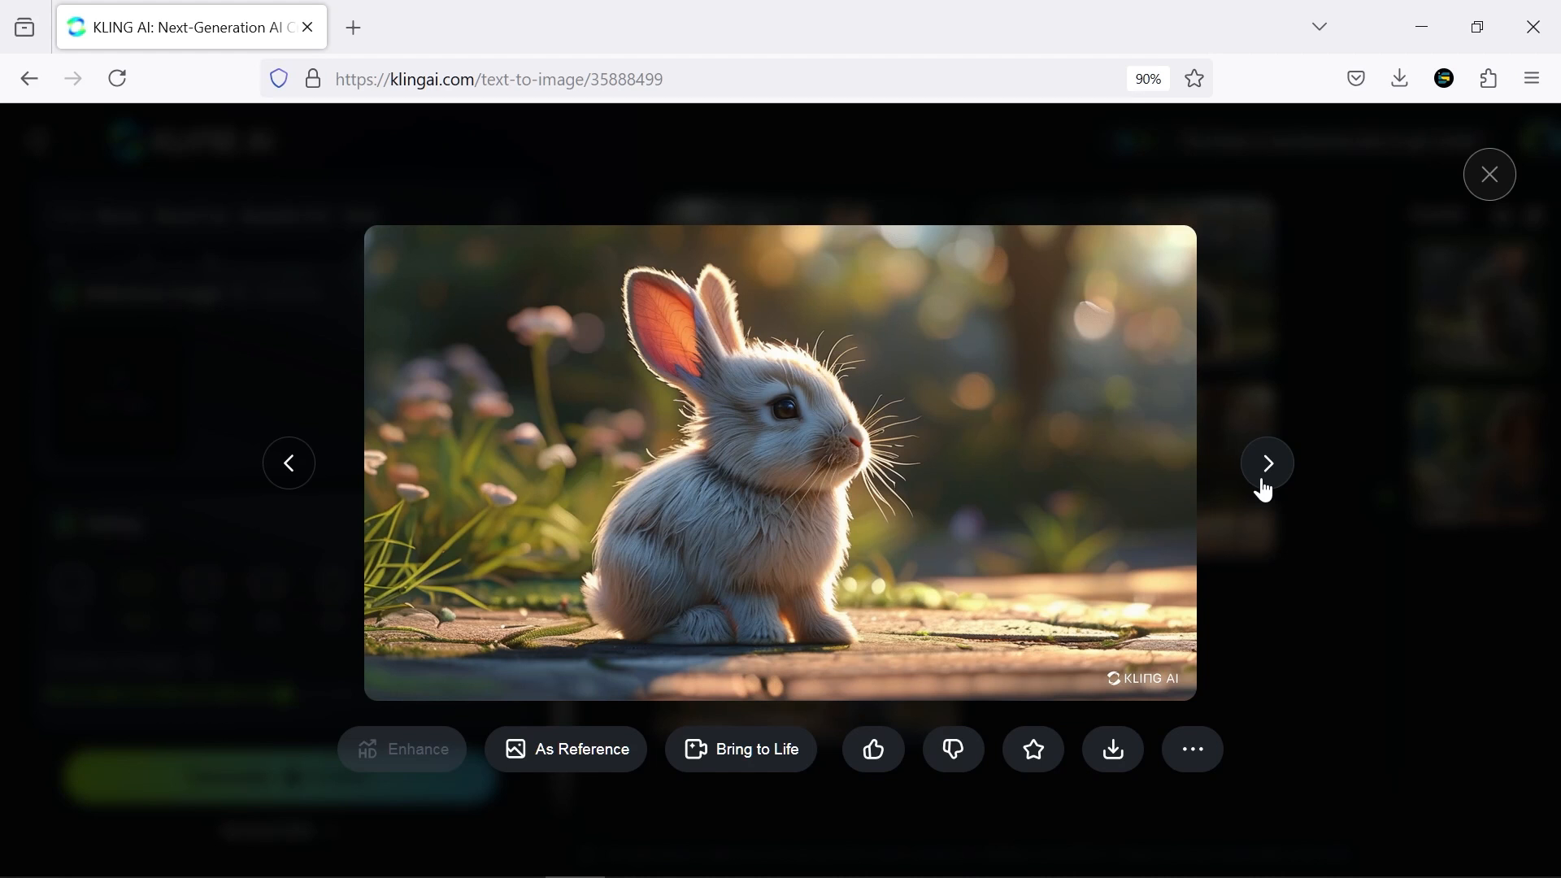
{"action": "left_click", "coordinate": [1267, 462]}
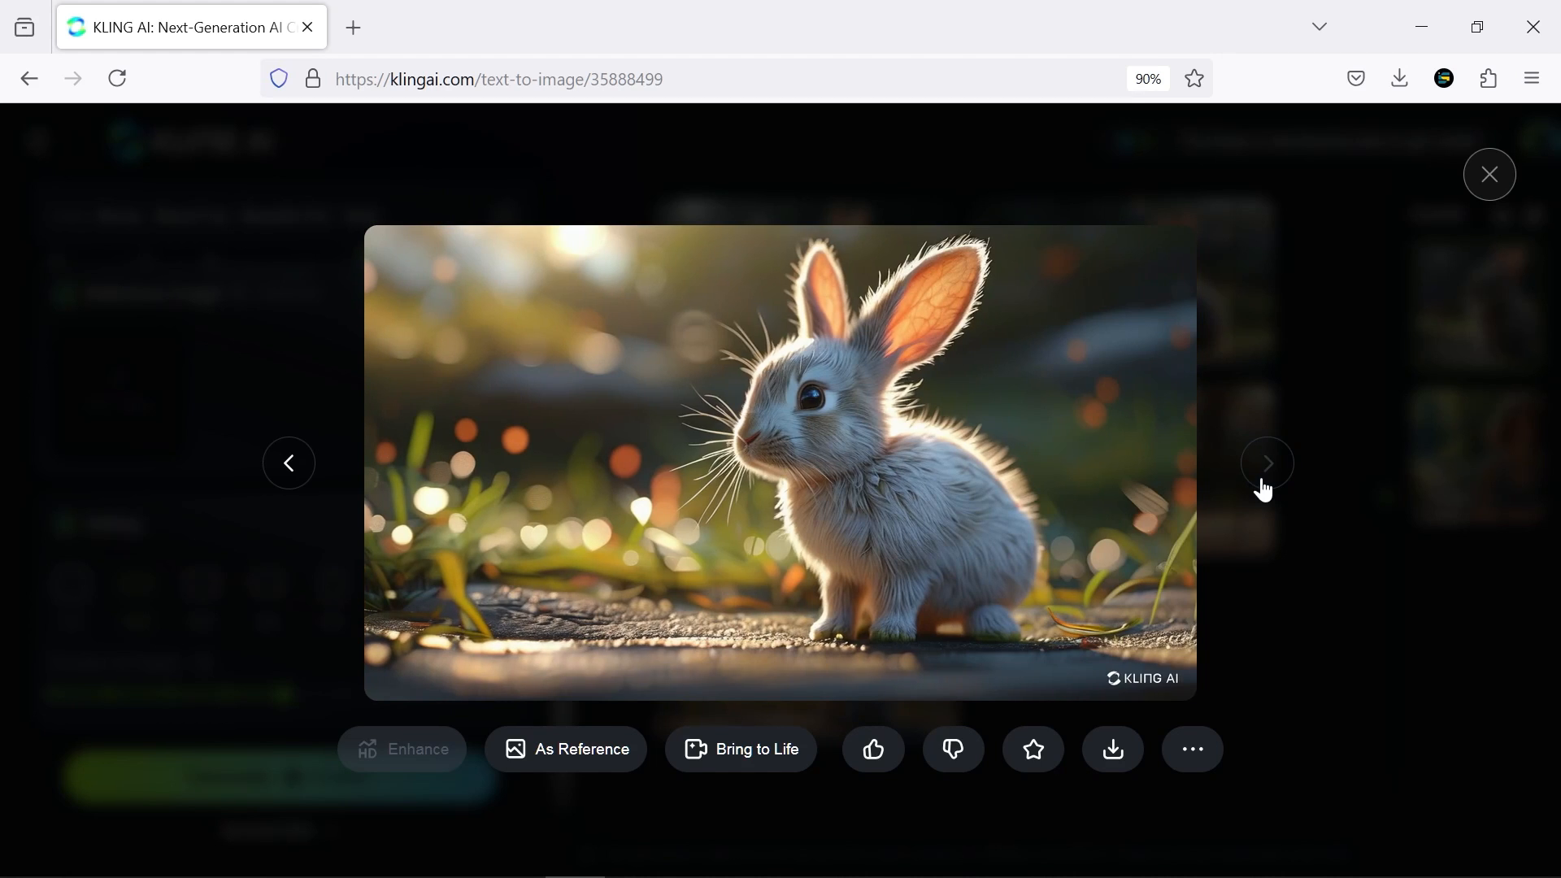
{"action": "mouse_move", "coordinate": [1239, 550]}
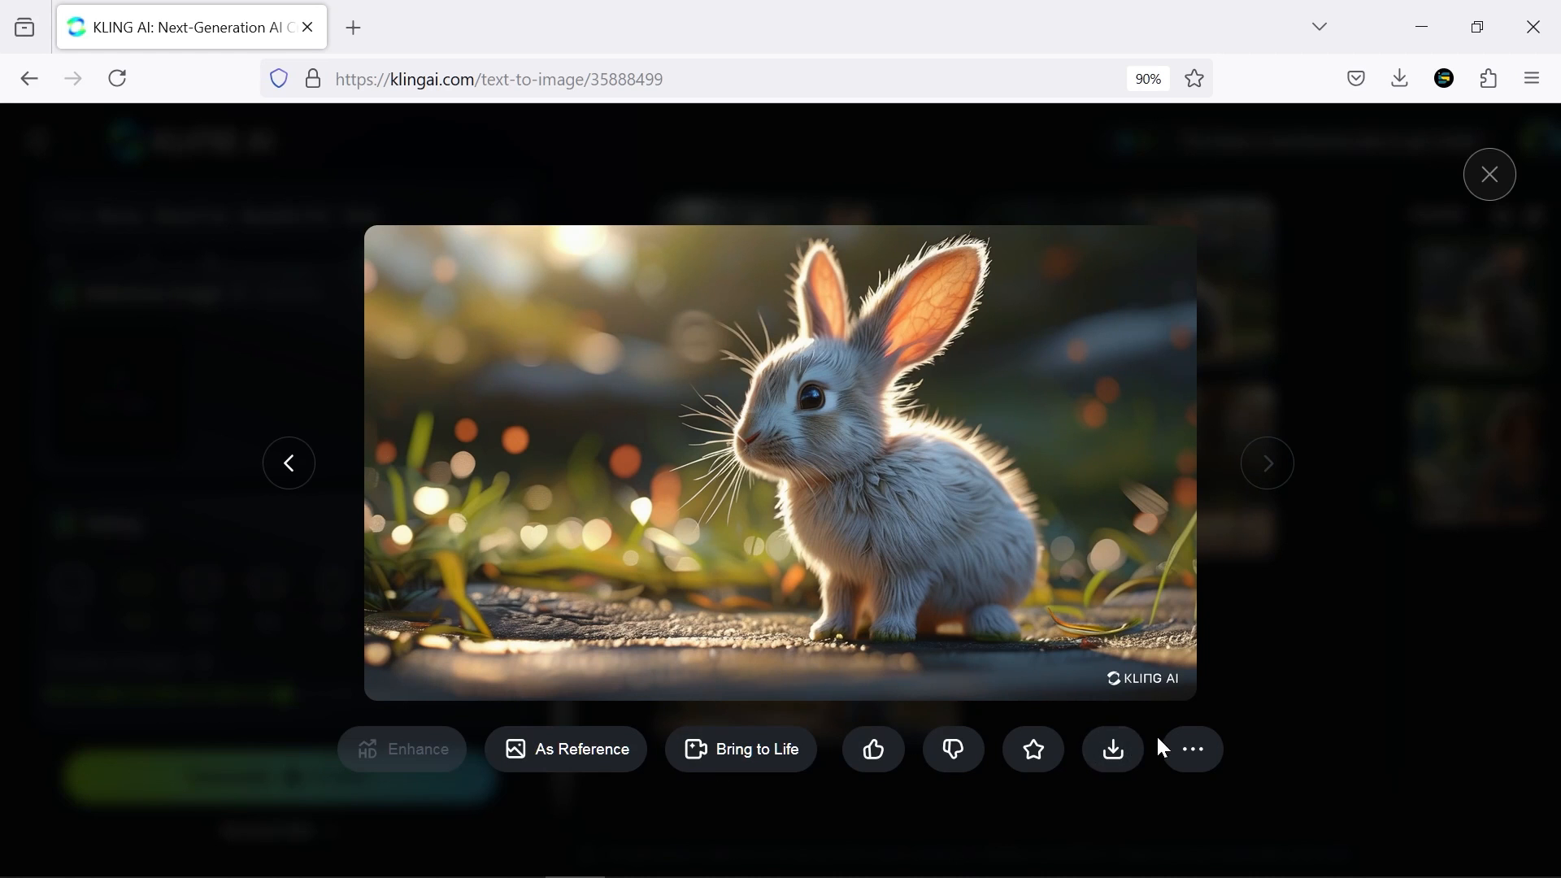
{"action": "left_click", "coordinate": [1113, 749]}
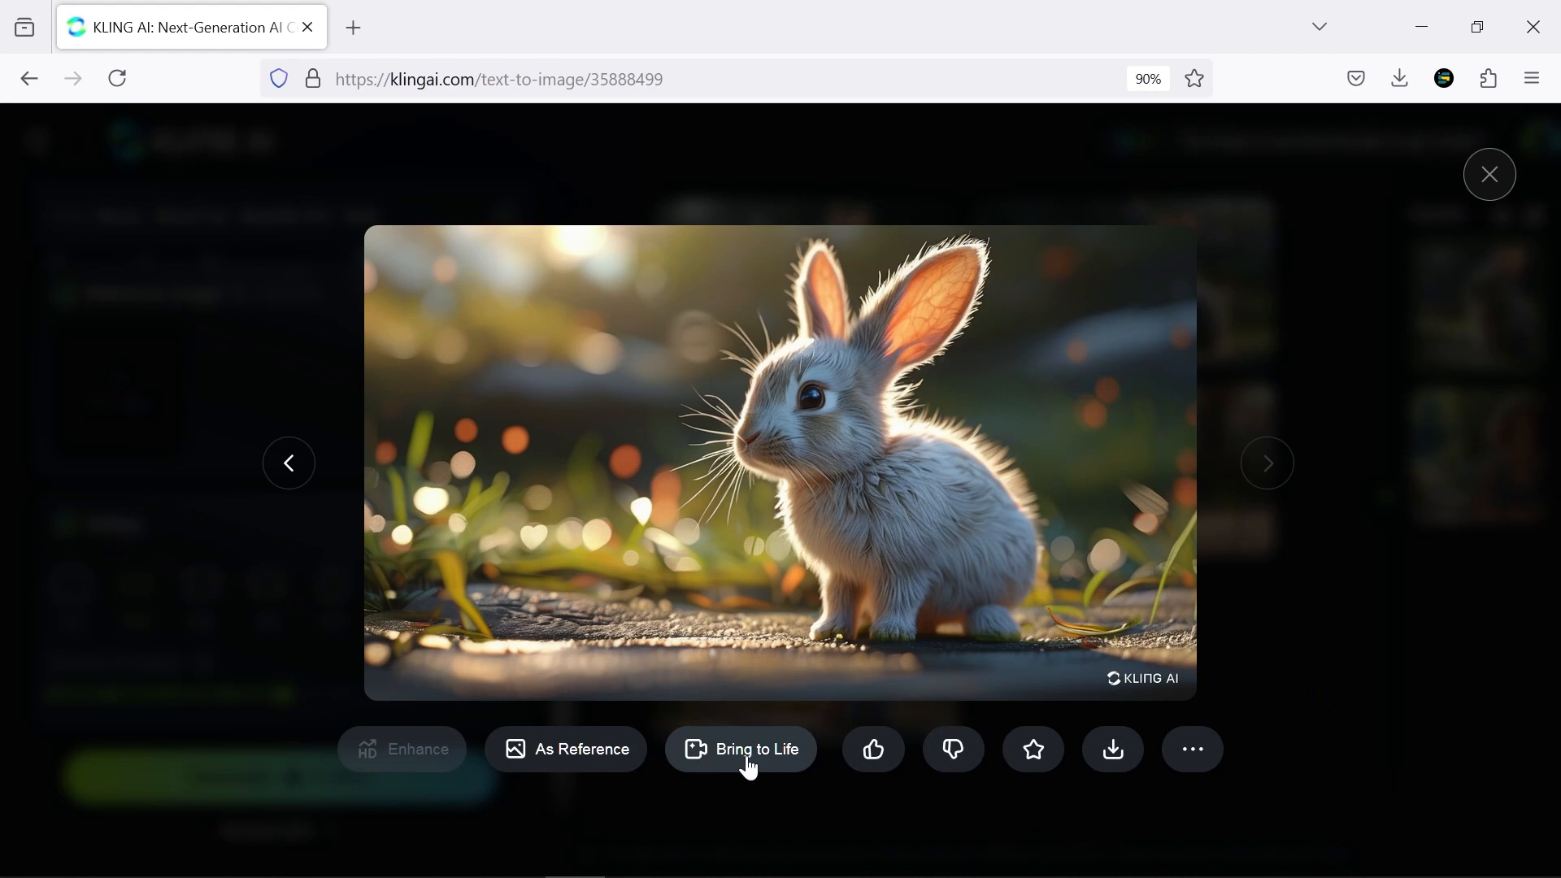
{"action": "mouse_move", "coordinate": [758, 783]}
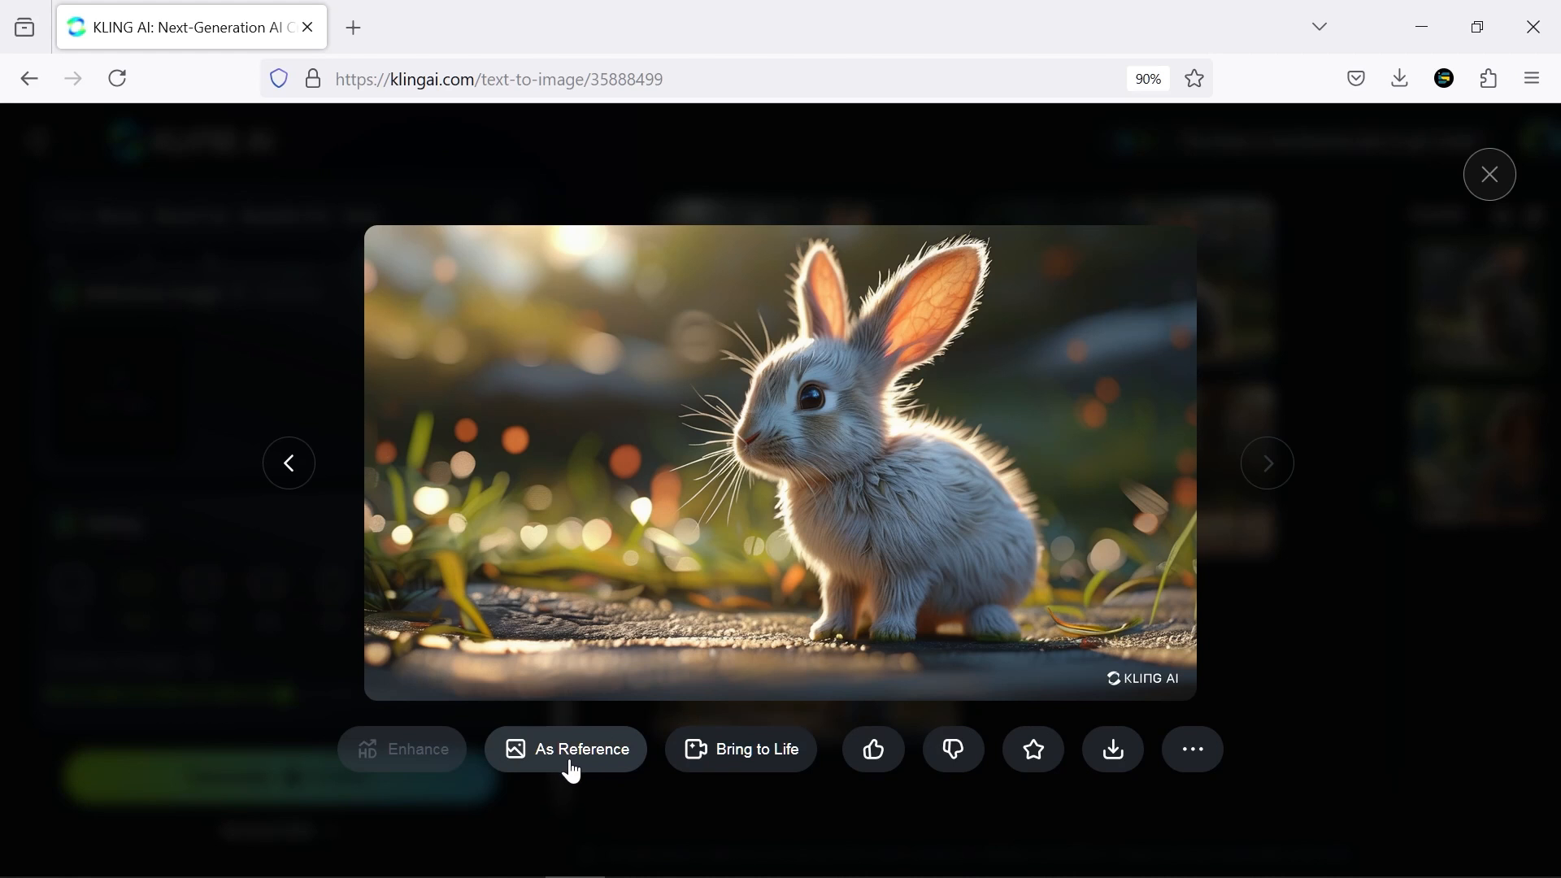
{"action": "left_click", "coordinate": [402, 748]}
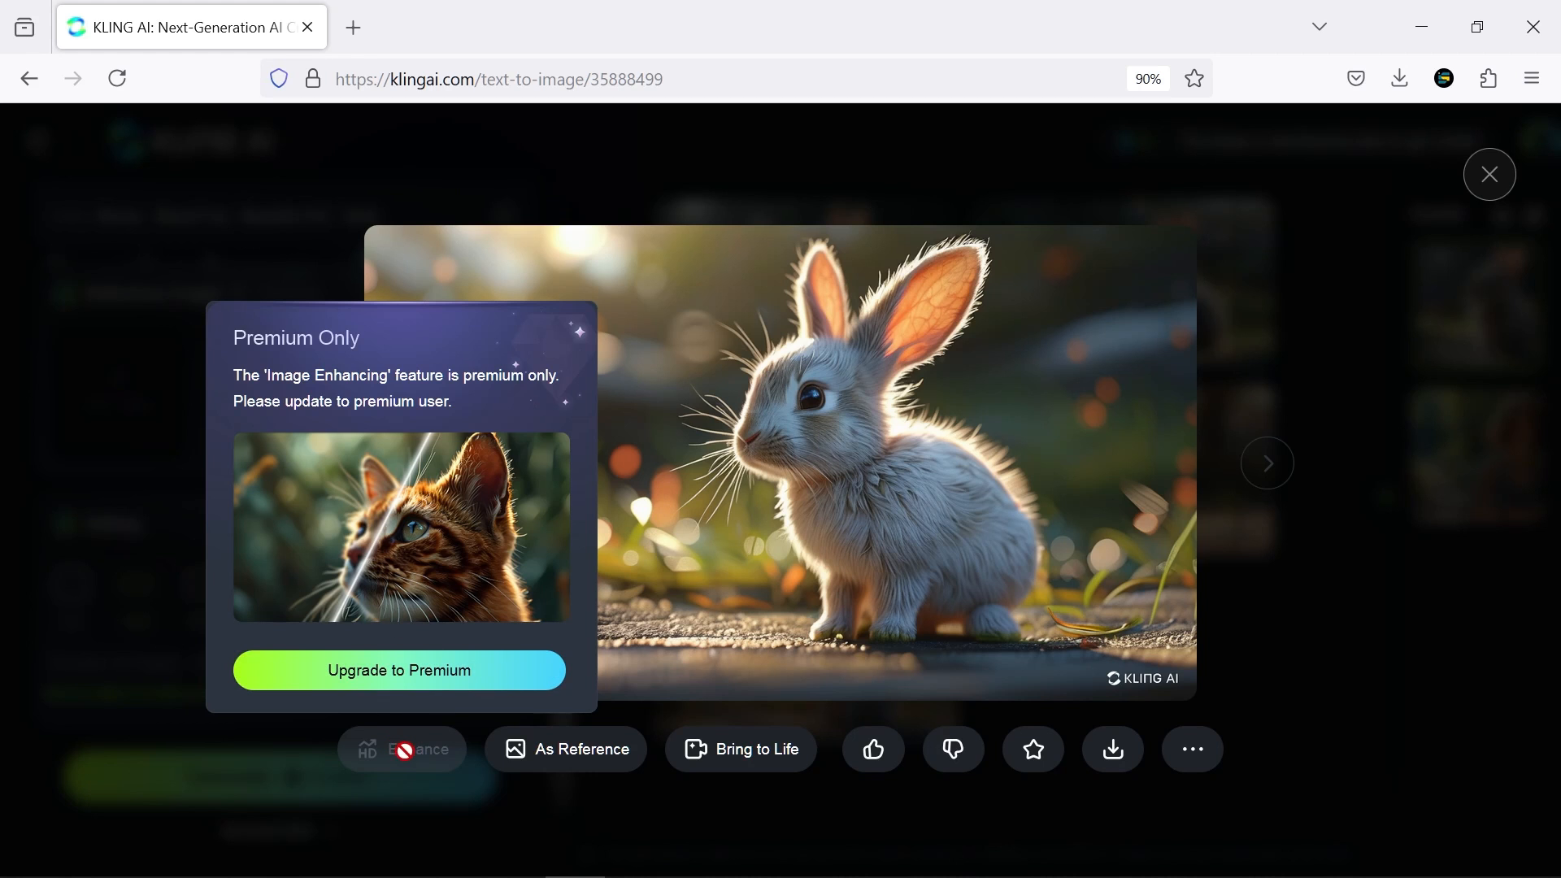
{"action": "left_click", "coordinate": [1489, 174]}
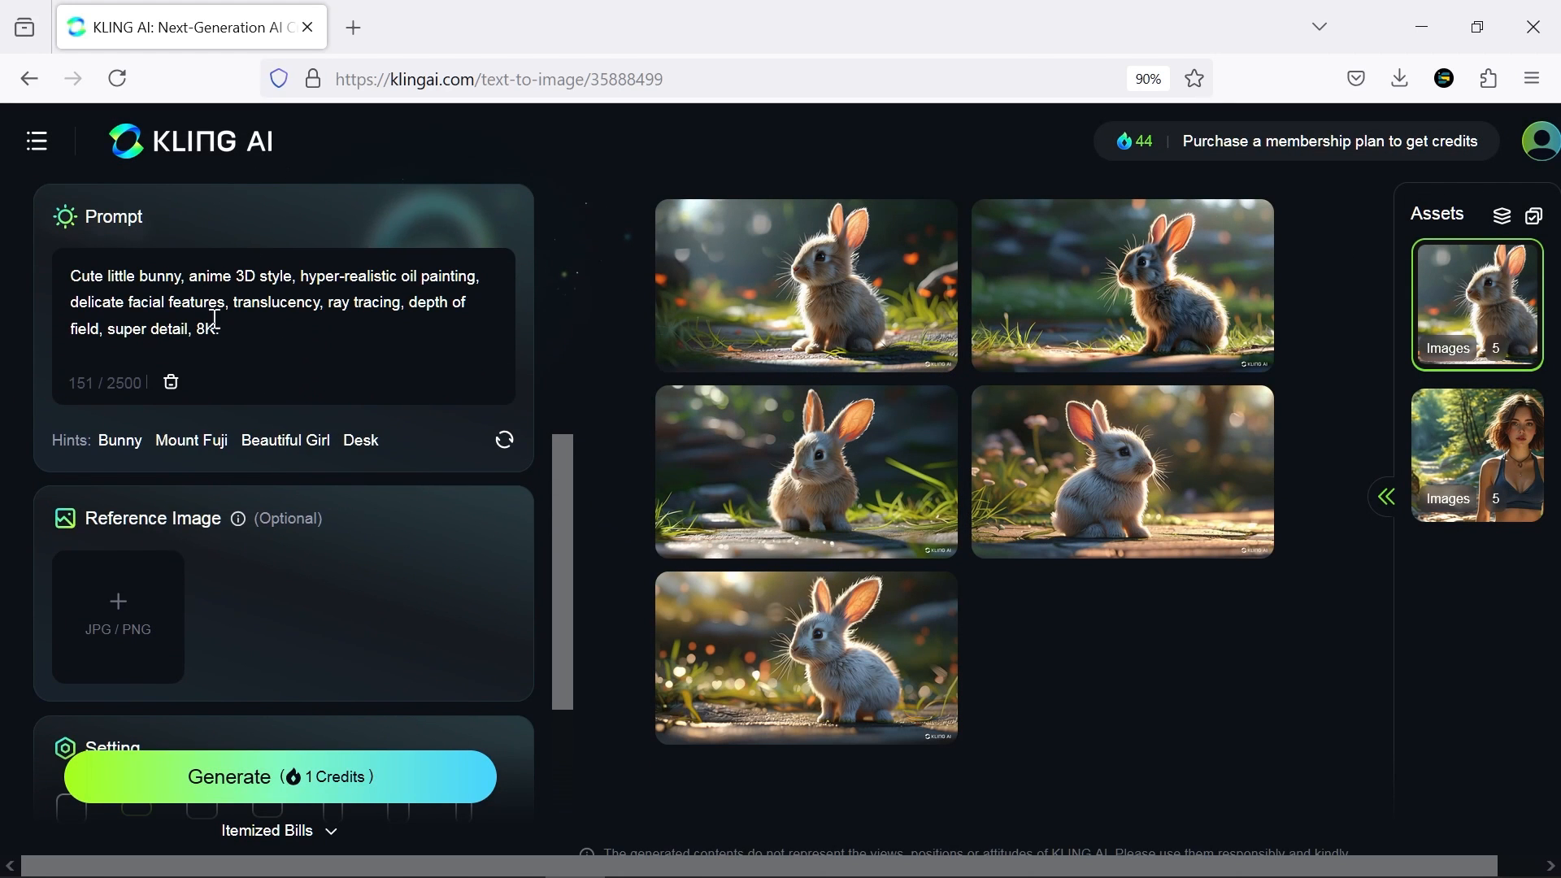
Attach the bee-in-Santa-hat reference image and generate a new batch of snowy bunnies
{"action": "left_click", "coordinate": [119, 616]}
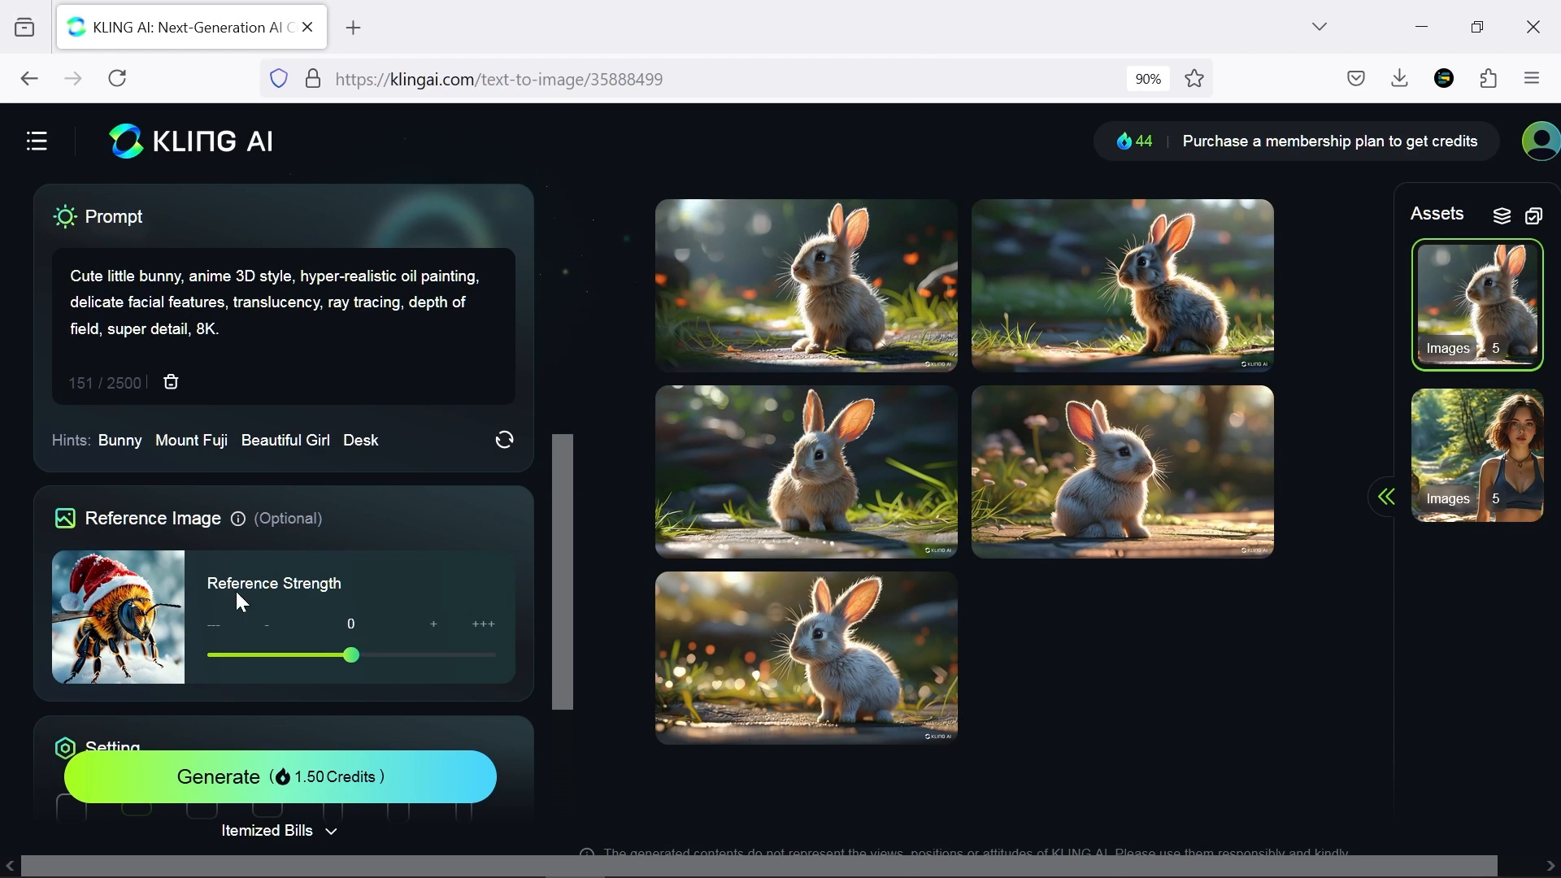
{"action": "scroll", "scroll_direction": "down", "scroll_amount": 3}
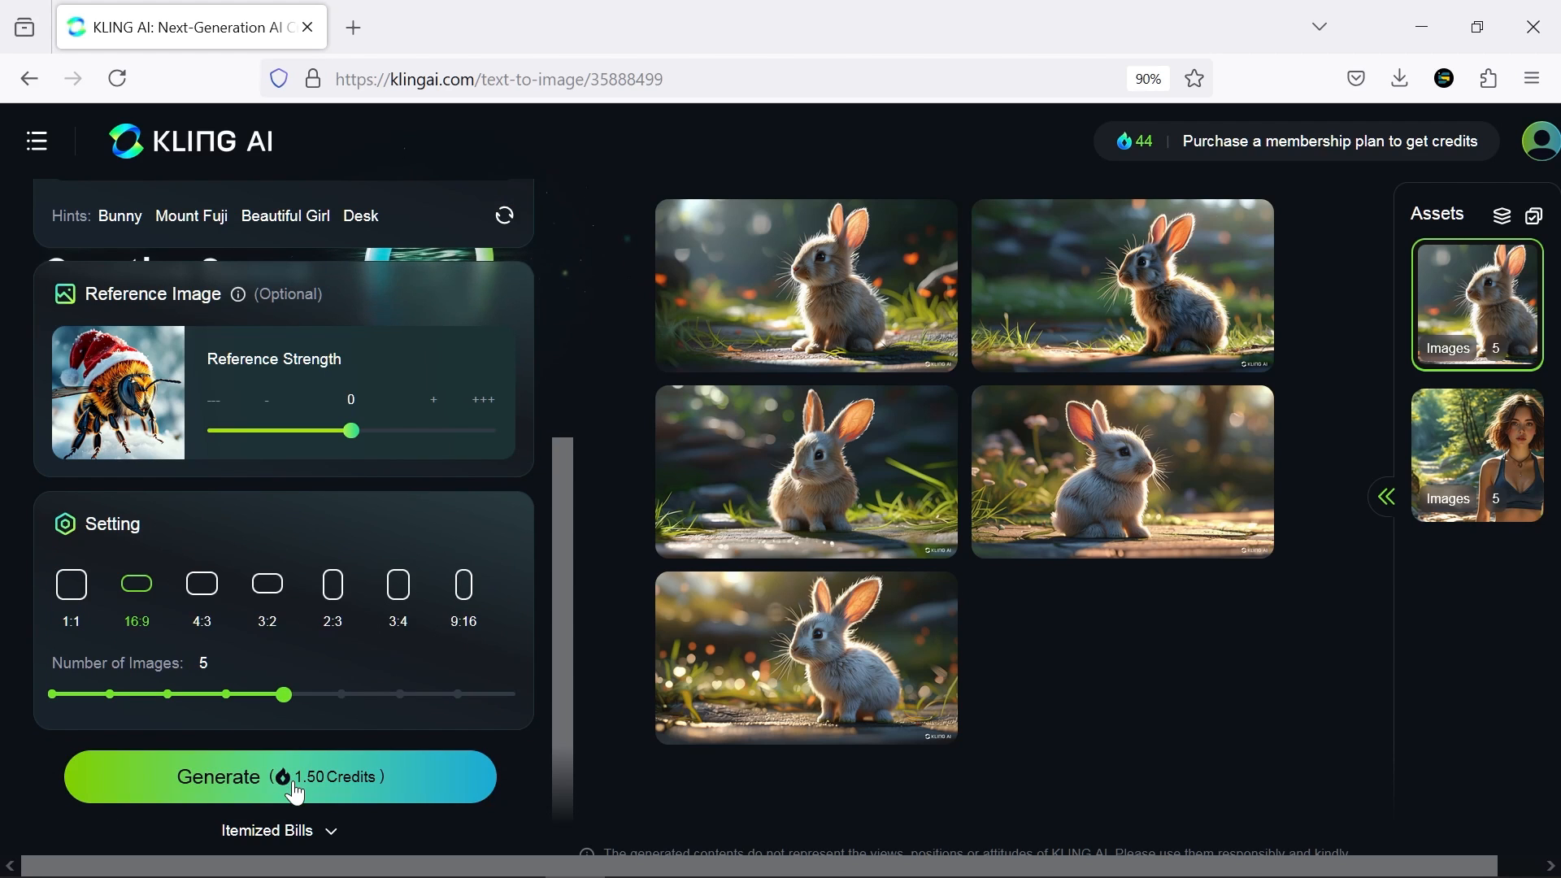
{"action": "left_click", "coordinate": [280, 777]}
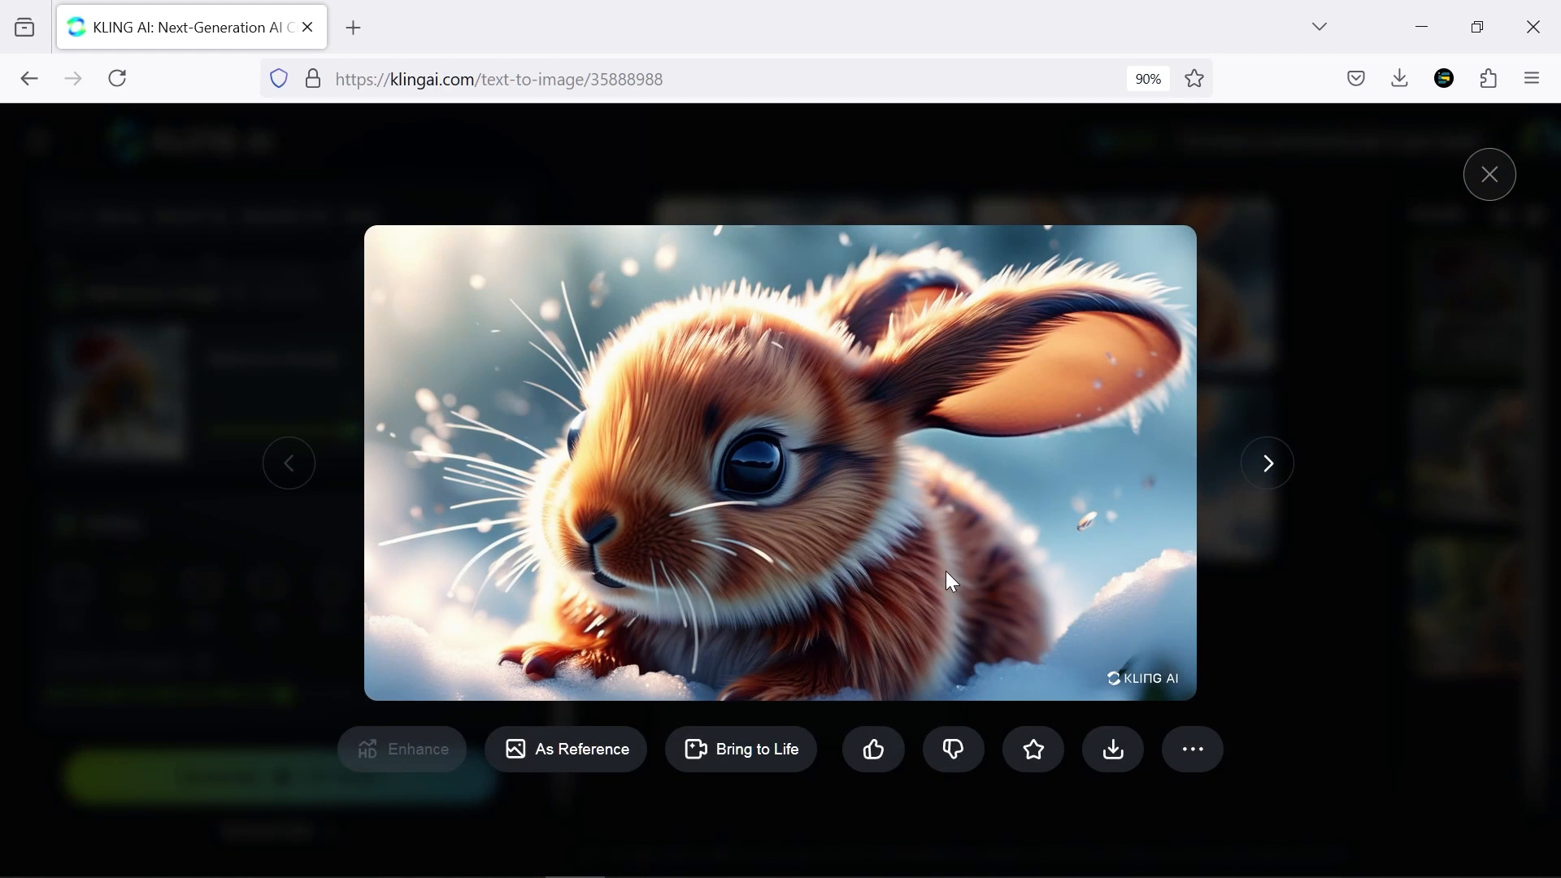
{"action": "mouse_move", "coordinate": [1266, 463]}
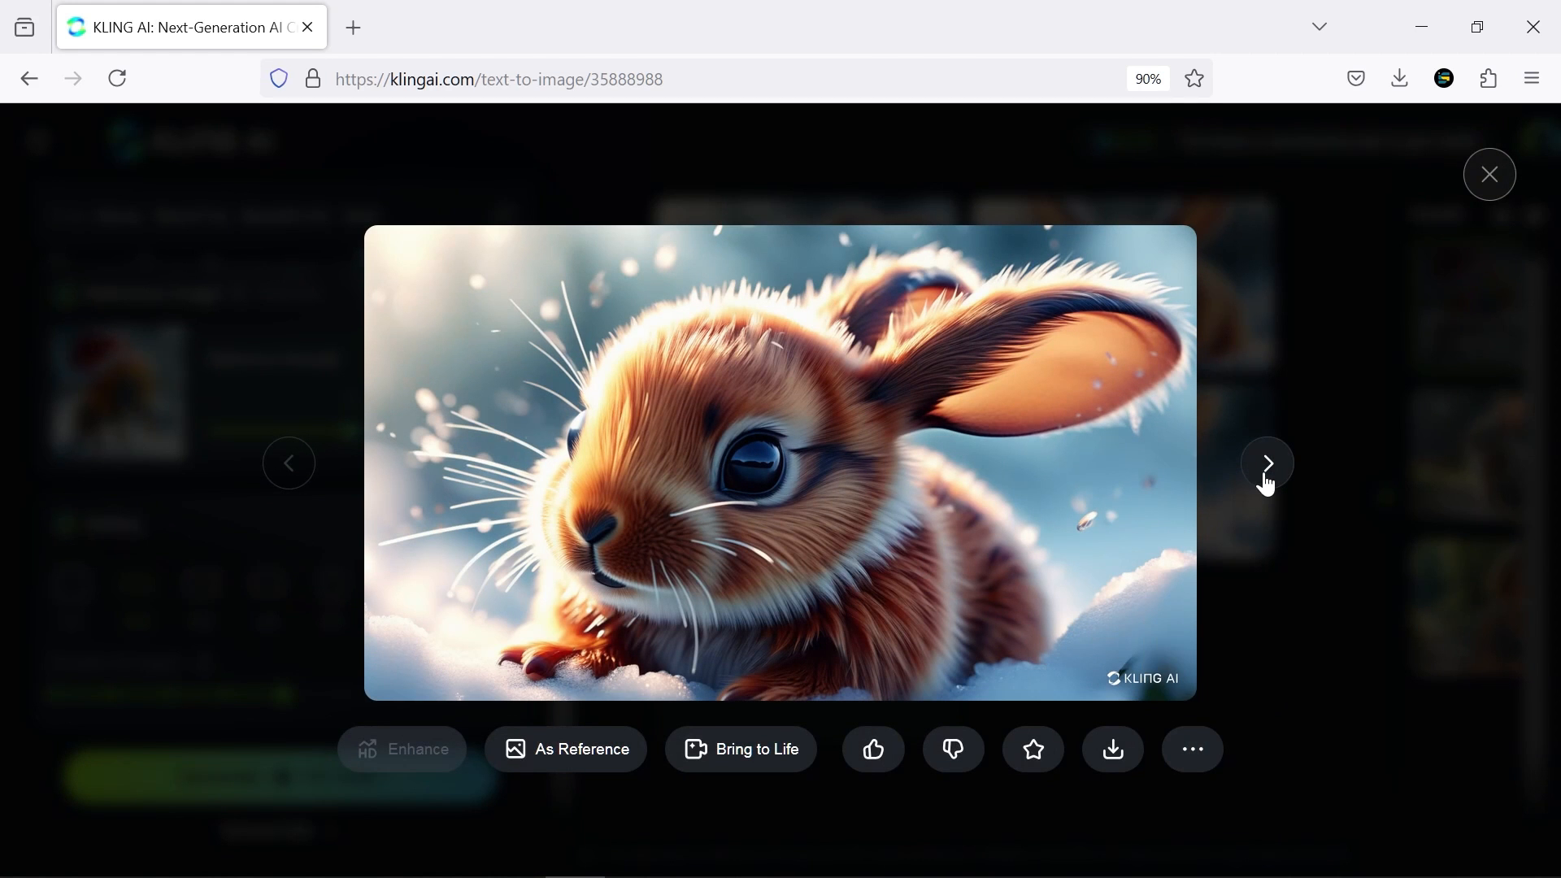
Browse the five bee-referenced snowy bunny images full-size, then close the viewer
{"action": "left_click", "coordinate": [1266, 463]}
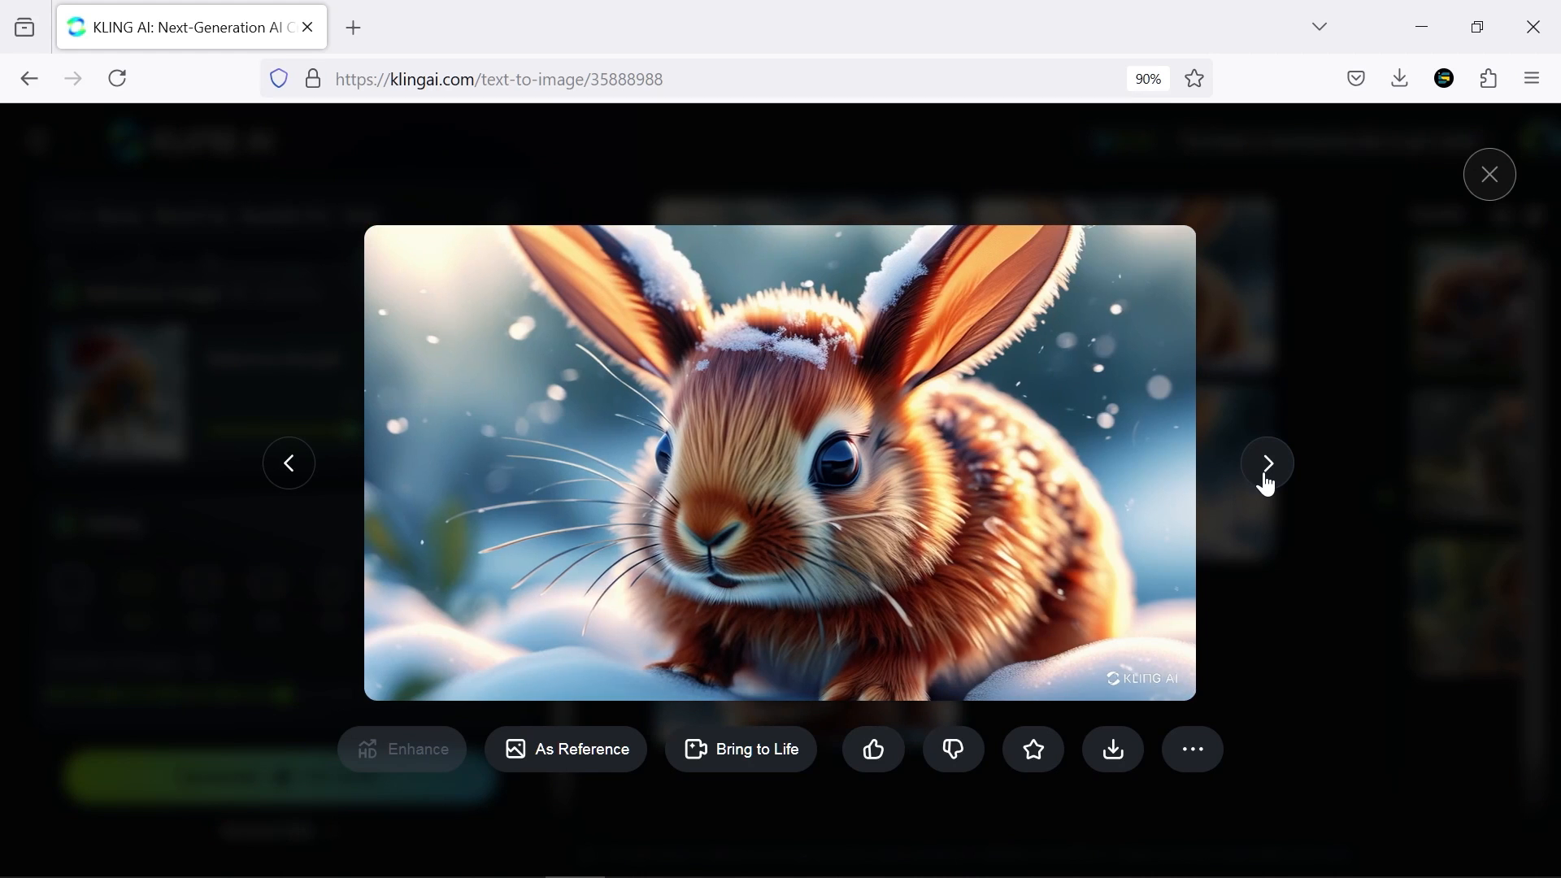
{"action": "left_click", "coordinate": [1266, 464]}
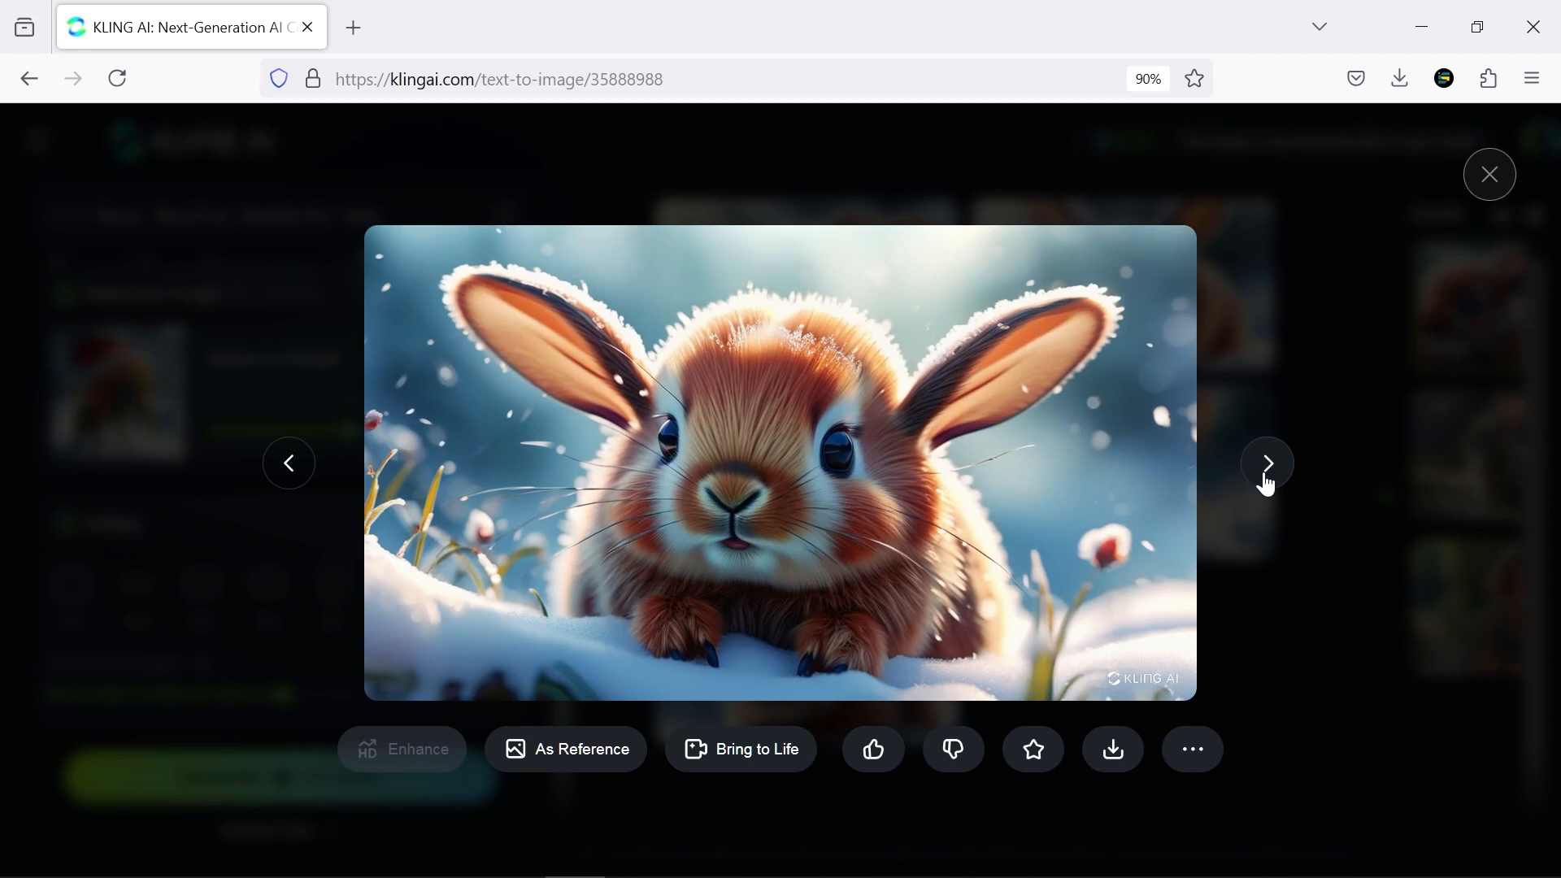
{"action": "left_click", "coordinate": [1267, 463]}
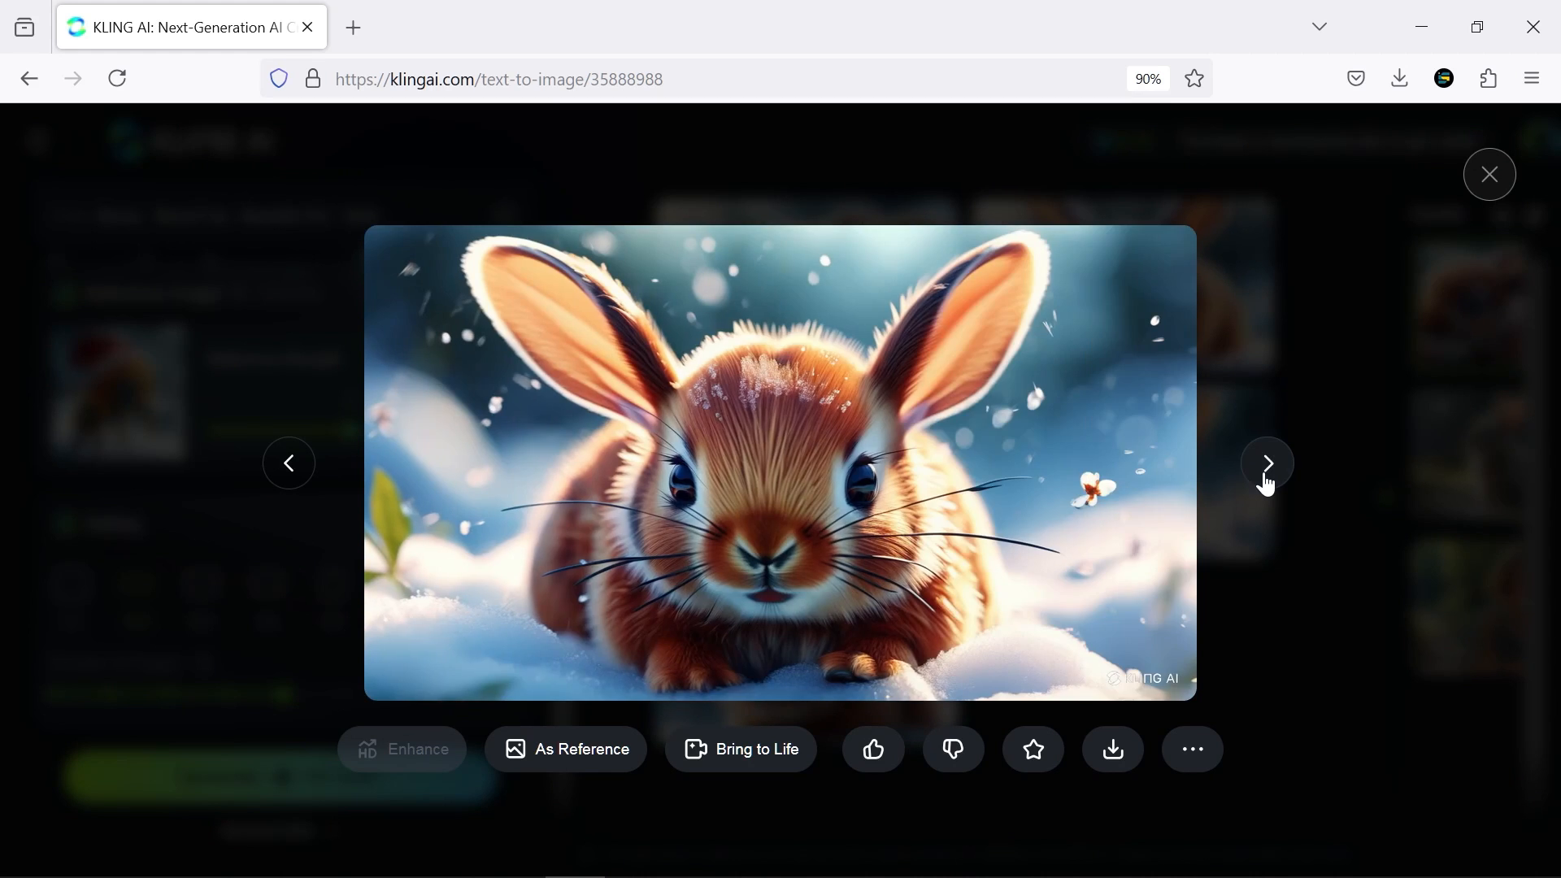
{"action": "left_click", "coordinate": [1267, 462]}
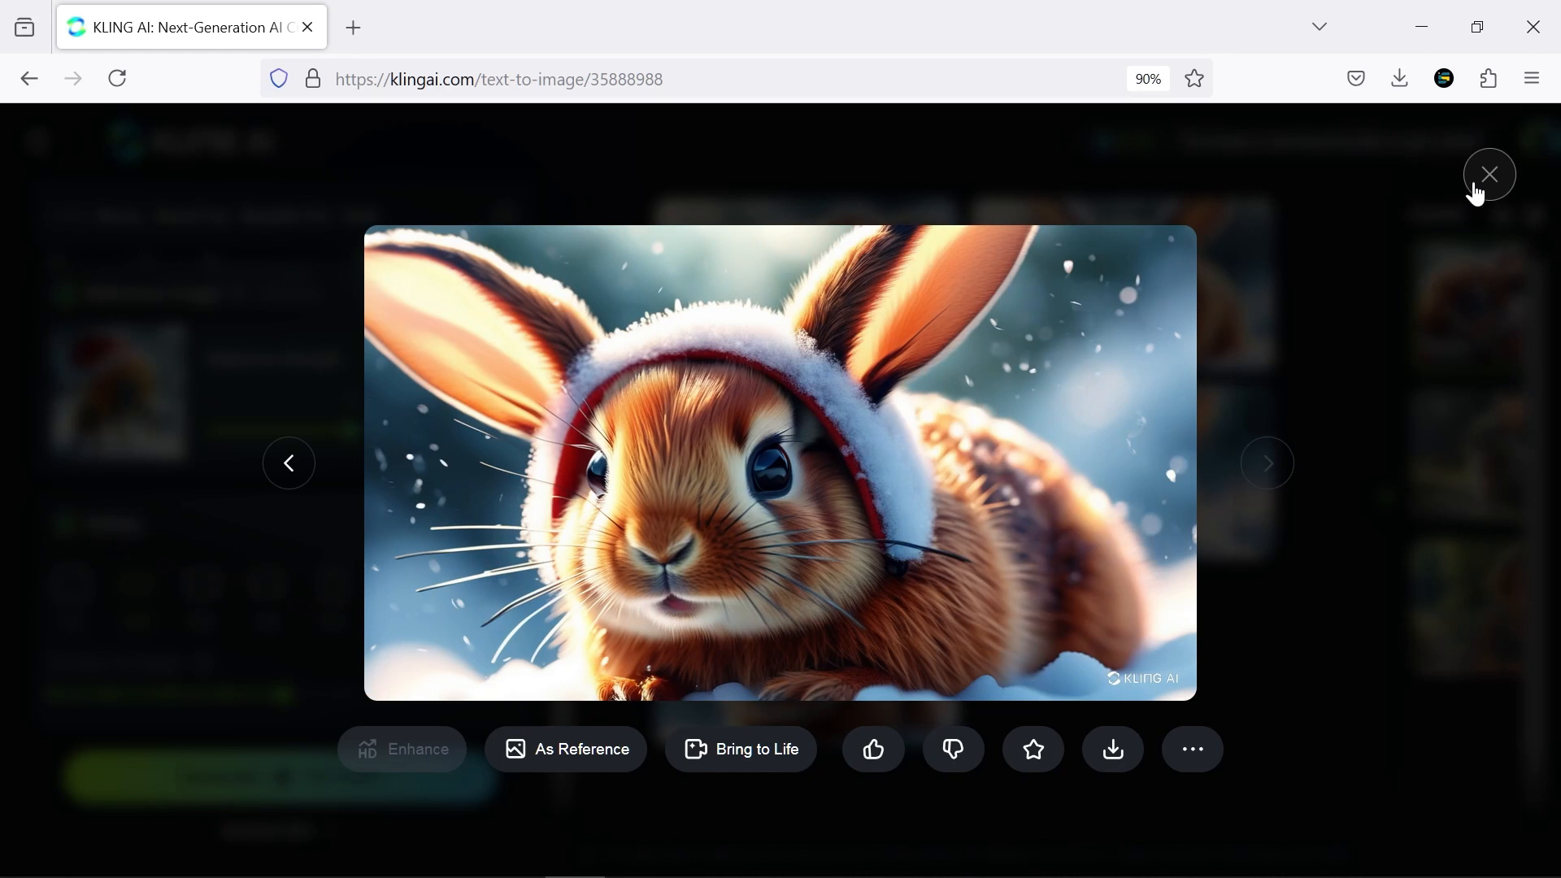
{"action": "left_click", "coordinate": [1489, 174]}
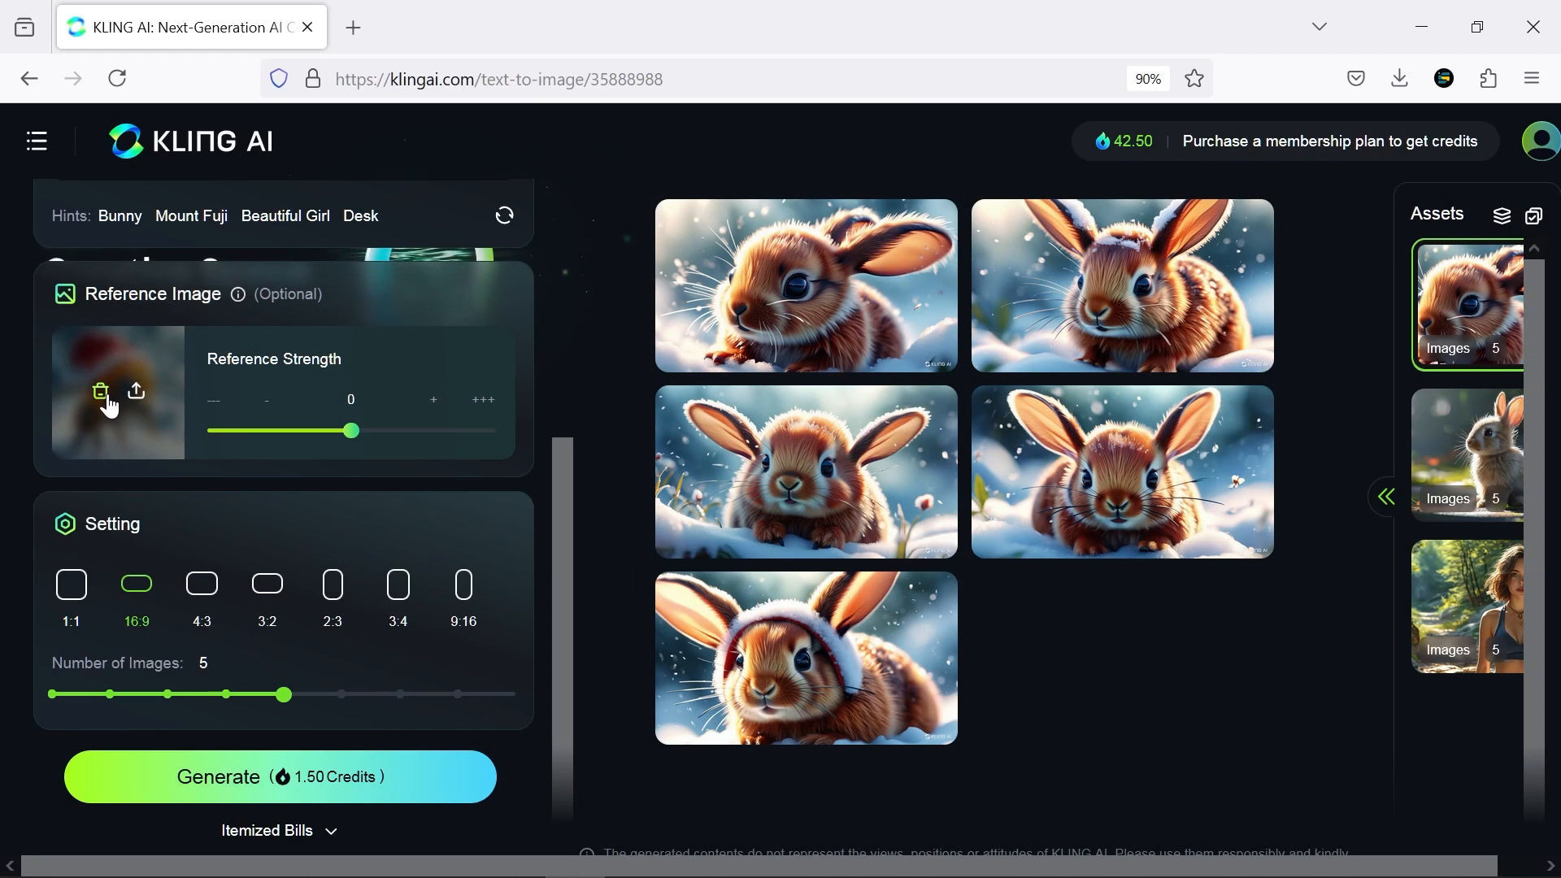
Replace the bee reference with the karate-kid image and generate five 16:9 karate bunny images
{"action": "left_click", "coordinate": [134, 391]}
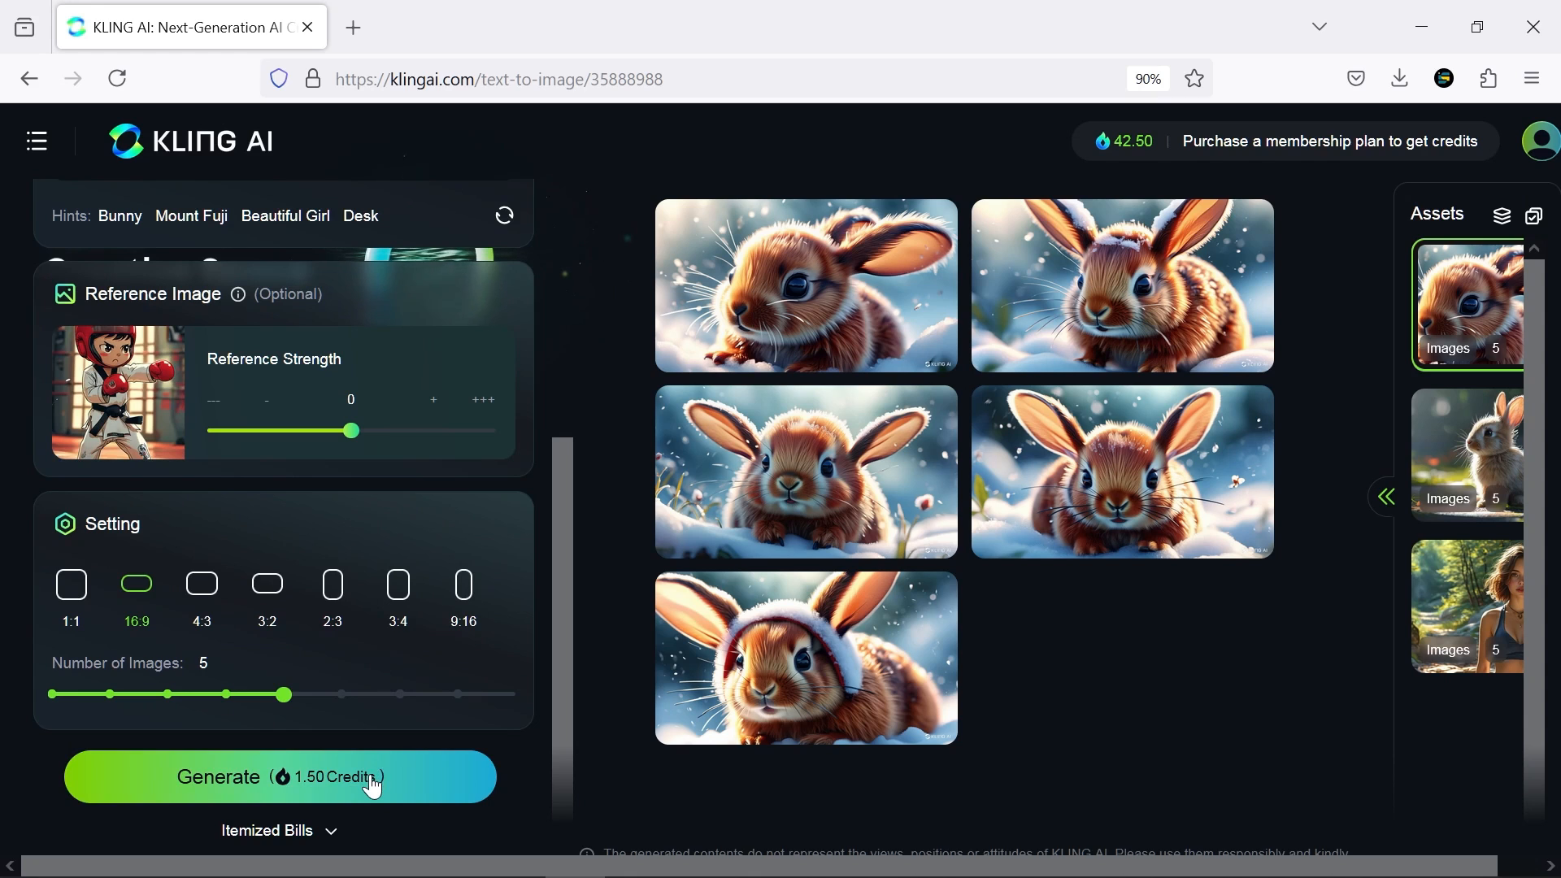
{"action": "left_click", "coordinate": [279, 777]}
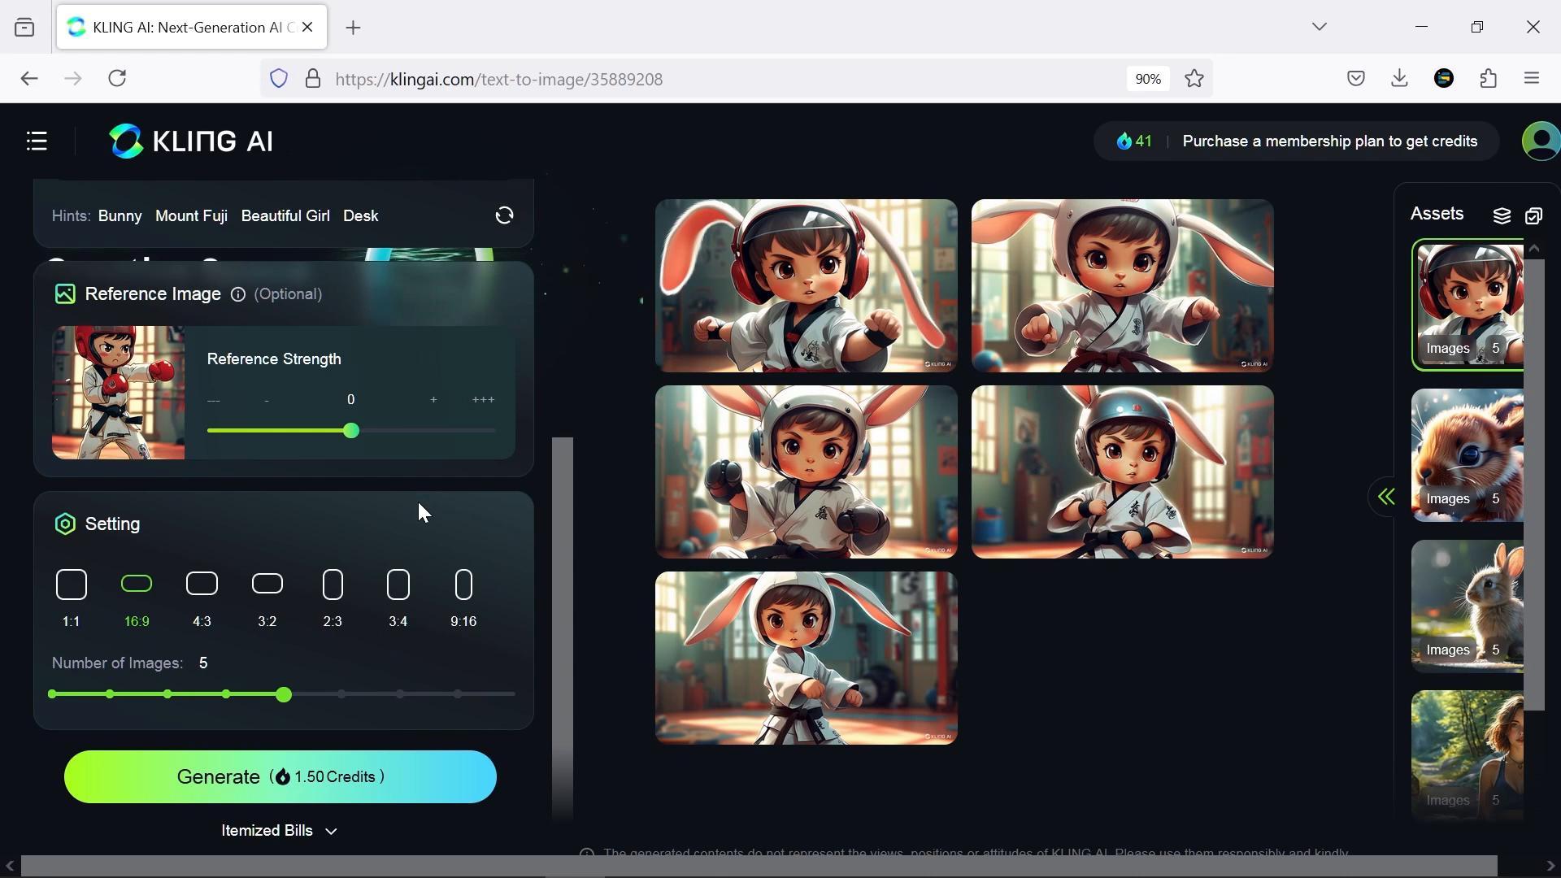
View the karate bunny results enlarged, from the first to the fifth white bunny-ear hood image
{"action": "left_click", "coordinate": [807, 285]}
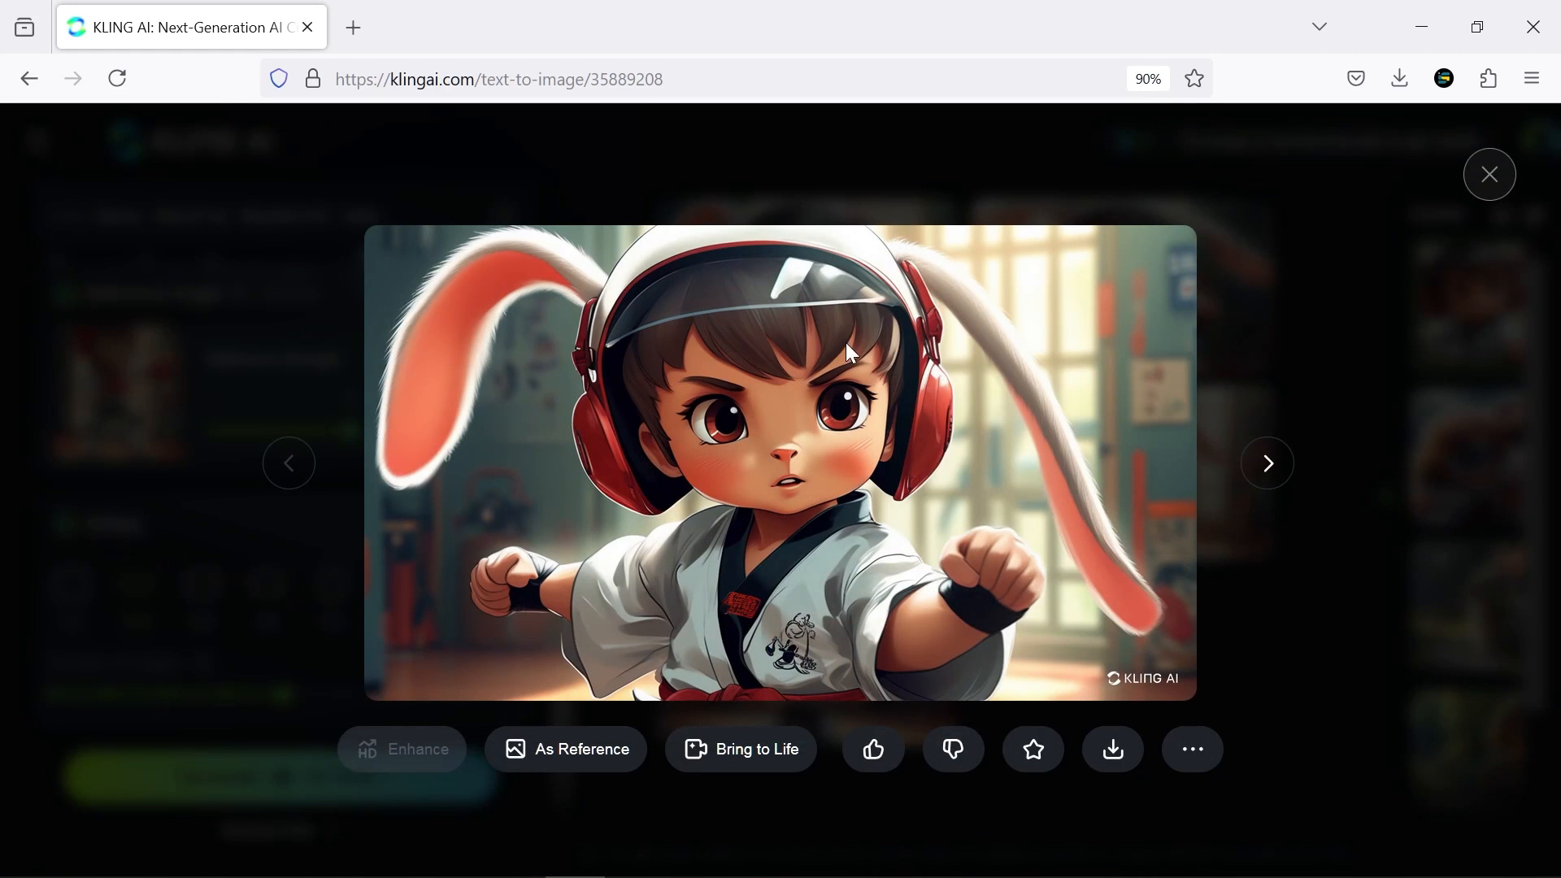
{"action": "mouse_move", "coordinate": [1152, 612]}
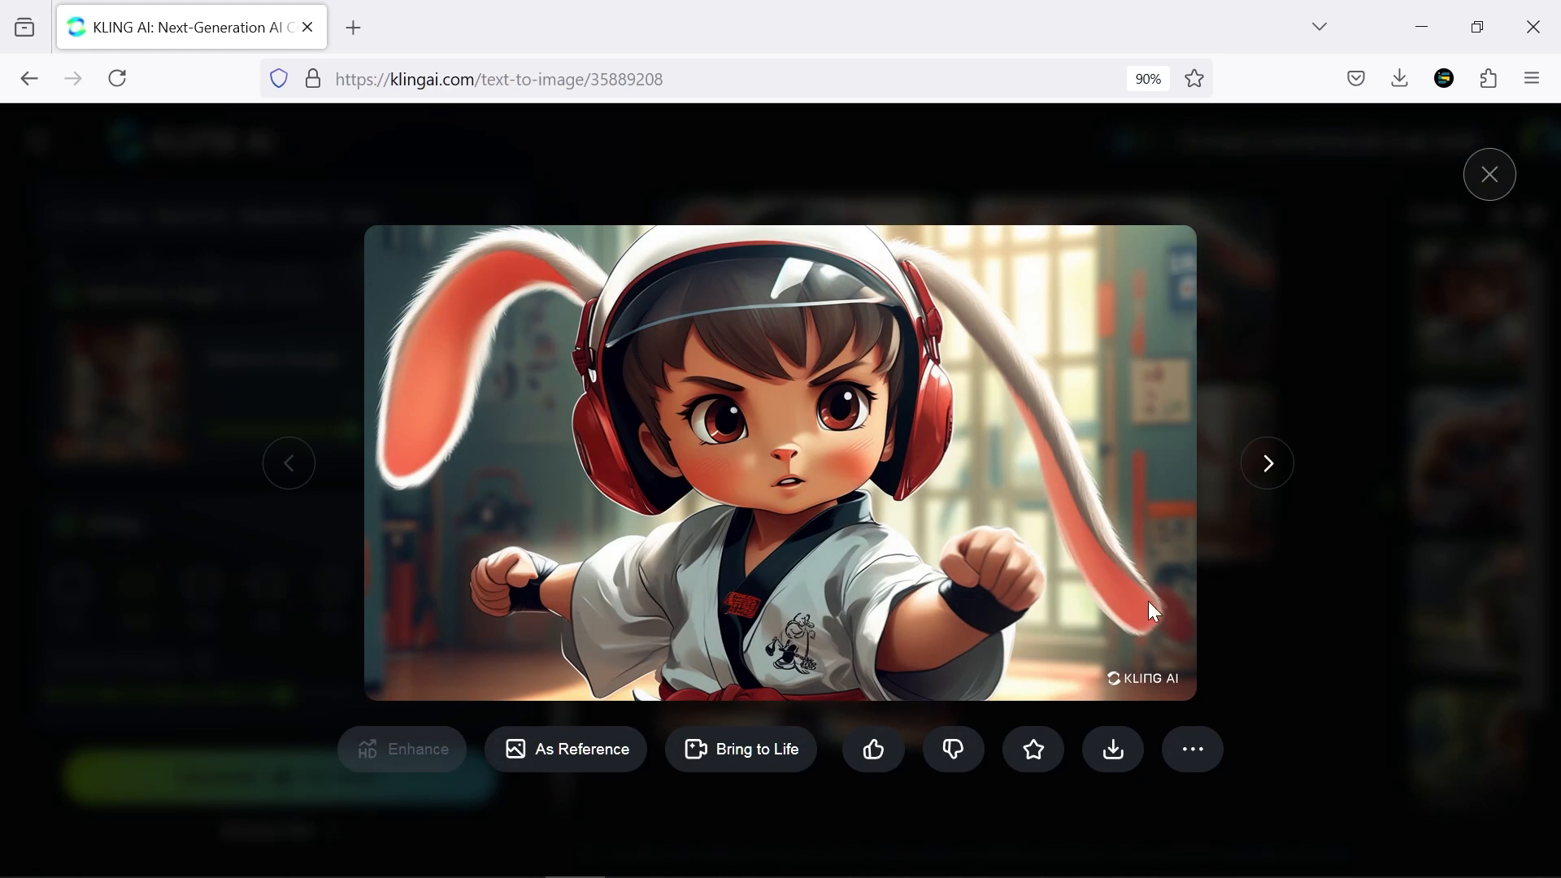
{"action": "left_click", "coordinate": [1267, 462]}
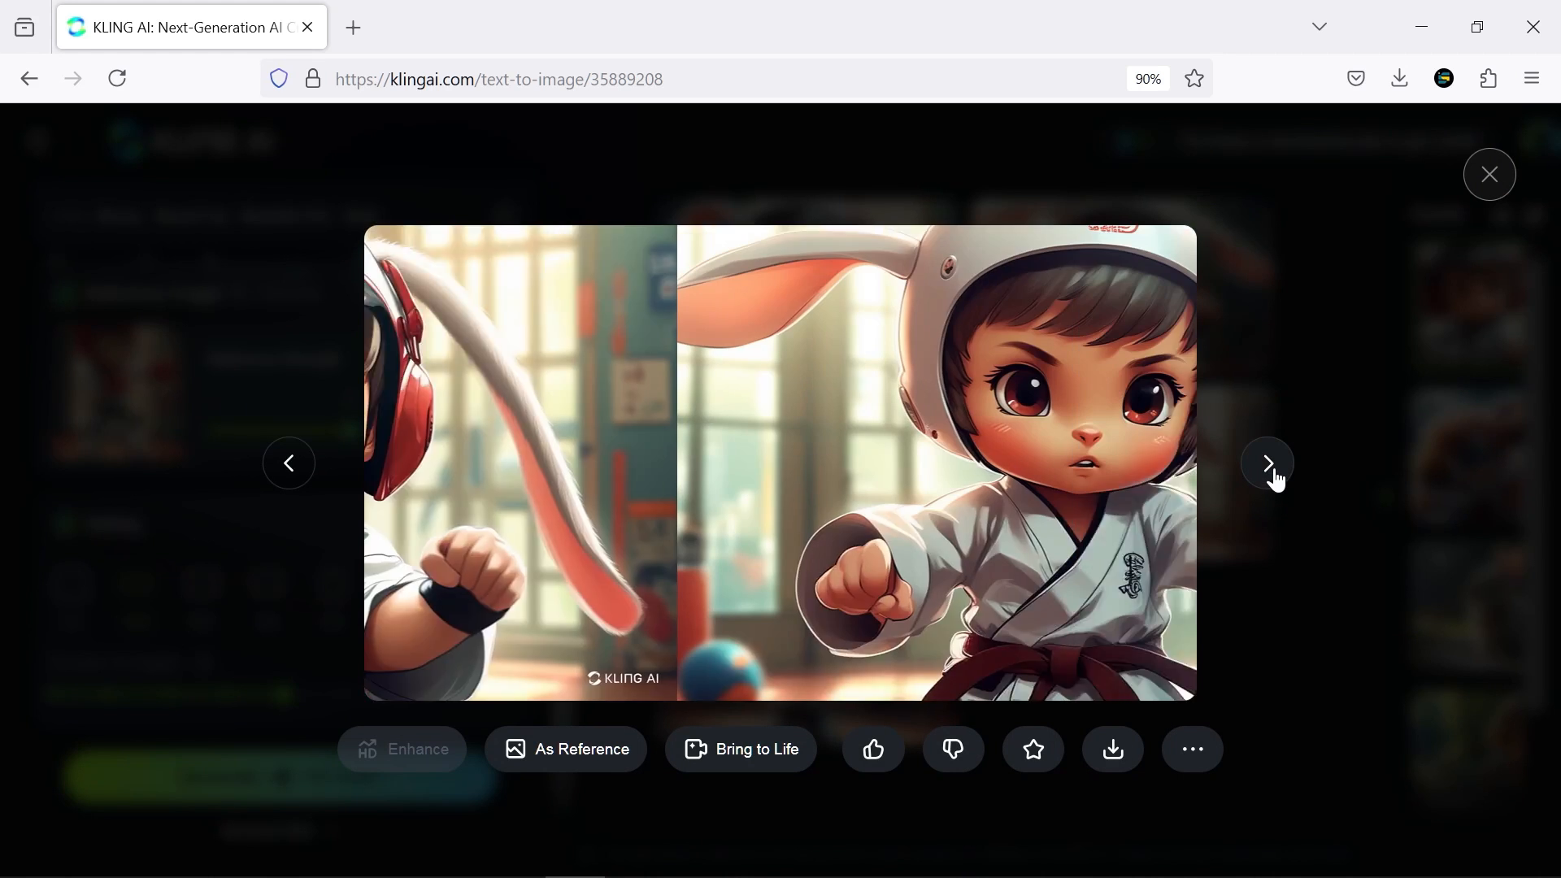
{"action": "left_click", "coordinate": [1267, 464]}
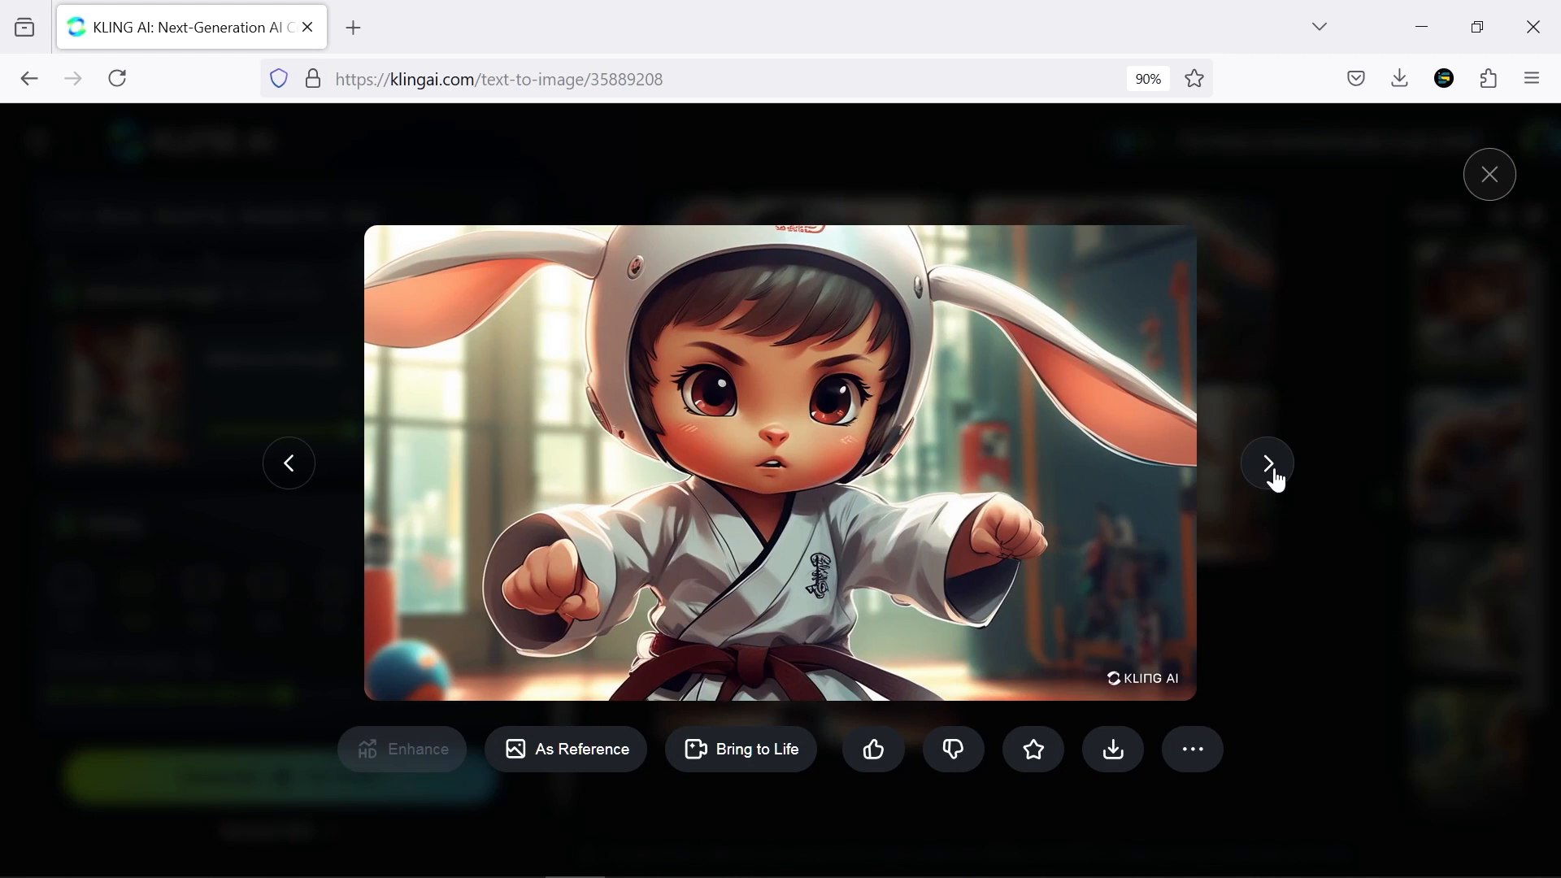
{"action": "left_click", "coordinate": [1267, 464]}
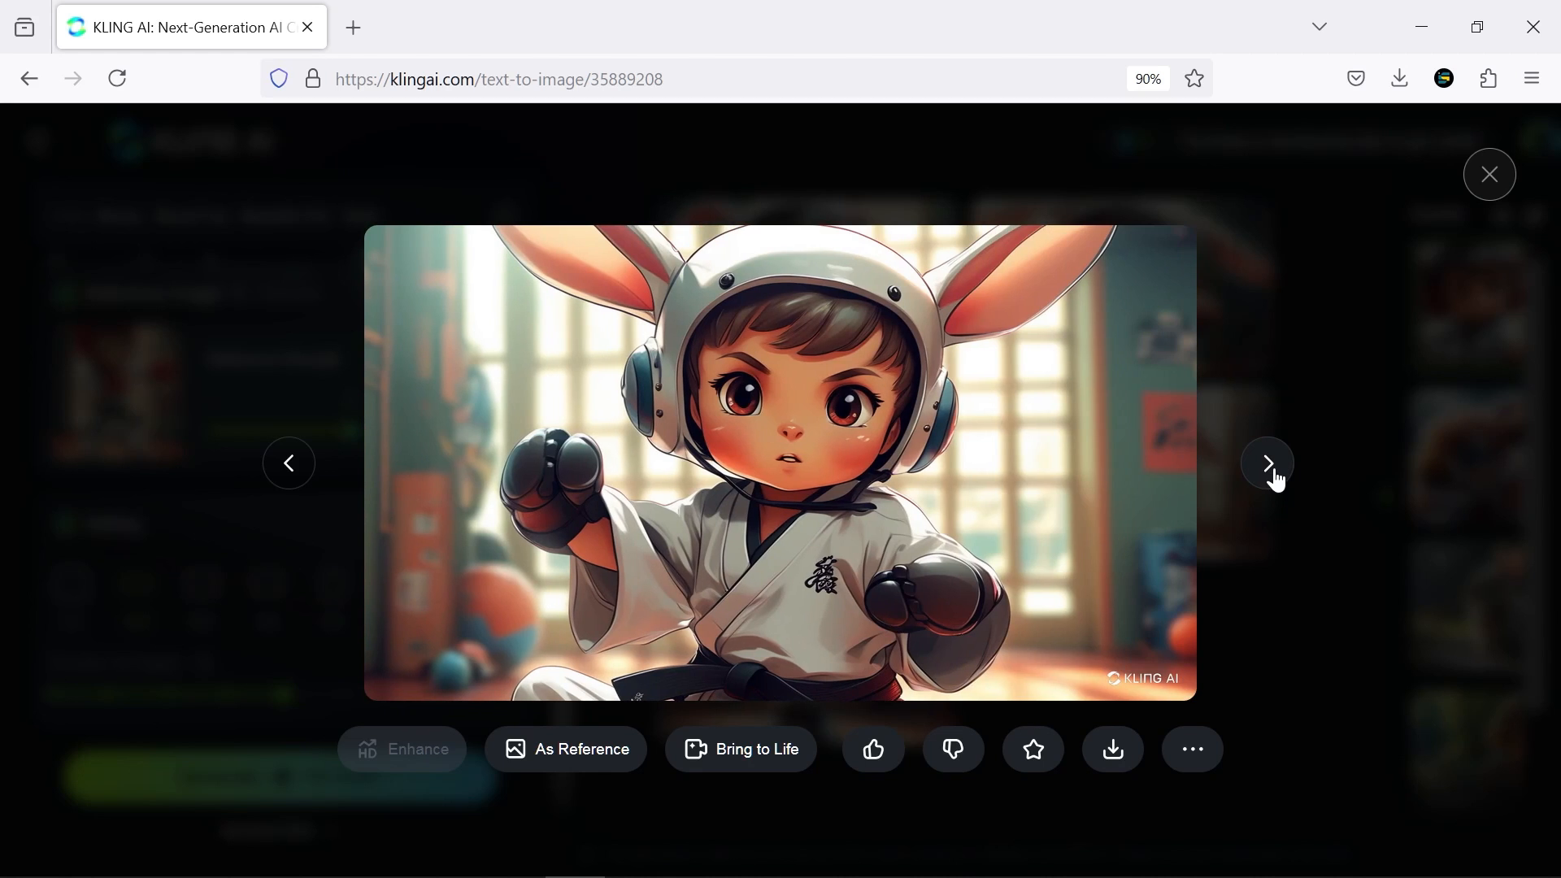
{"action": "left_click", "coordinate": [1268, 463]}
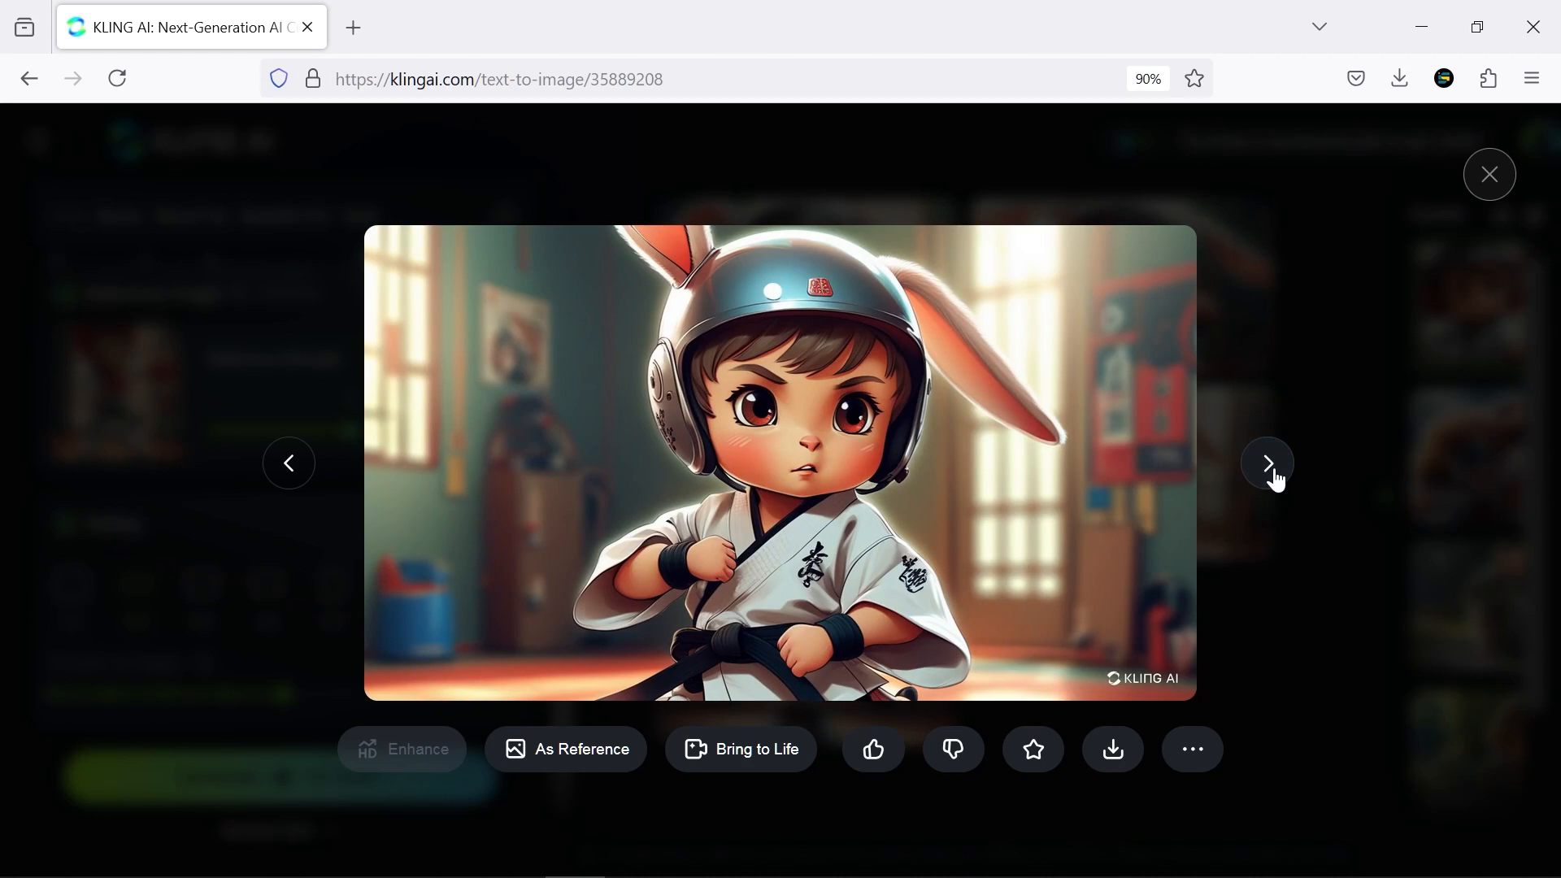
{"action": "left_click", "coordinate": [1267, 463]}
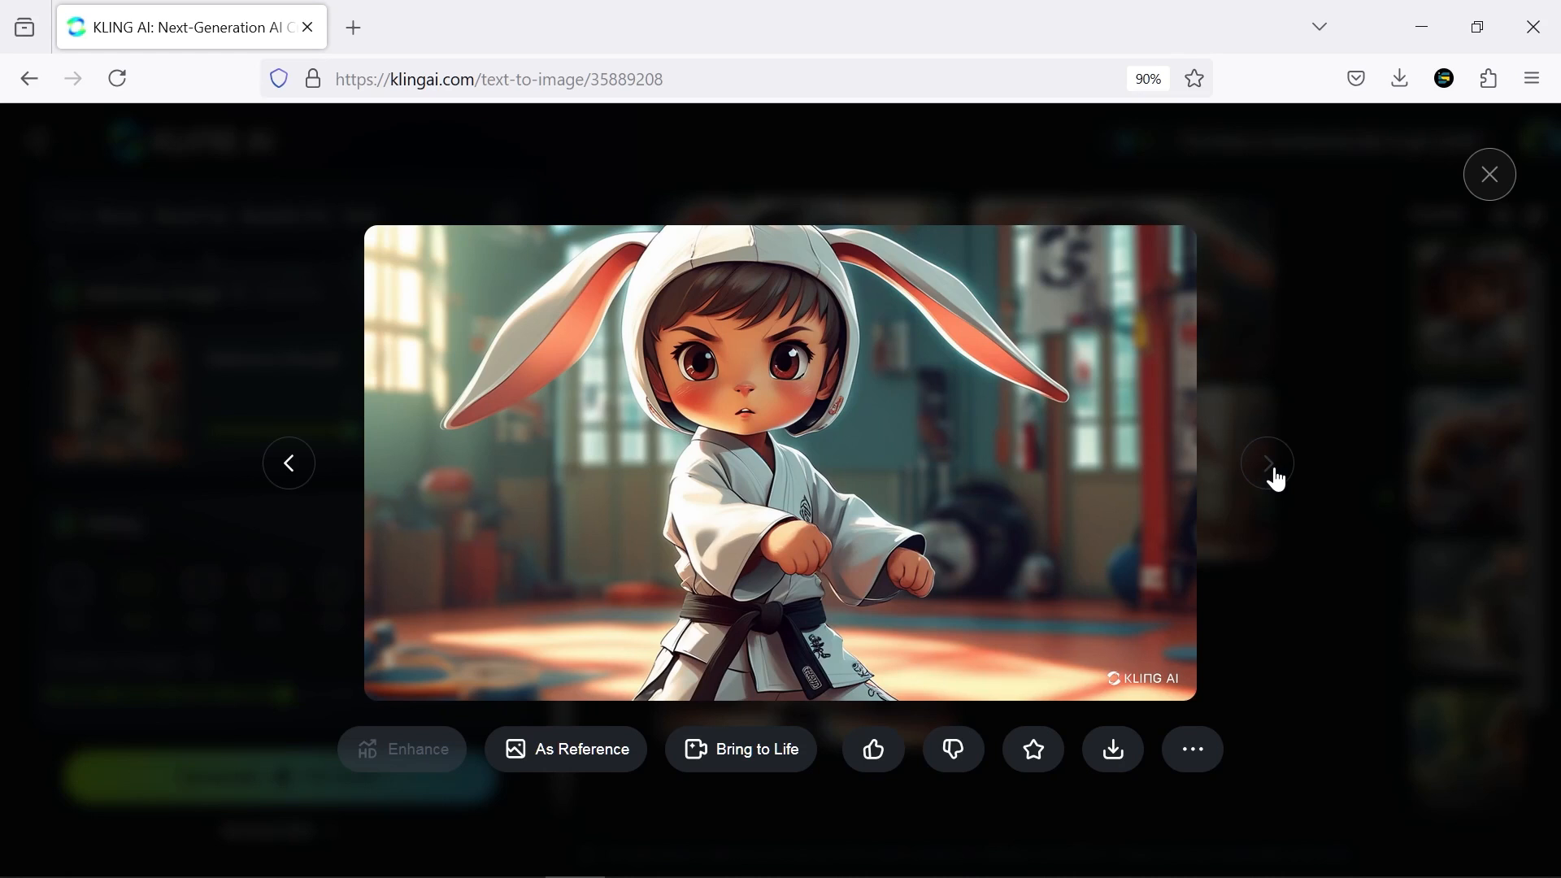